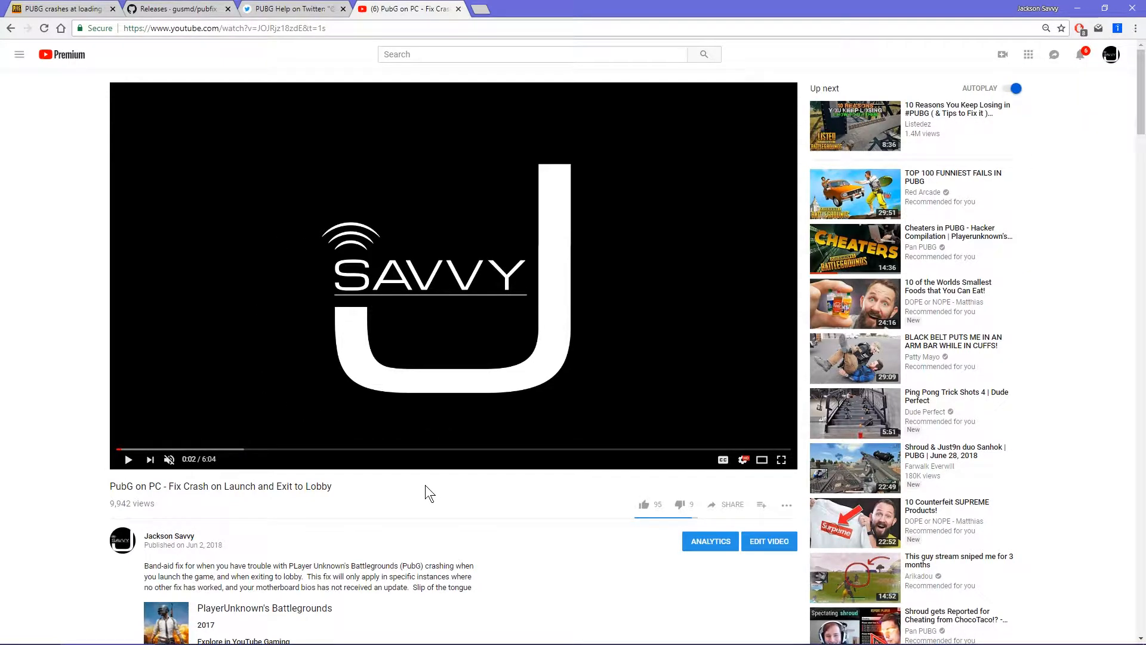
Step: Scroll through the current page, then return to the gusmd/pubfix Releases tab listing v2.0
scroll("down", 3)
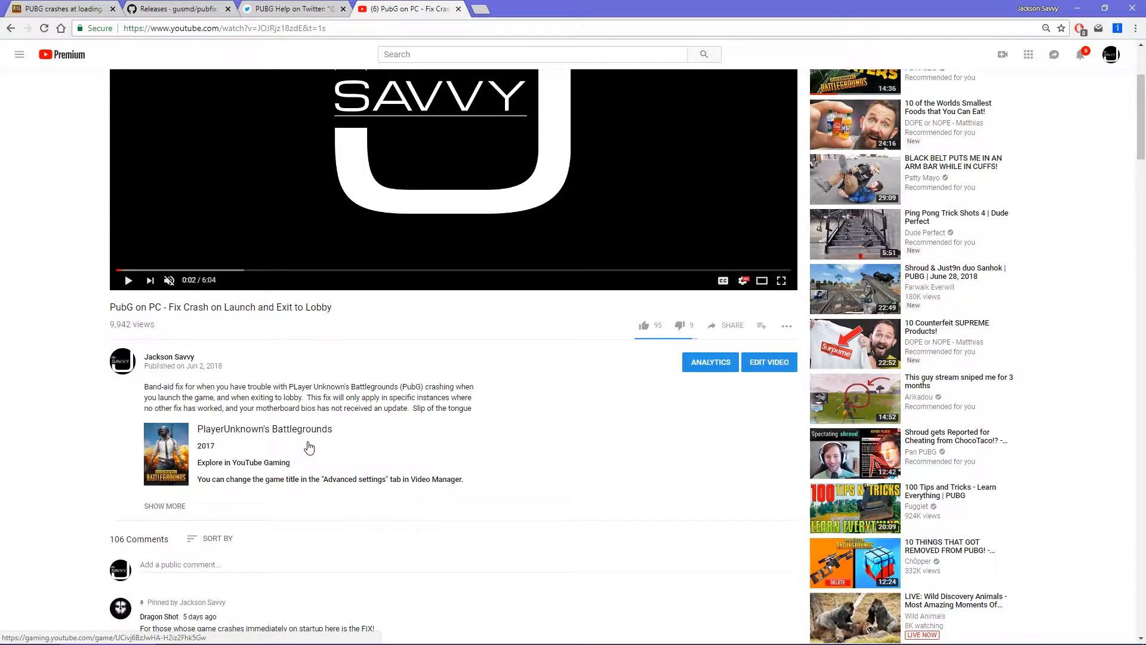
mouse_move(349, 482)
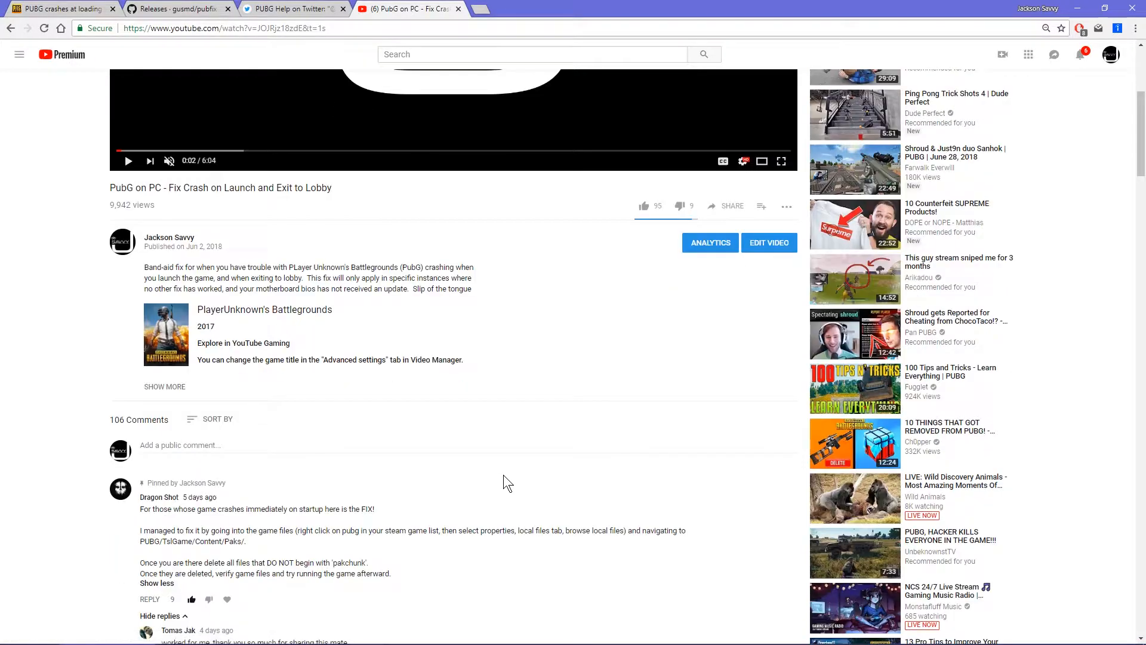
mouse_move(450, 484)
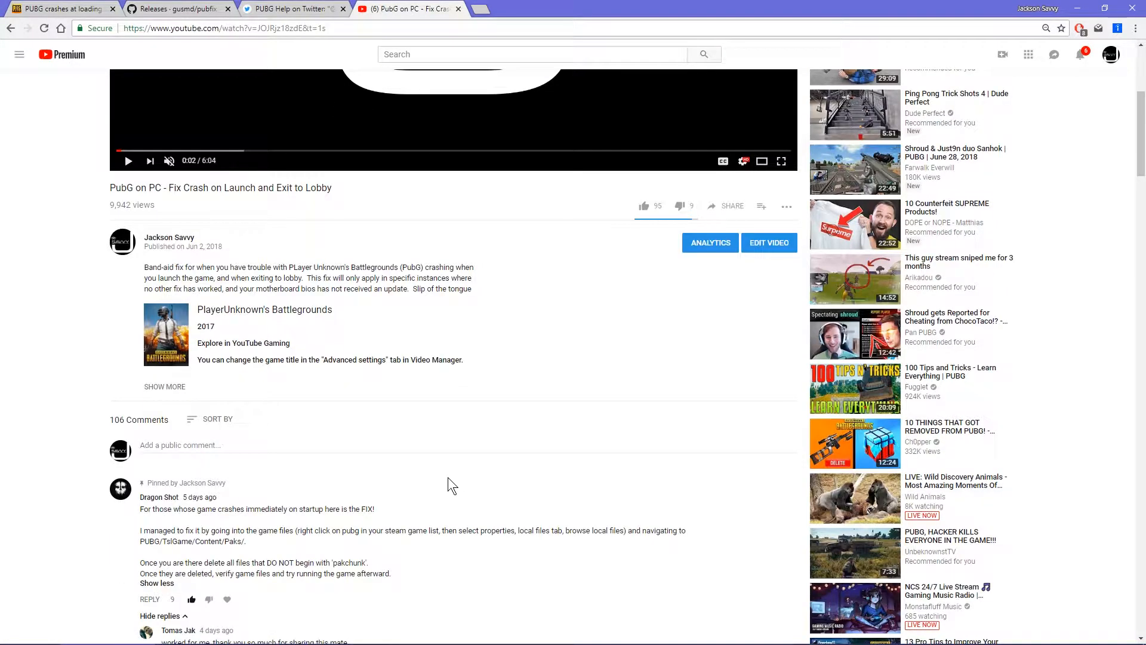
scroll("down", 3)
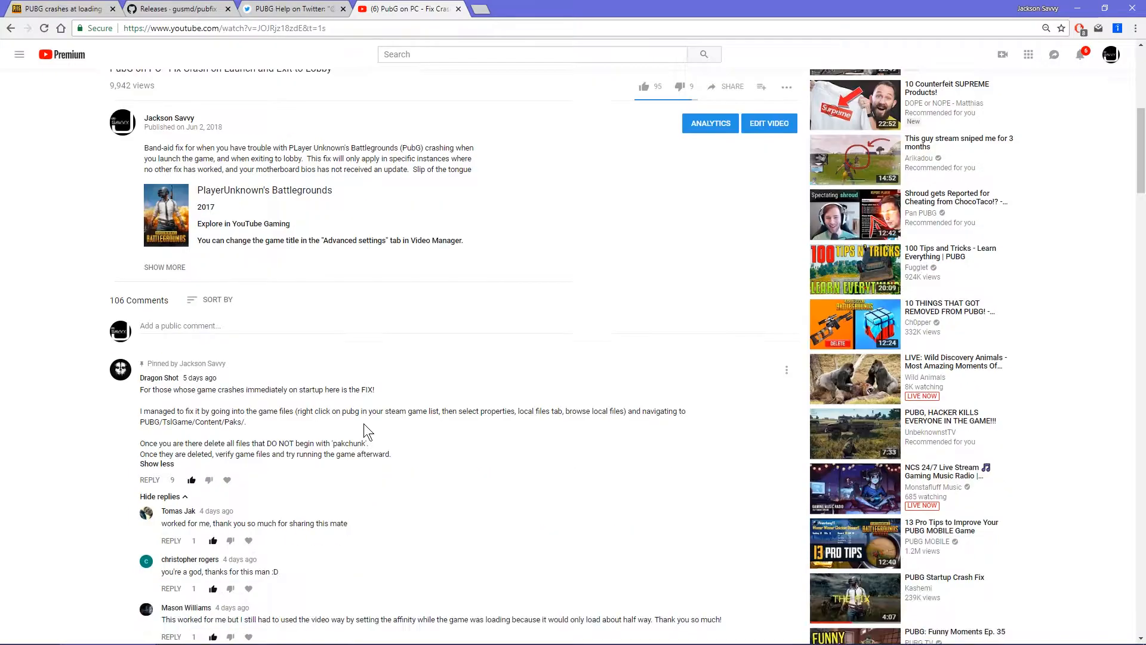
scroll("down", 3)
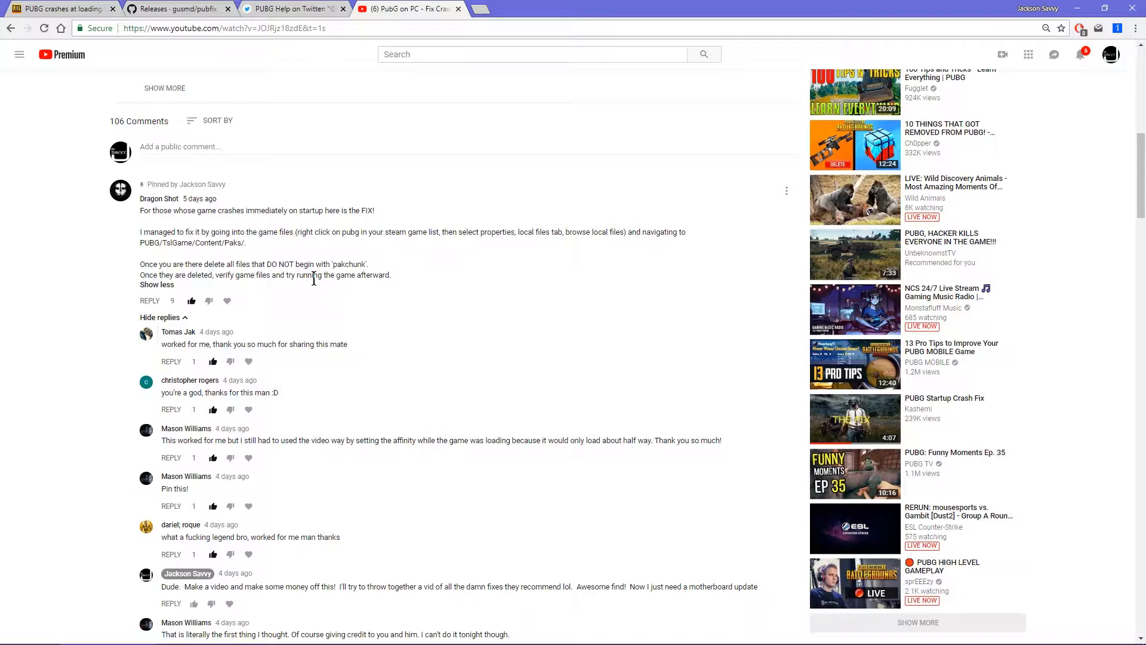
mouse_move(295, 267)
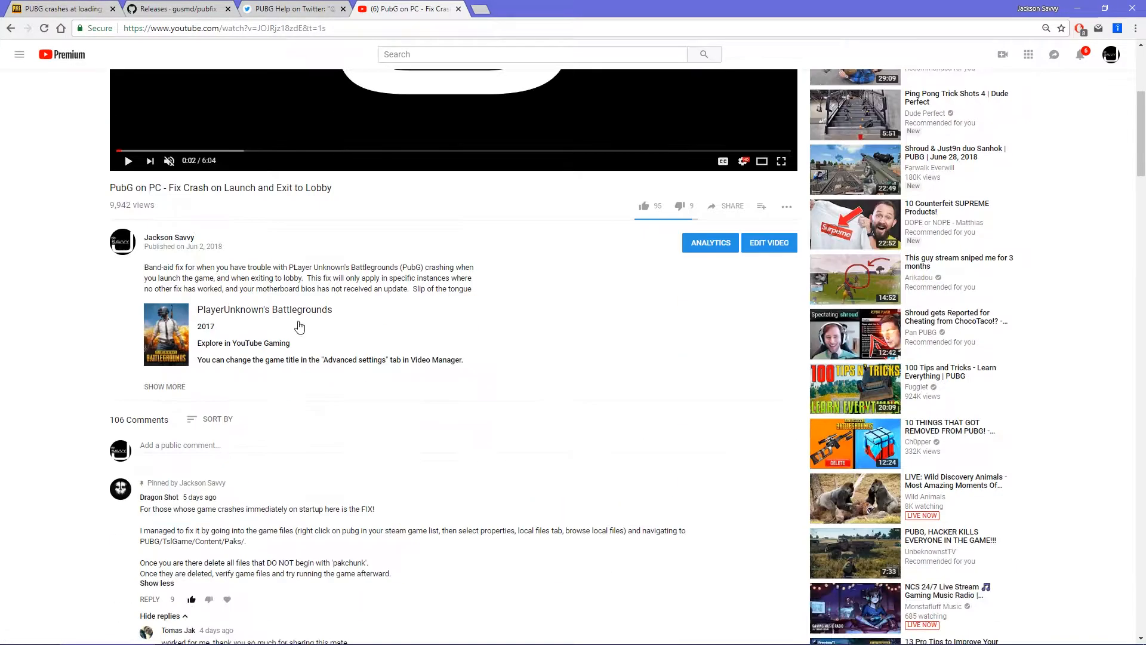
scroll("down", 3)
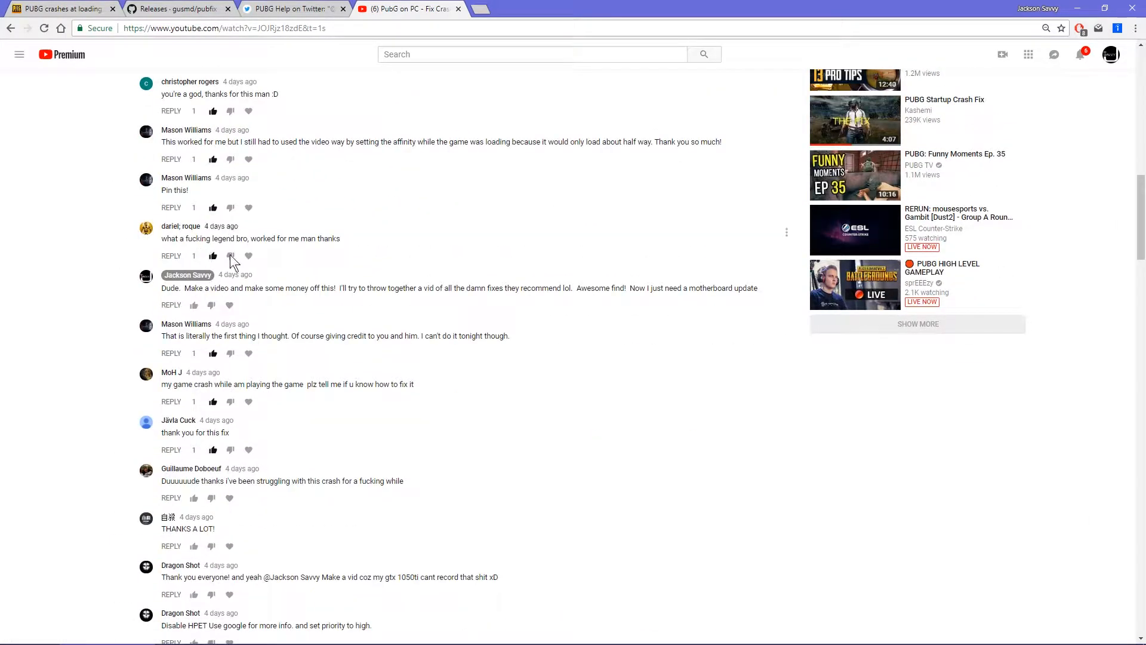
scroll("down", 3)
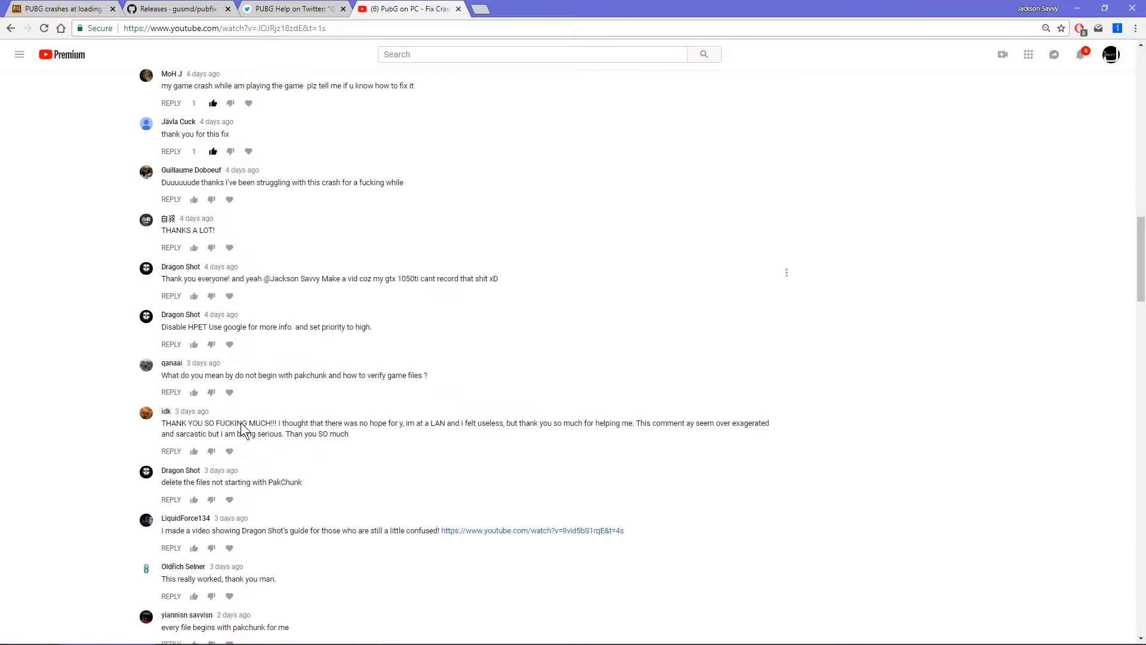
scroll("down", 3)
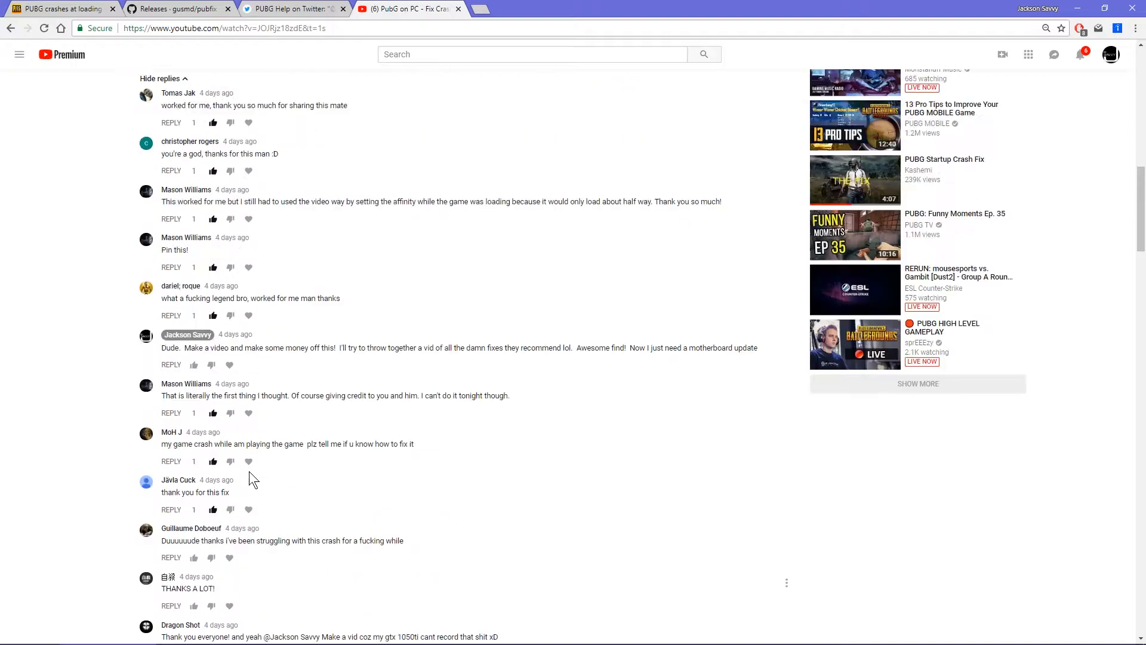
scroll("down", 3)
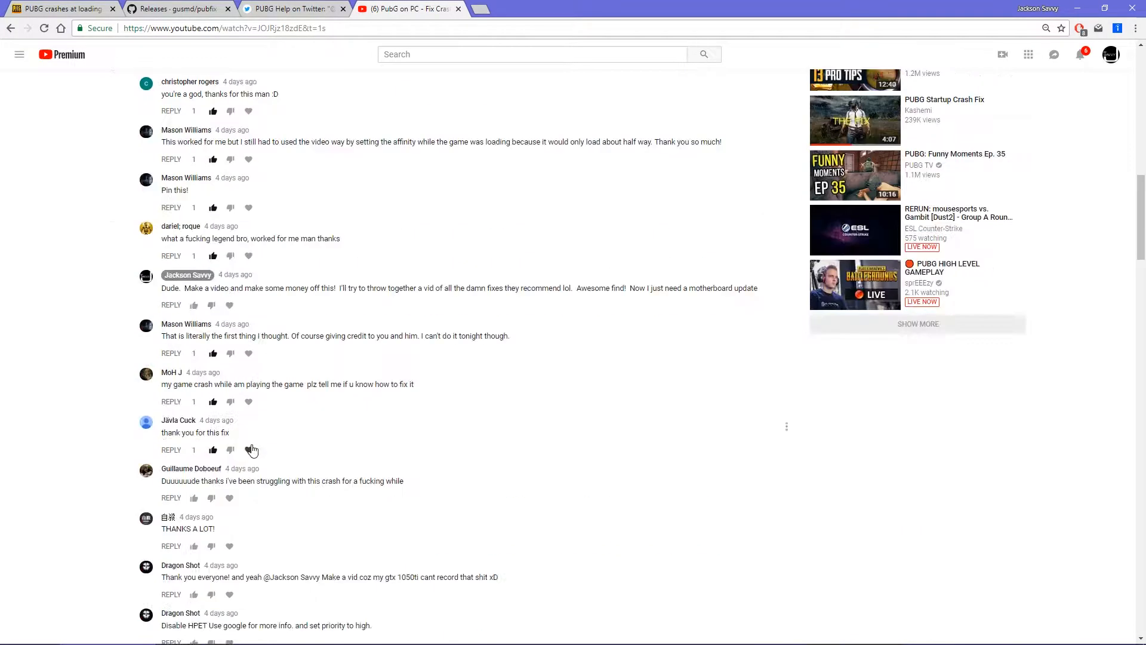
scroll("down", 3)
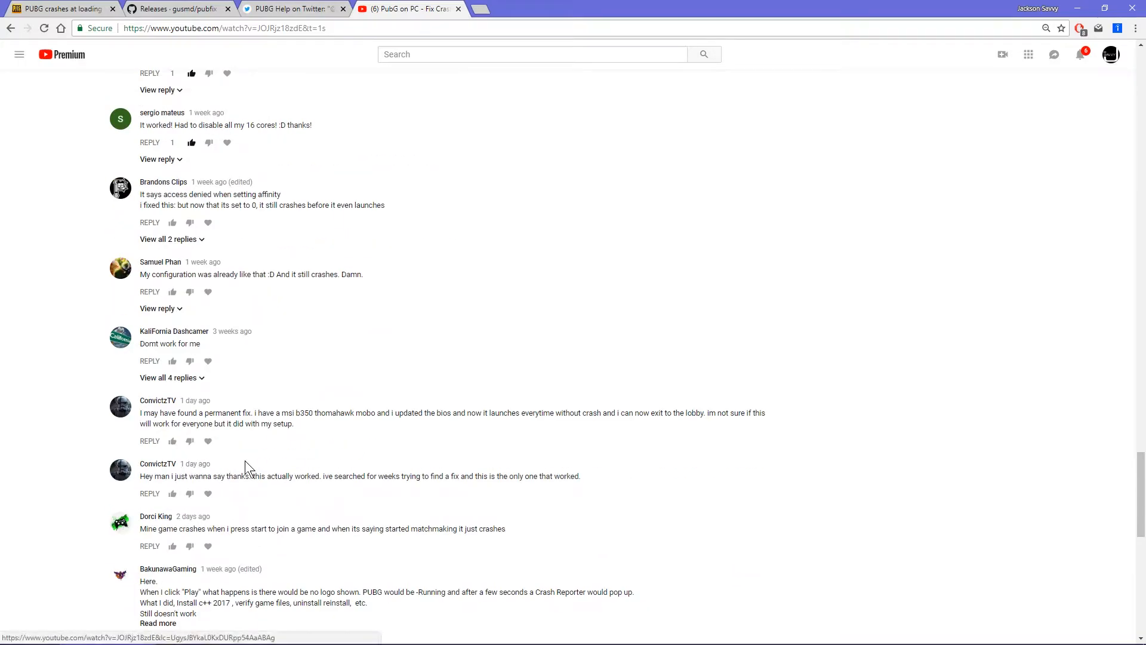
scroll("up", 3)
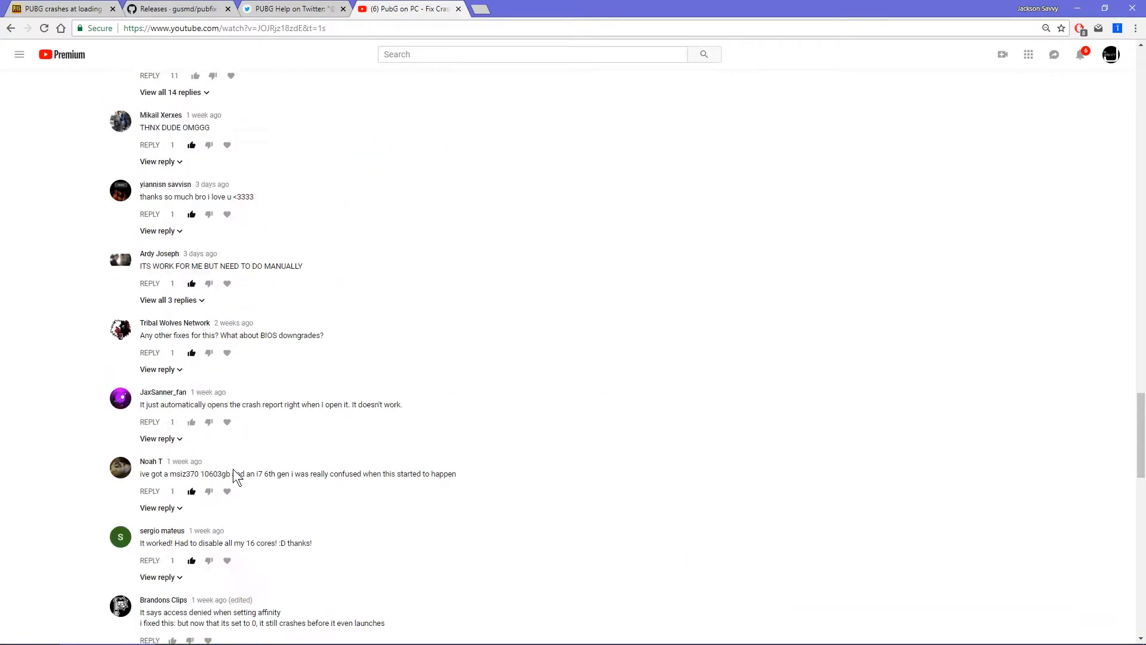
scroll("up", 3)
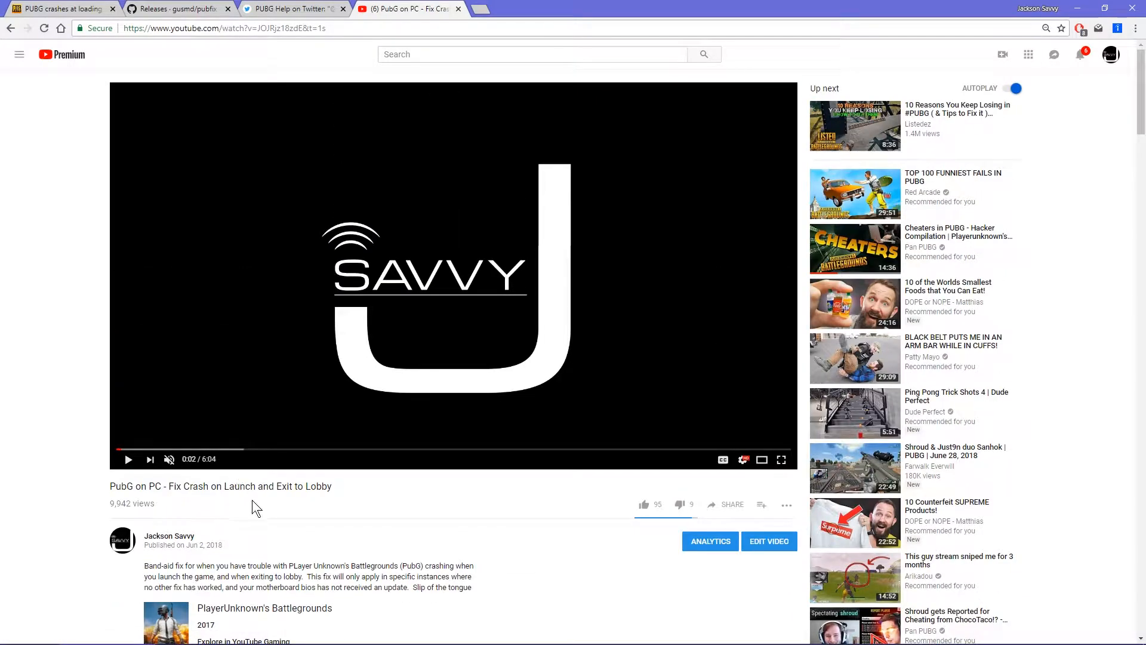
mouse_move(62, 96)
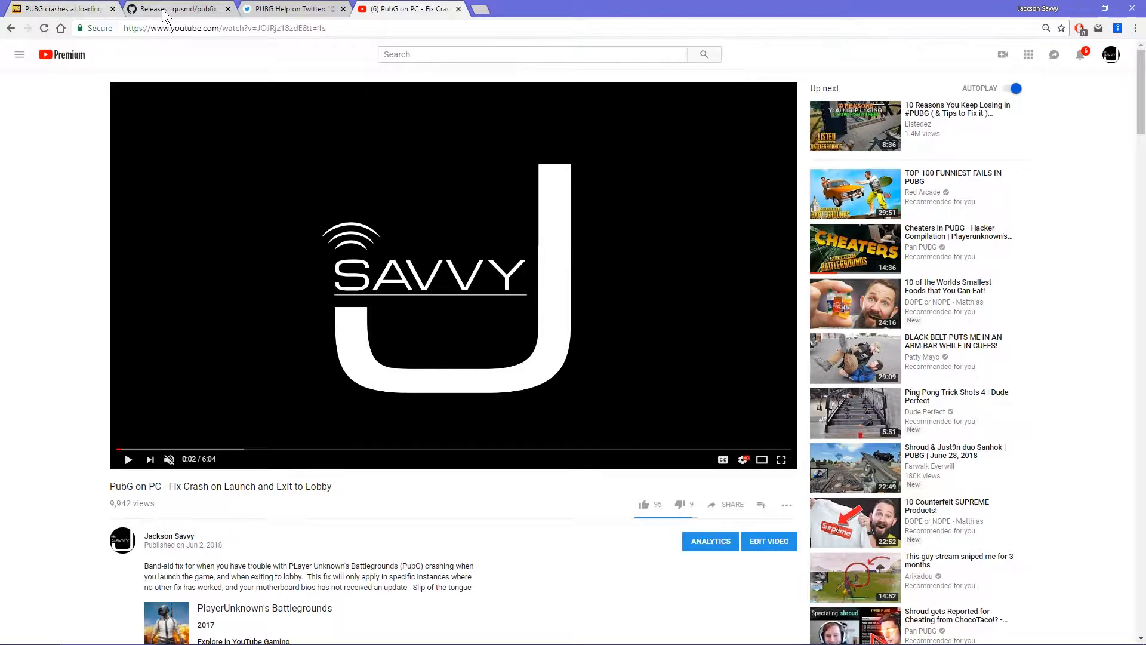
mouse_move(178, 112)
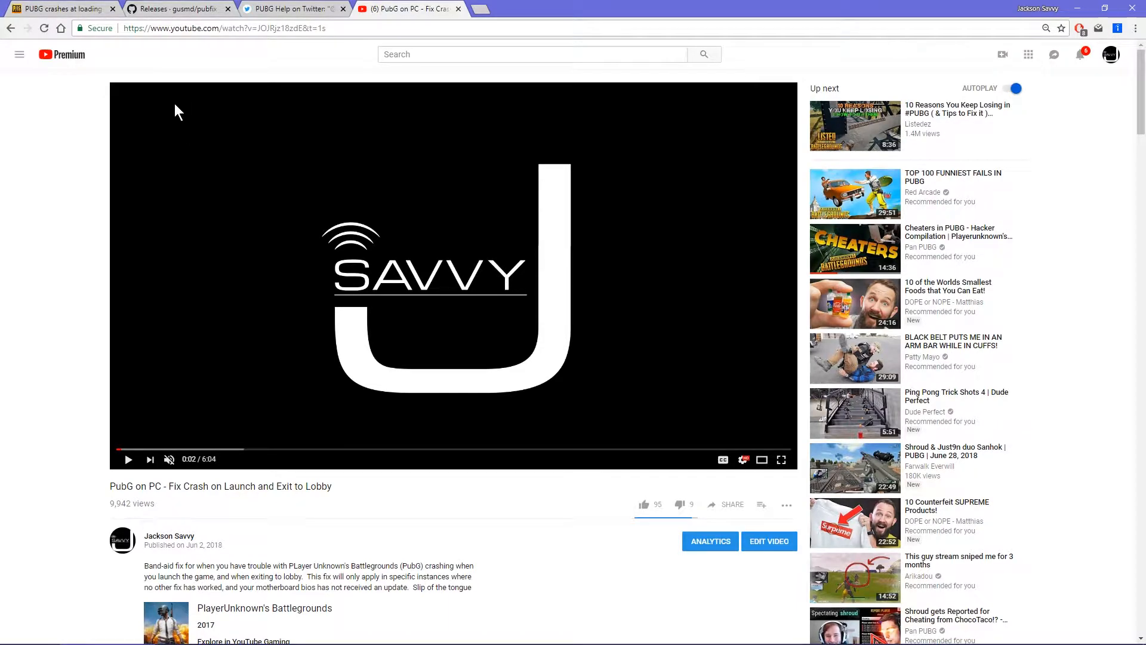
left_click(173, 9)
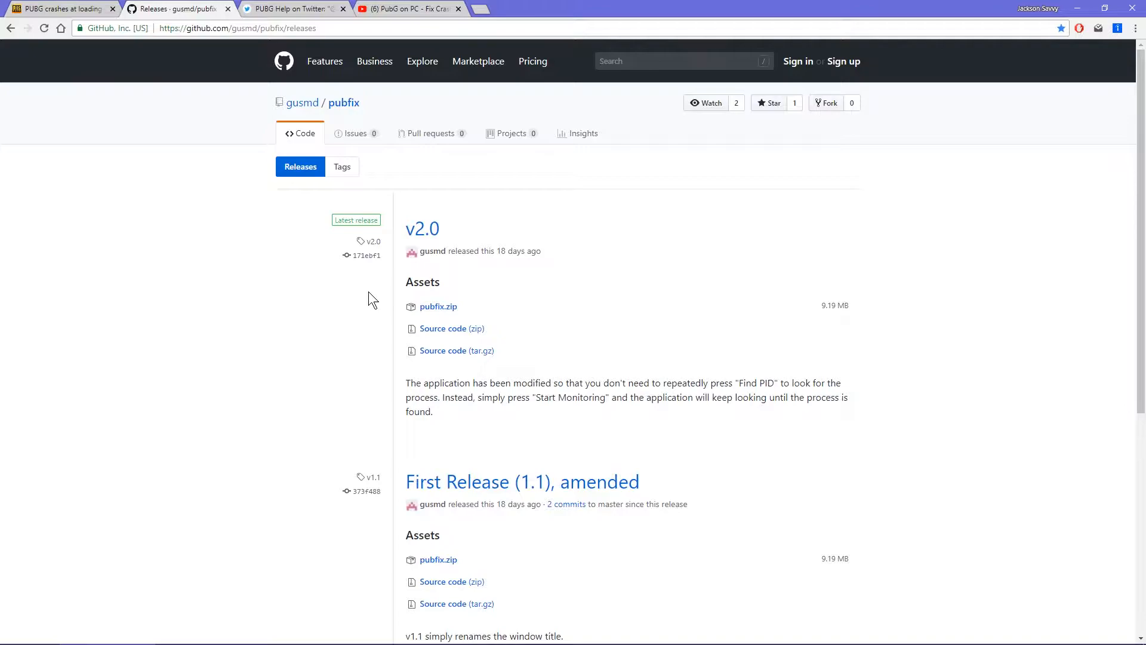
mouse_move(336, 270)
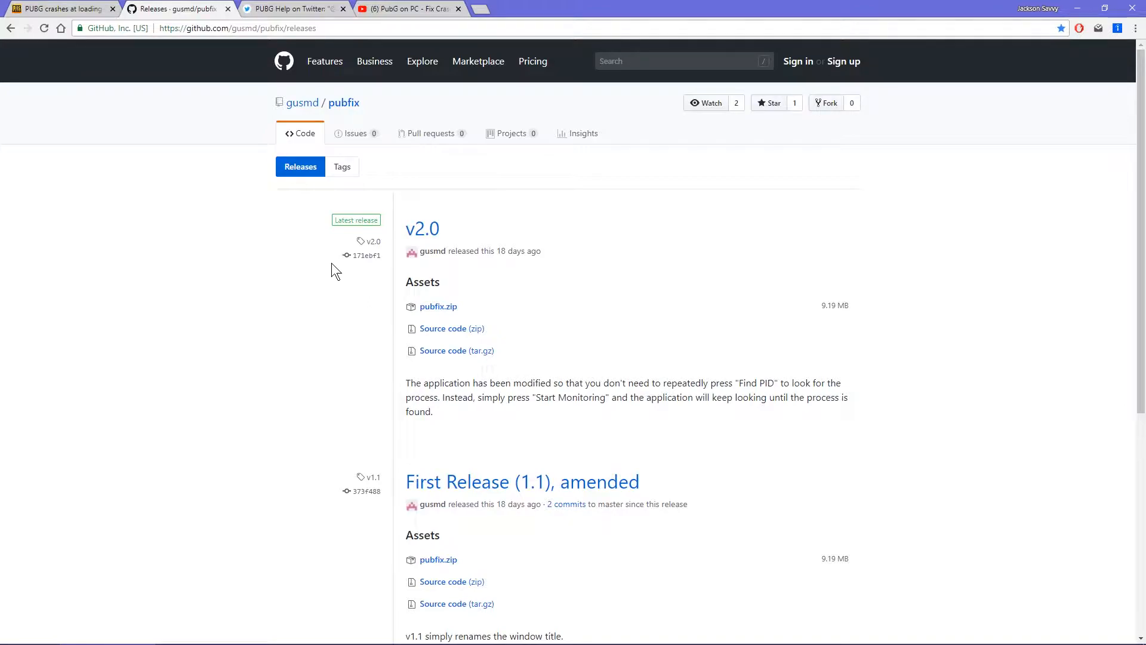
mouse_move(326, 268)
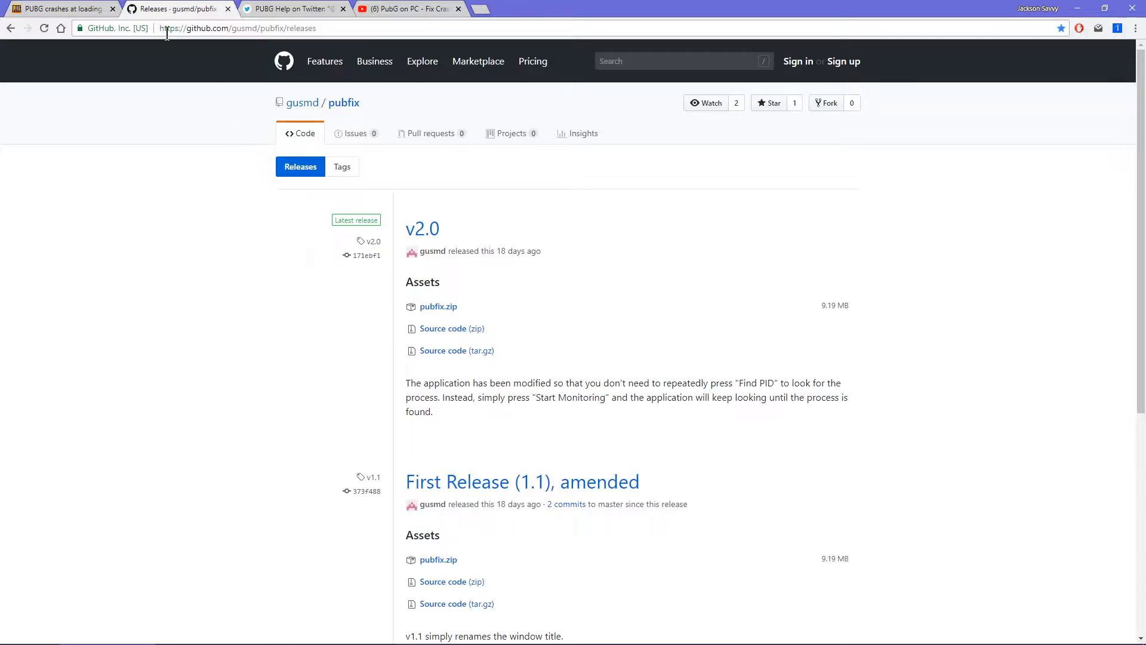
left_click(309, 10)
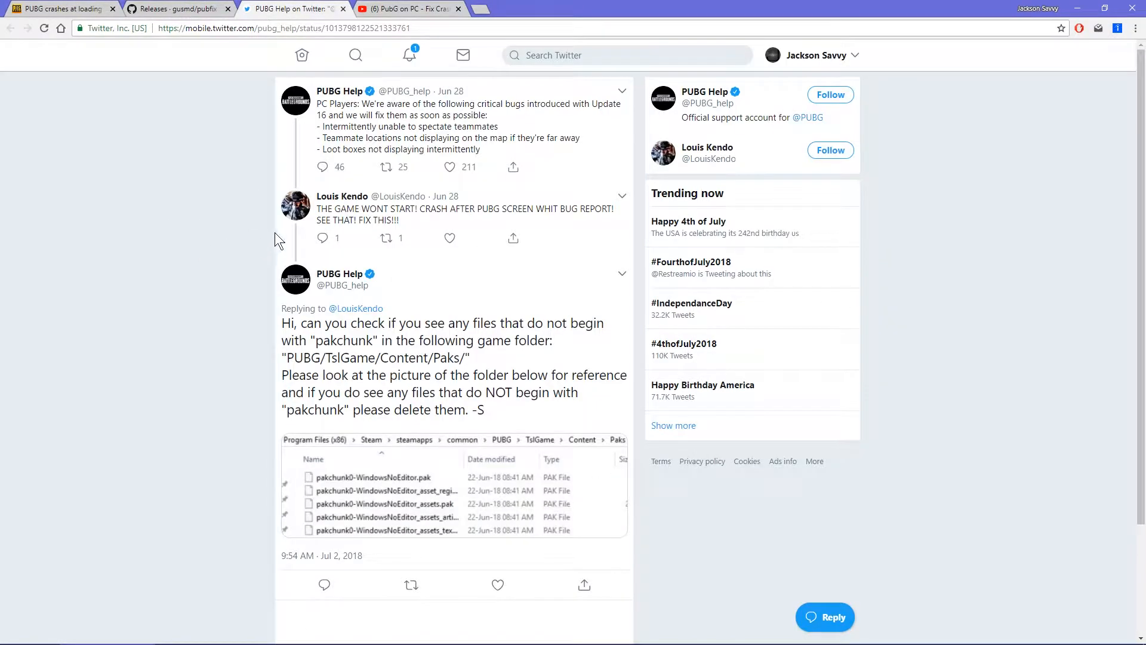
mouse_move(435, 229)
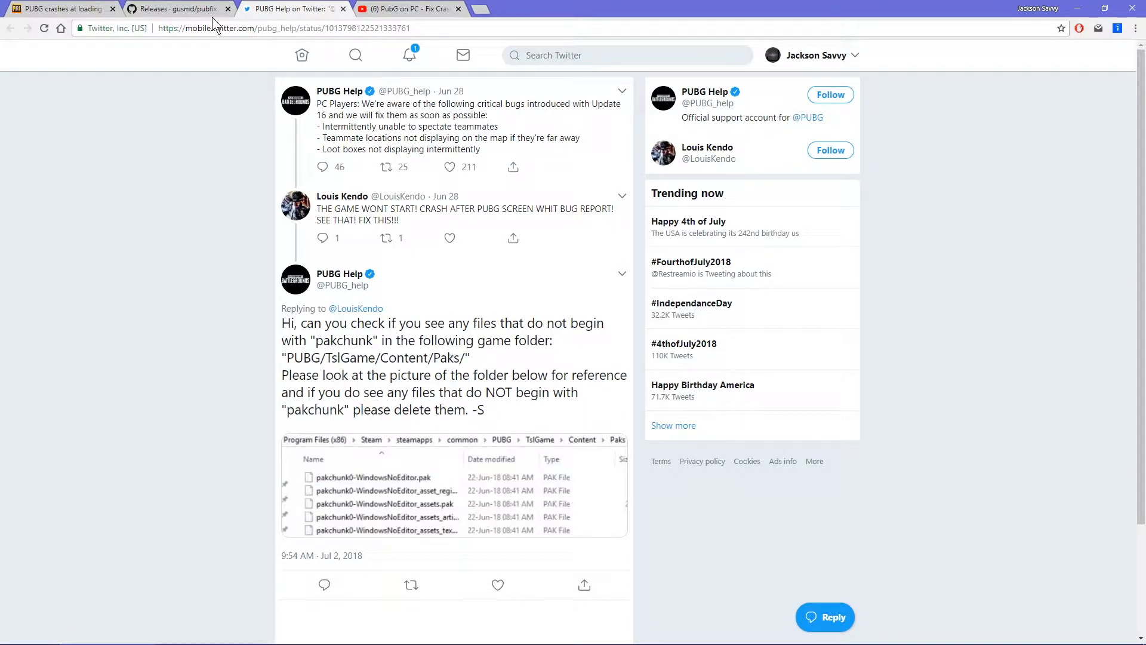
left_click(54, 10)
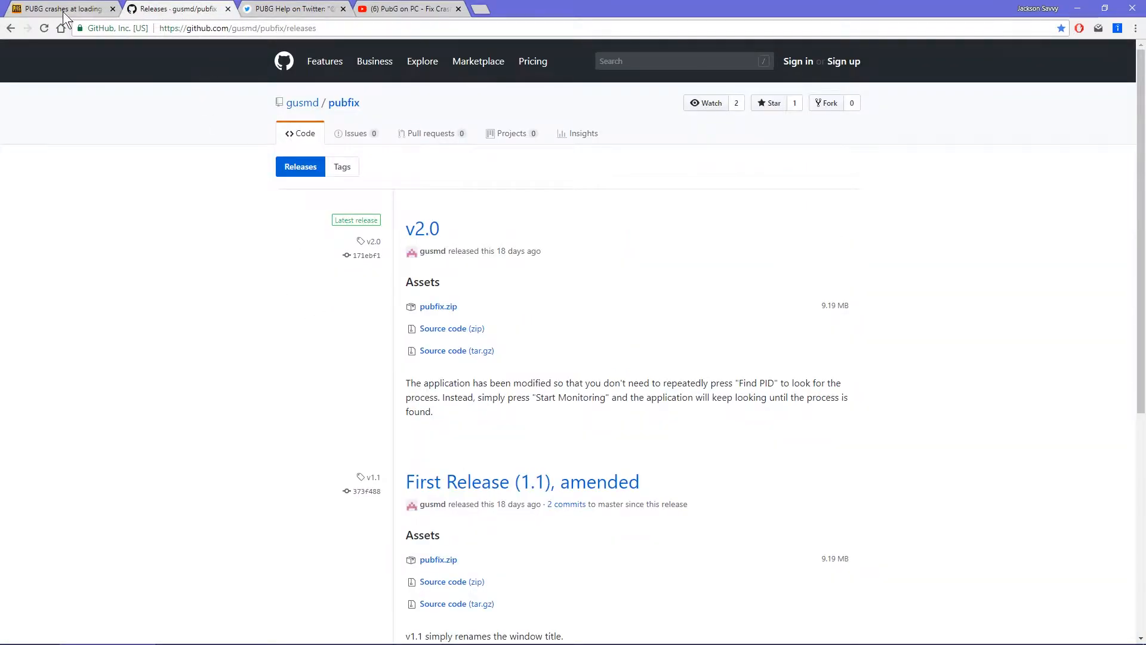
Step: Return to the PUBG Forums crash thread and find Khauff's post on deleting non-pakchunk Paks files
left_click(54, 10)
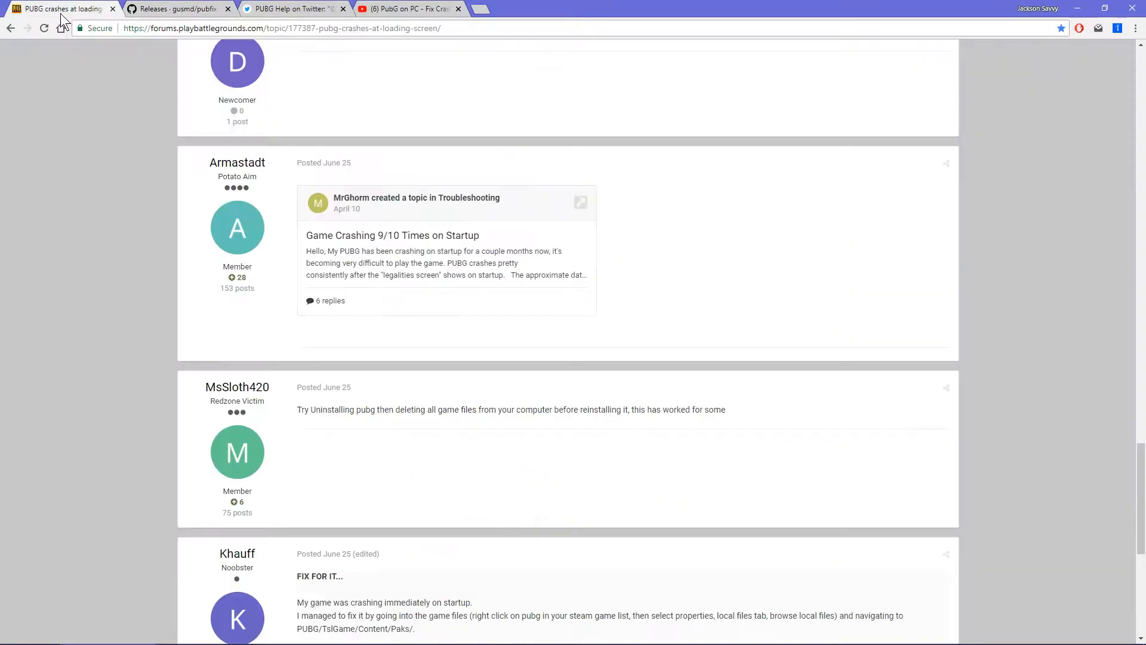
scroll("down", 3)
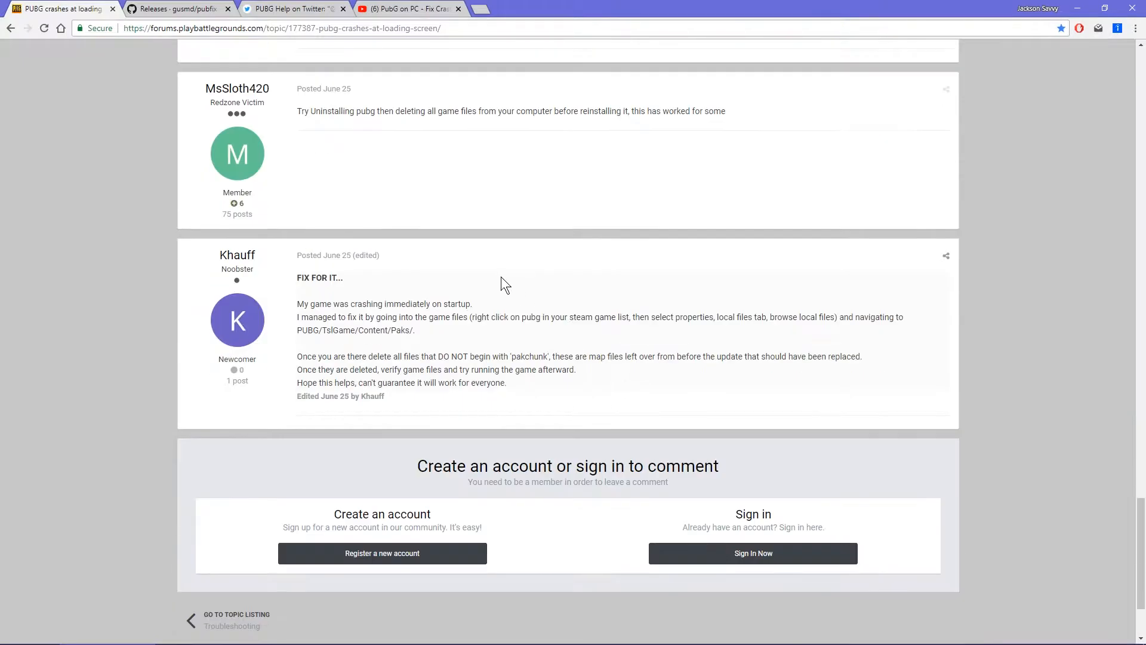
scroll("up", 3)
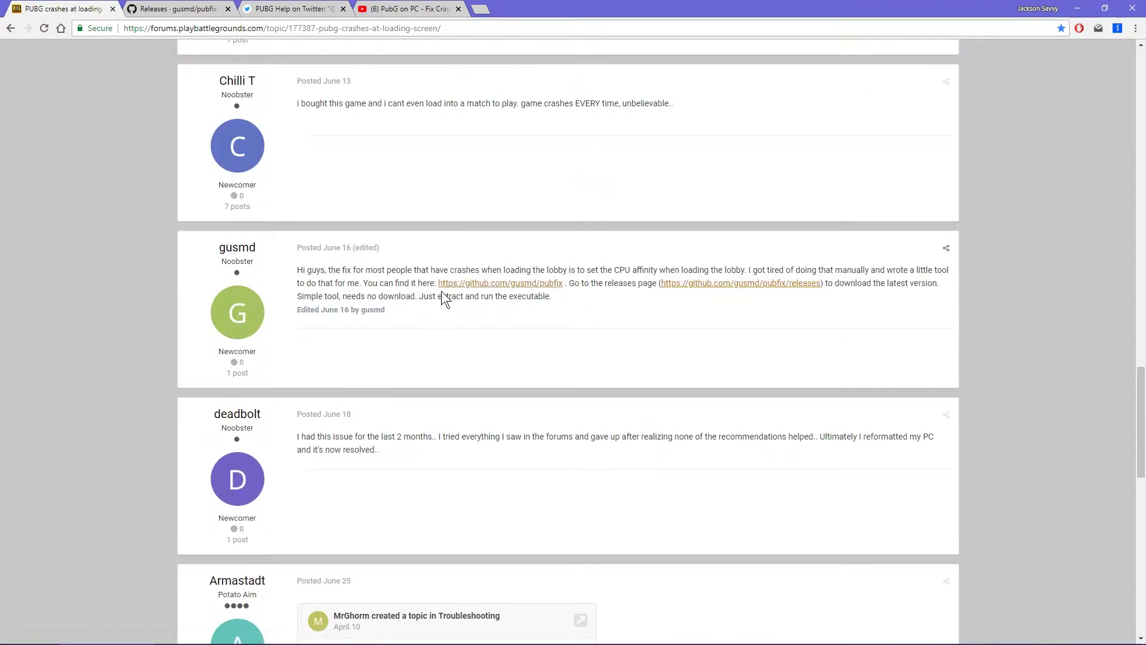
mouse_move(530, 303)
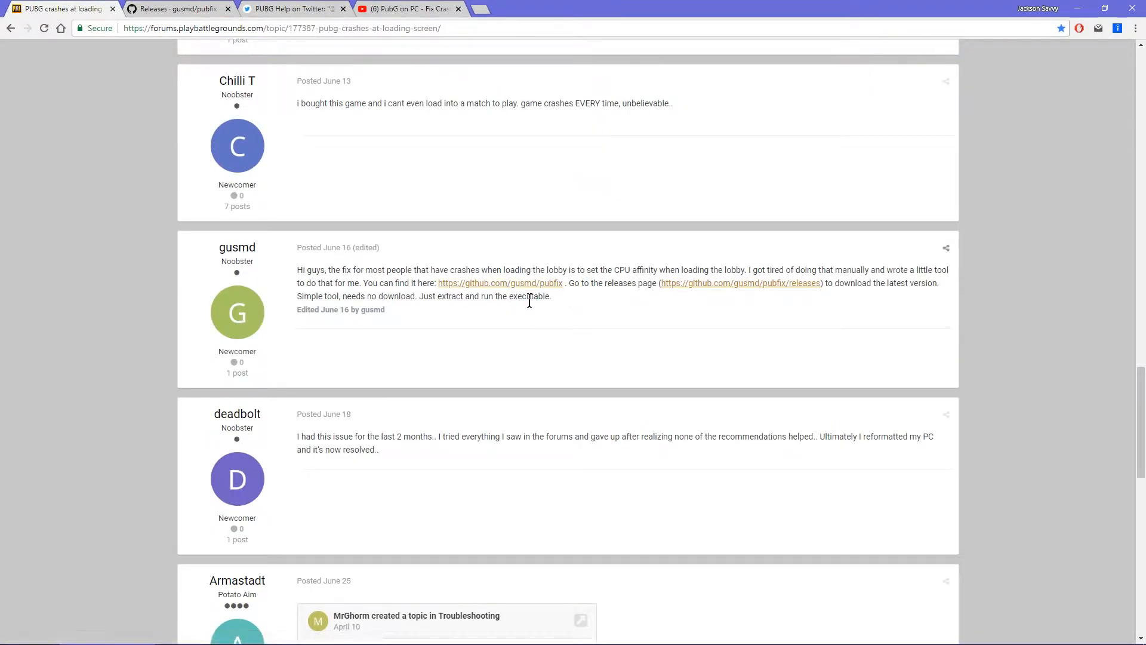
scroll("down", 3)
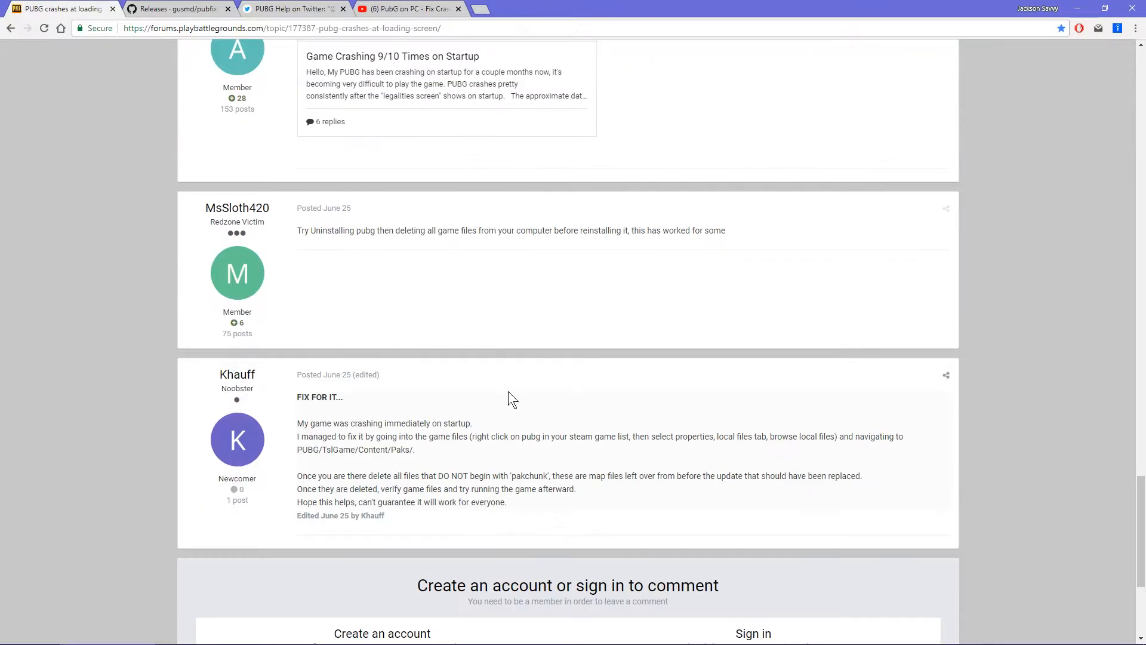
mouse_move(500, 473)
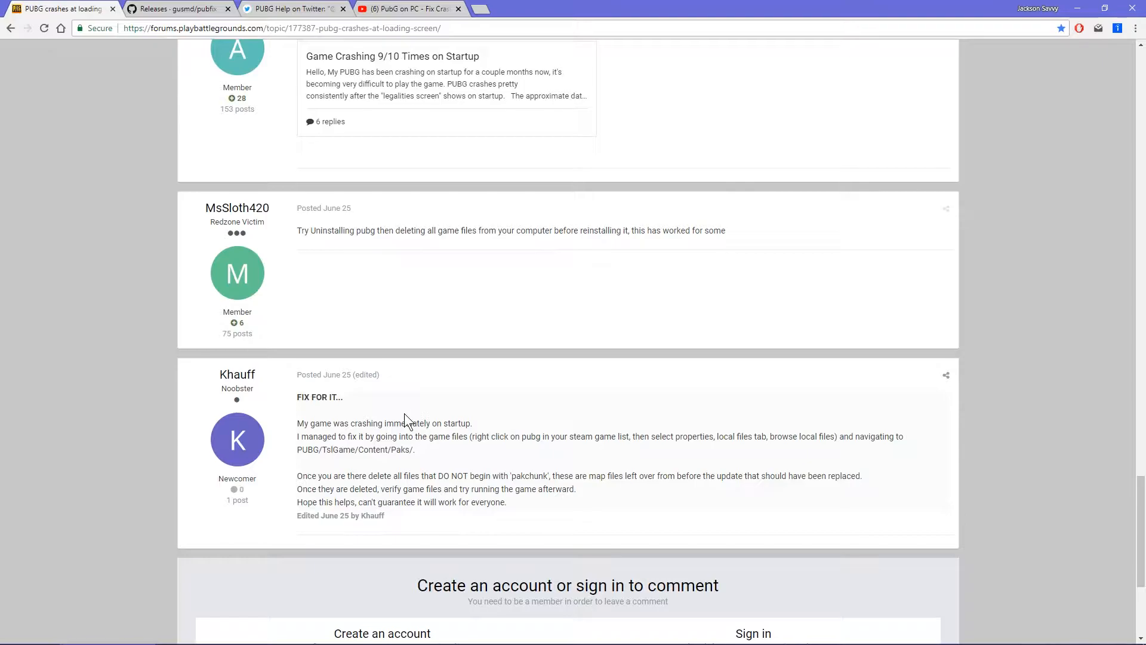
mouse_move(297, 9)
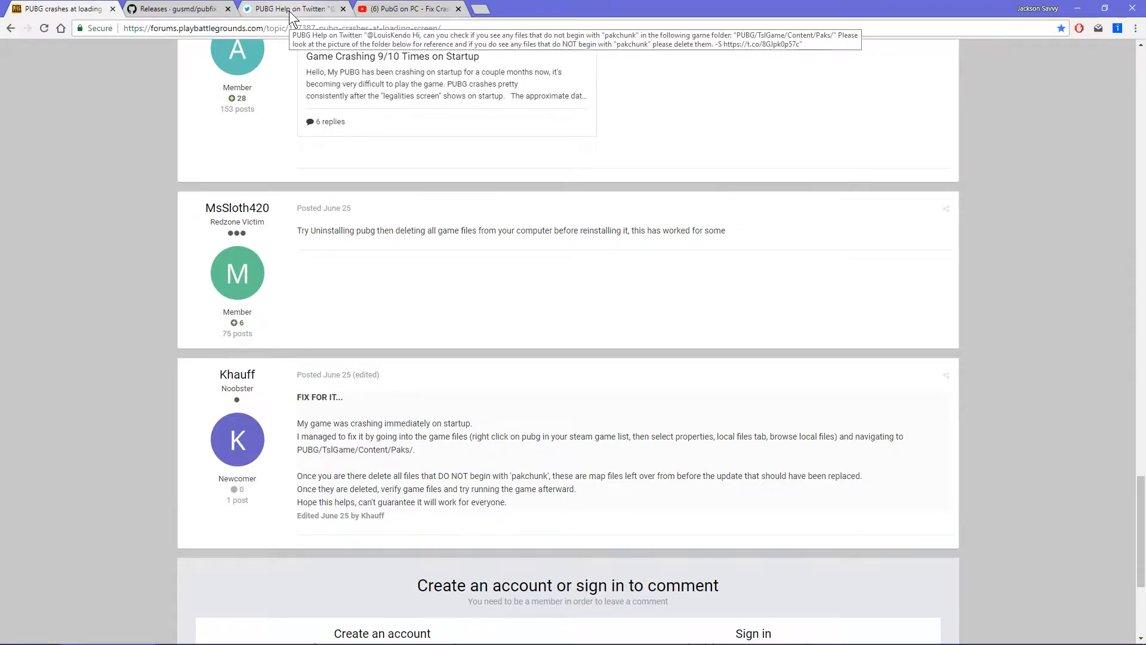
Step: Go back to the gusmd/pubfix releases page showing v2.0 and 1.1 downloads
left_click(167, 9)
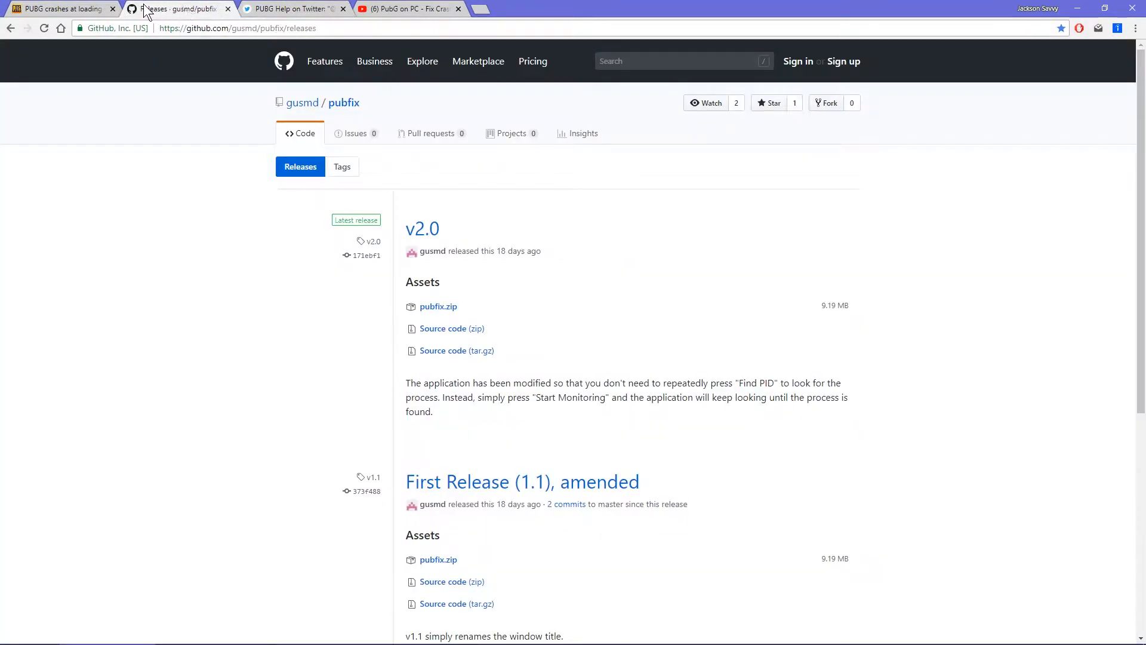
mouse_move(93, 15)
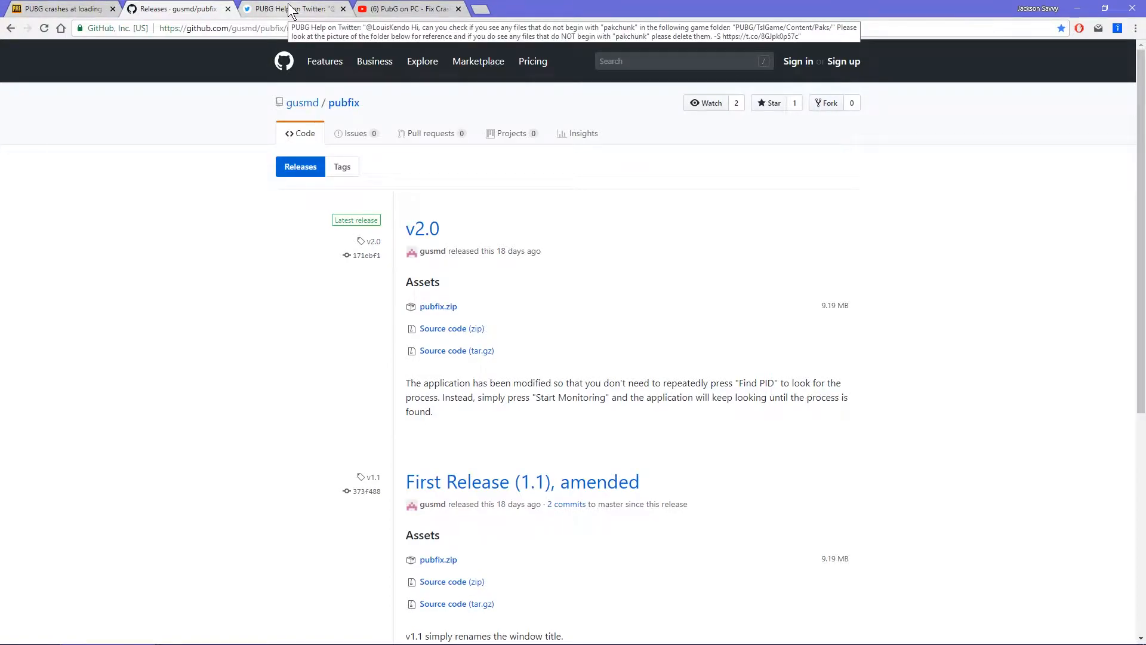
mouse_move(378, 434)
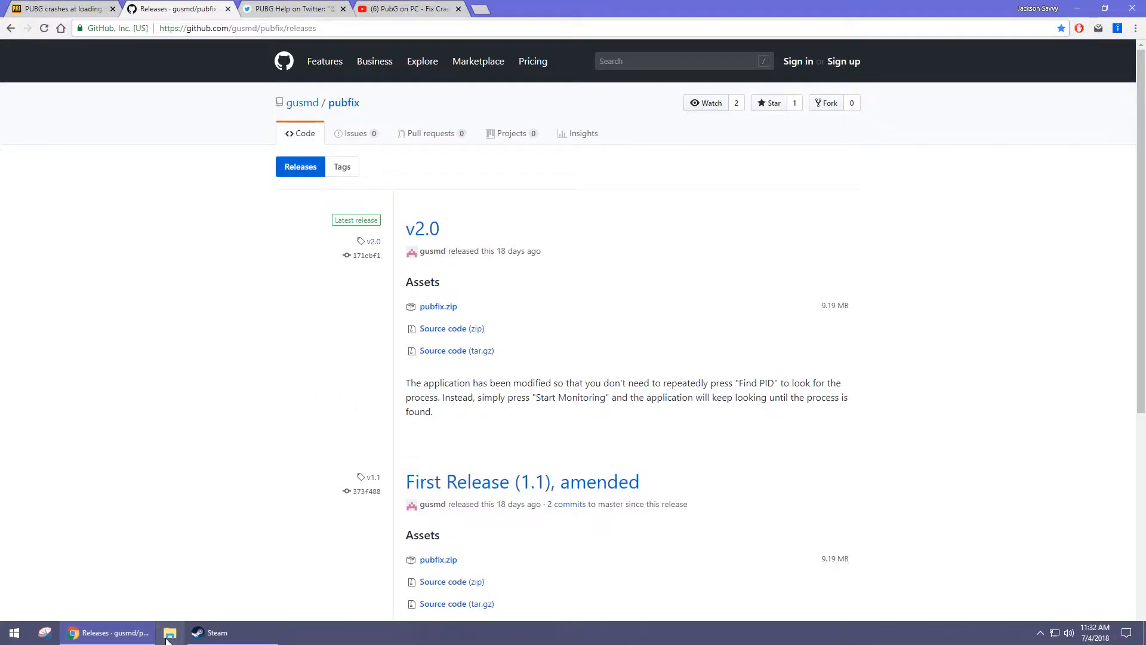
Step: In File Explorer, browse to C:\Program Files (x86)\Steam\steamapps\common\PUBG\TslGame\Content\Paks
left_click(169, 632)
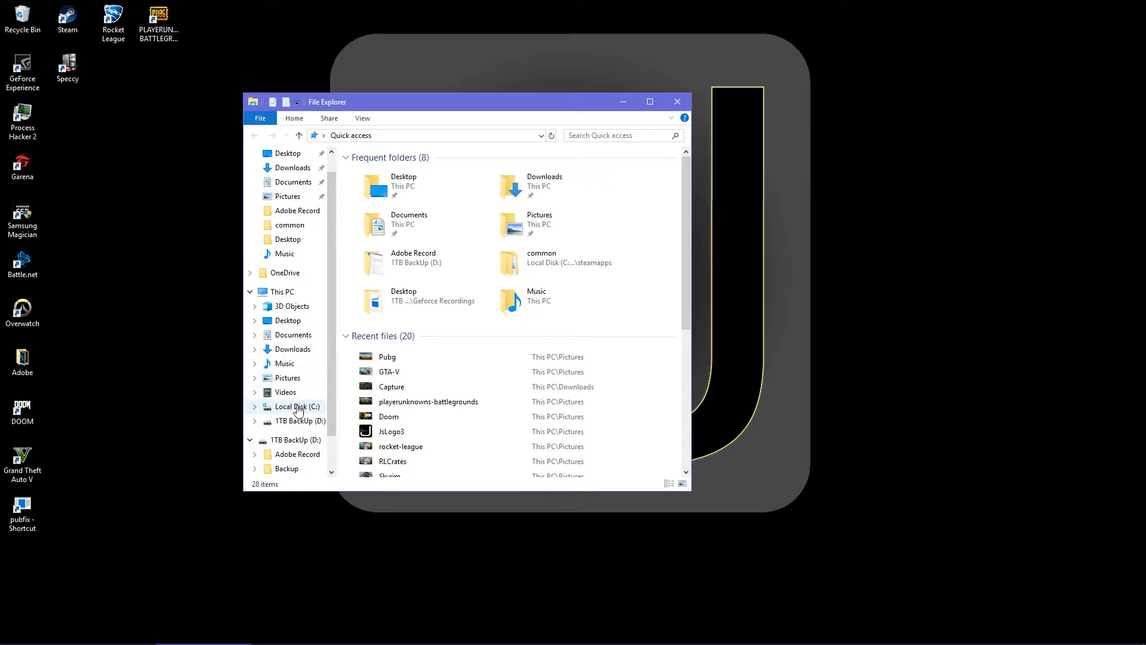
mouse_move(301, 421)
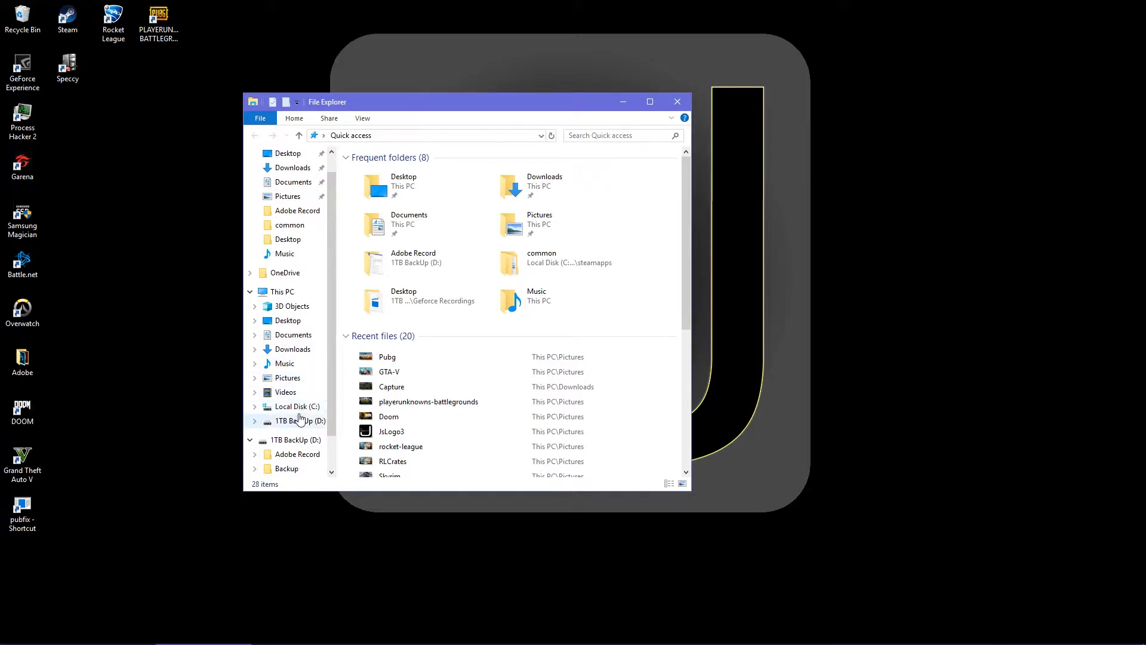
mouse_move(292, 411)
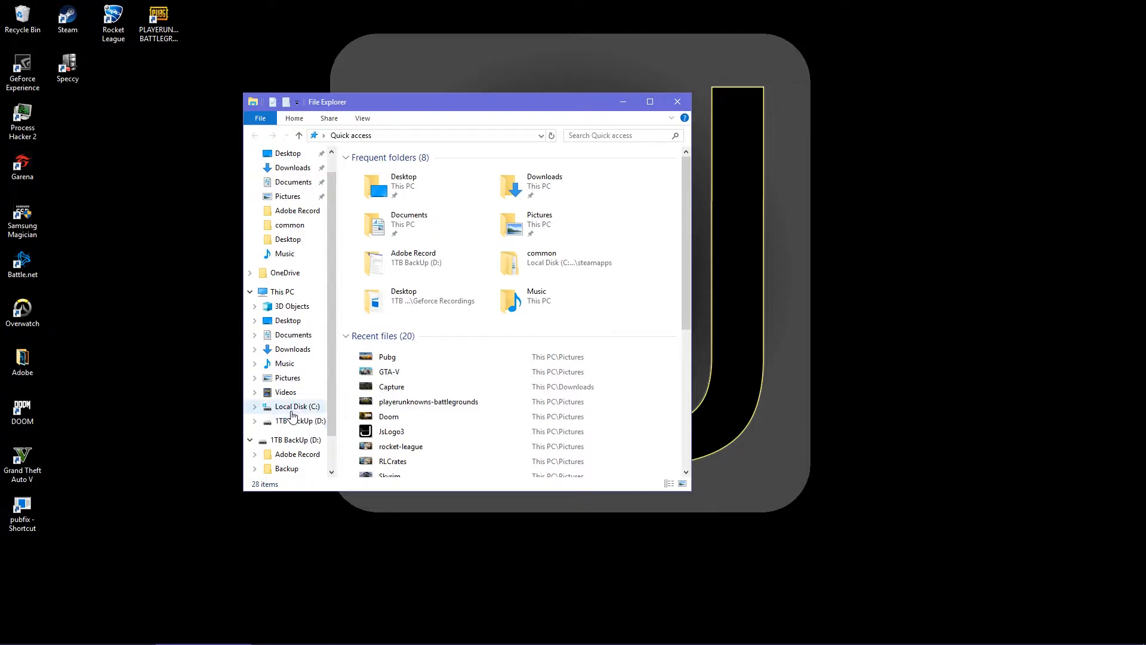
left_click(296, 406)
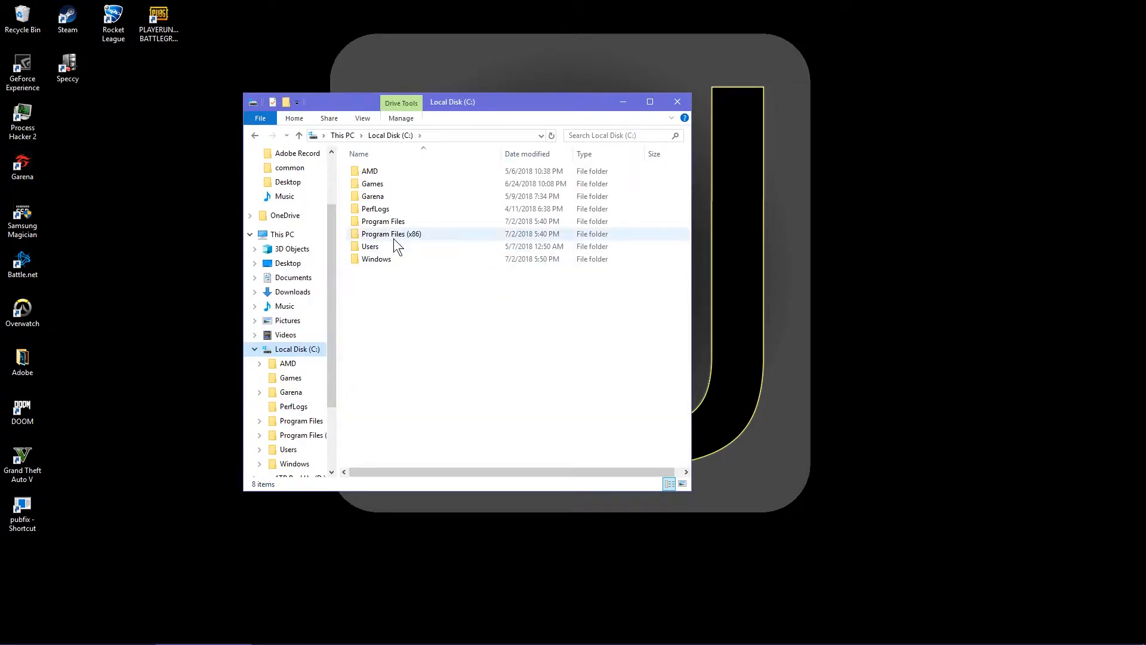
double_click(391, 233)
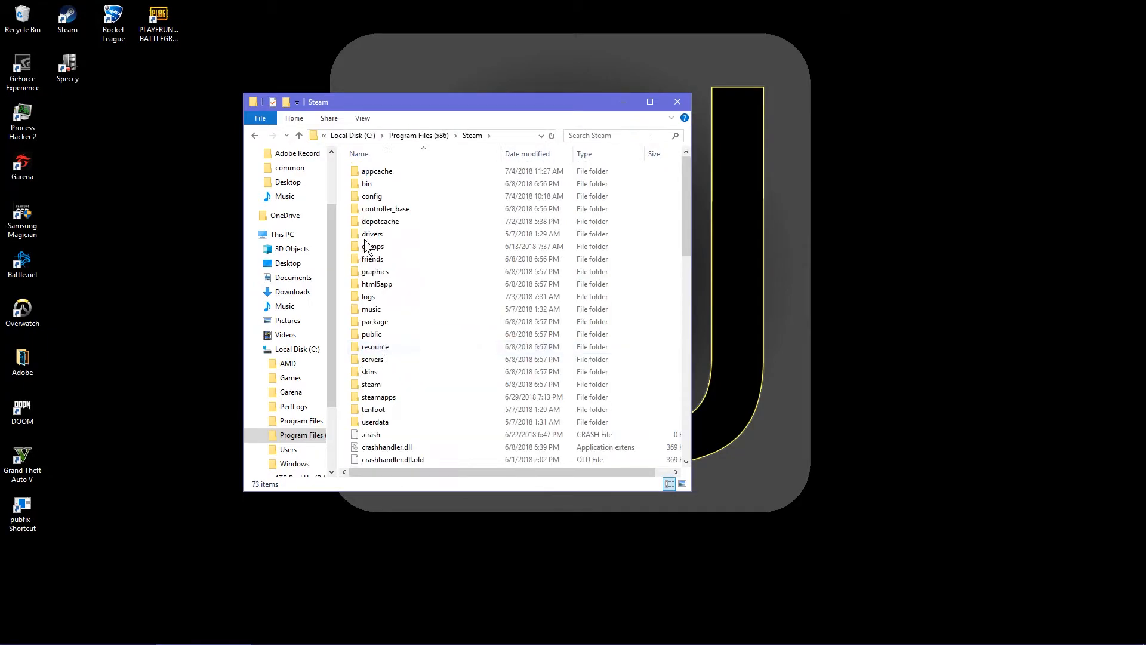
double_click(379, 396)
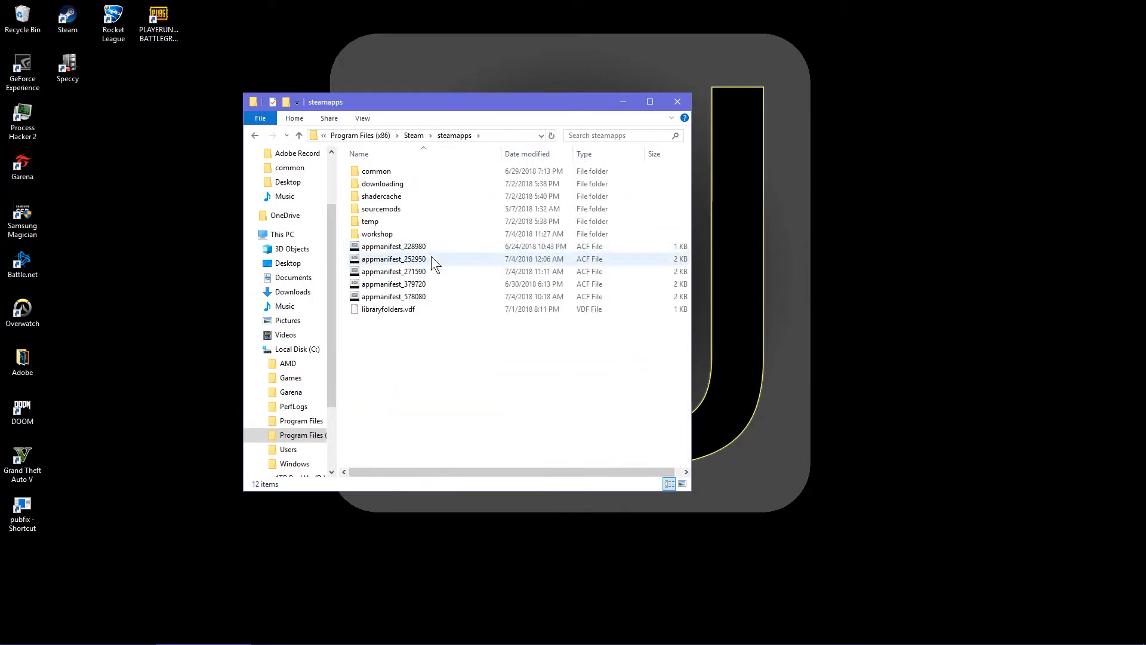
double_click(376, 170)
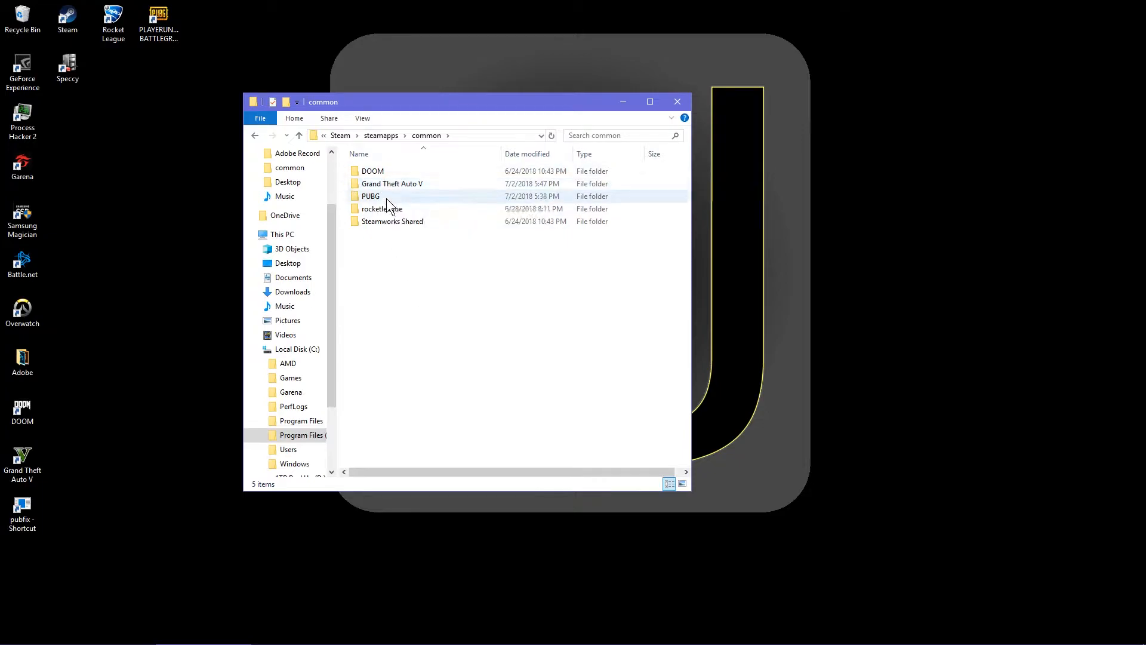
double_click(370, 196)
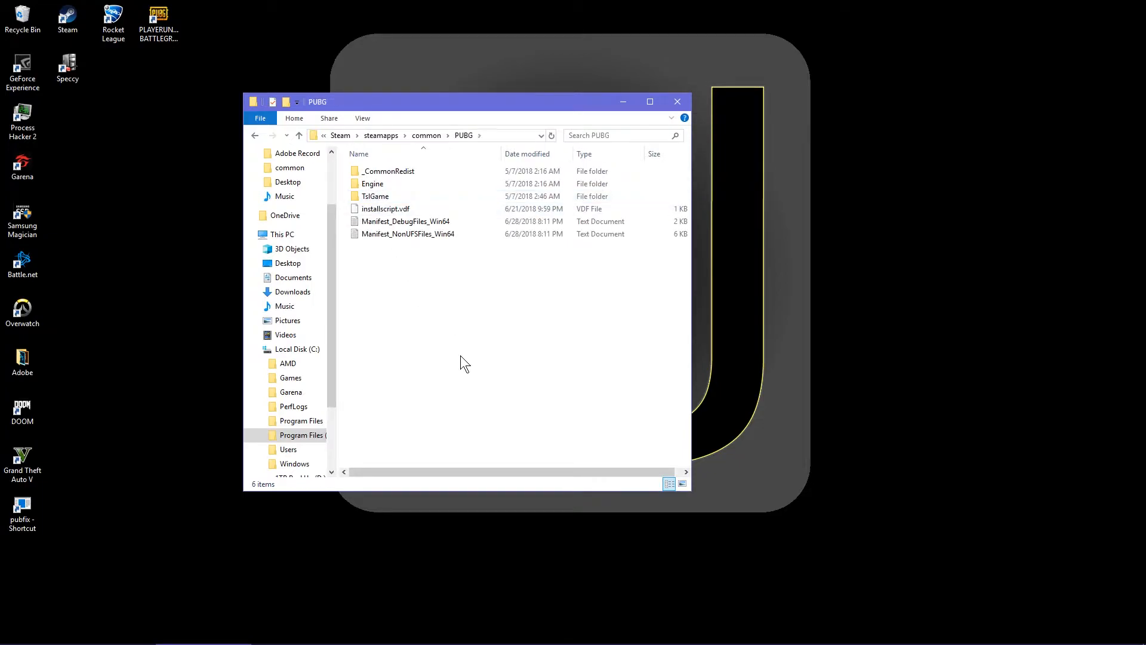
double_click(371, 196)
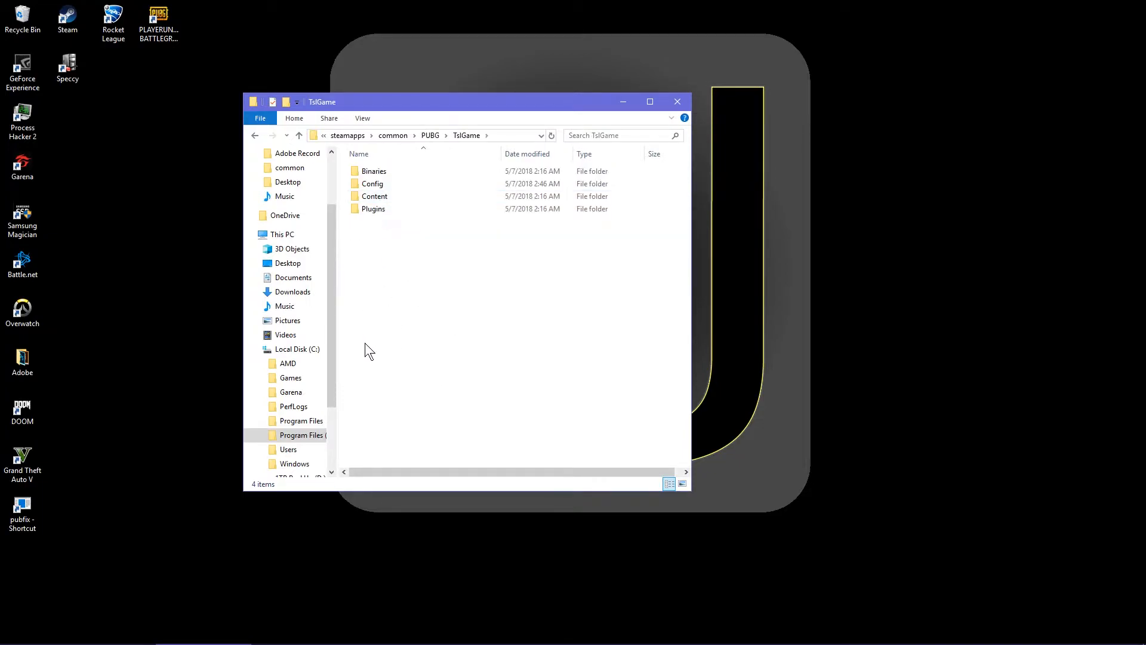
left_click(374, 196)
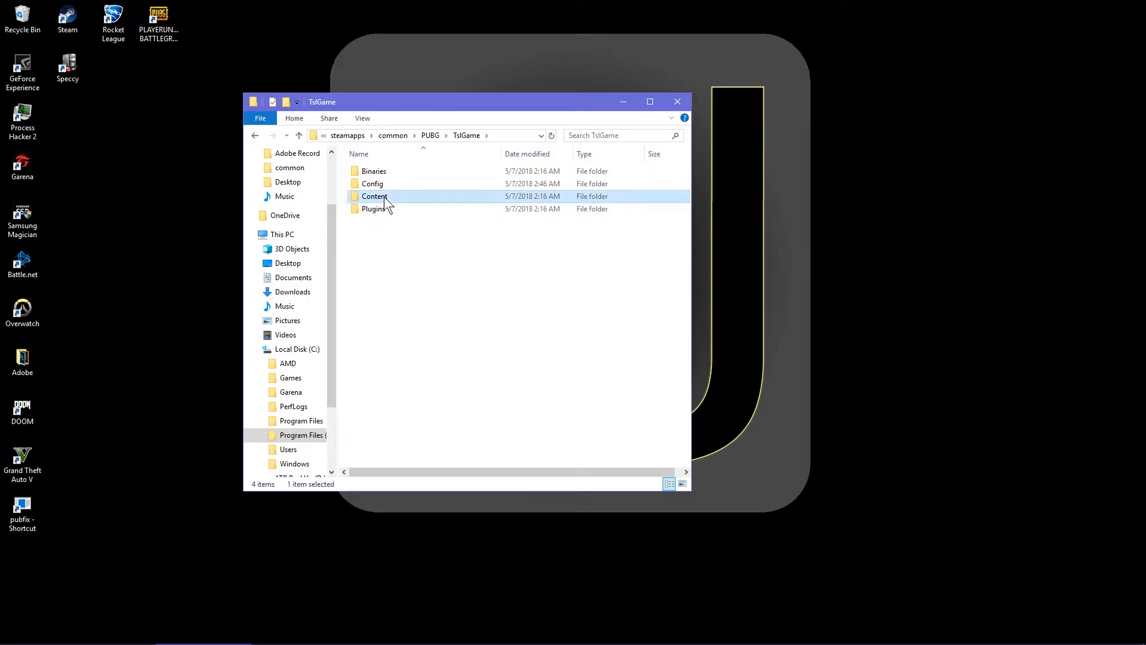
double_click(374, 196)
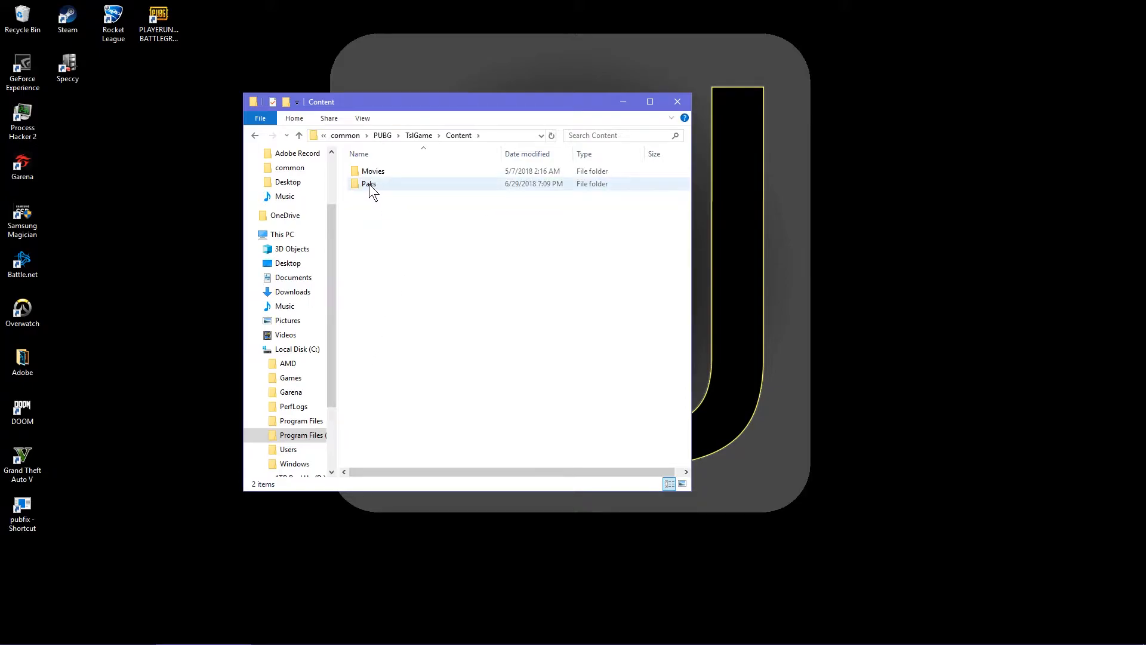
double_click(368, 183)
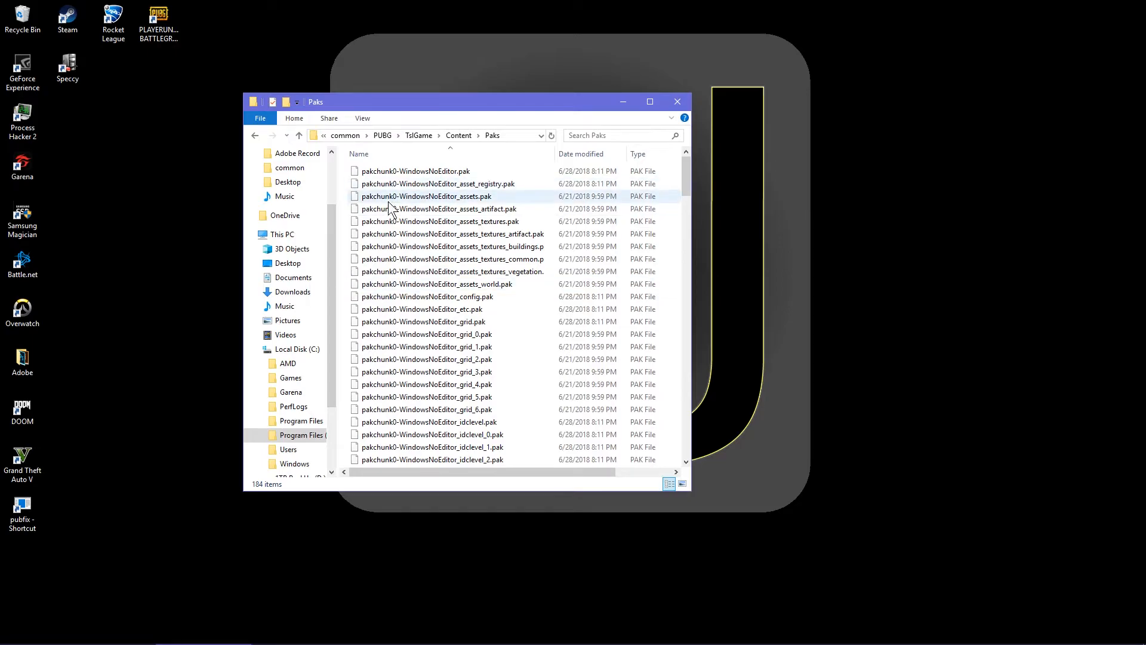
mouse_move(452, 296)
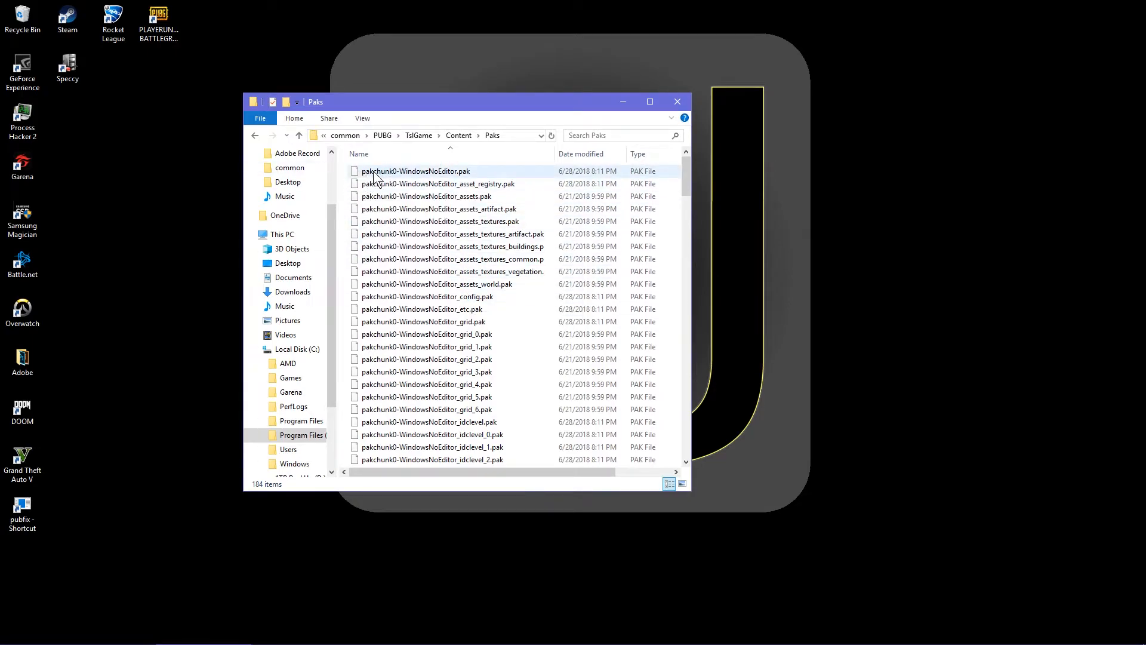
Step: Check that all 184 Paks files start with pakchunk, then minimize the folder window
scroll("down", 3)
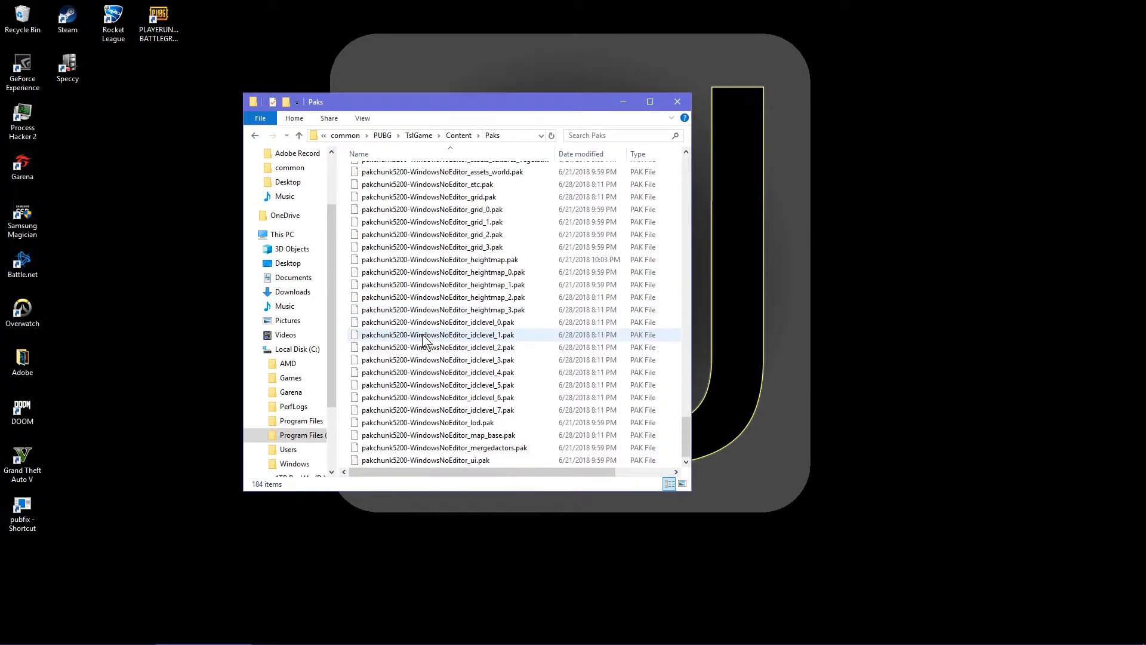
scroll("down", 3)
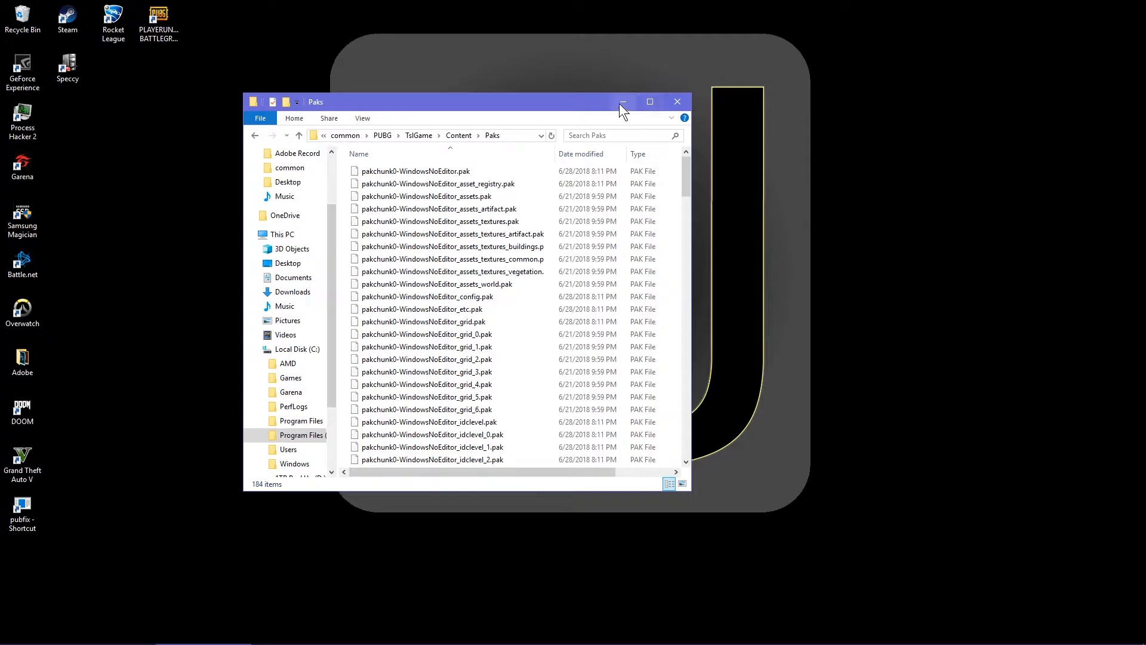
mouse_move(628, 108)
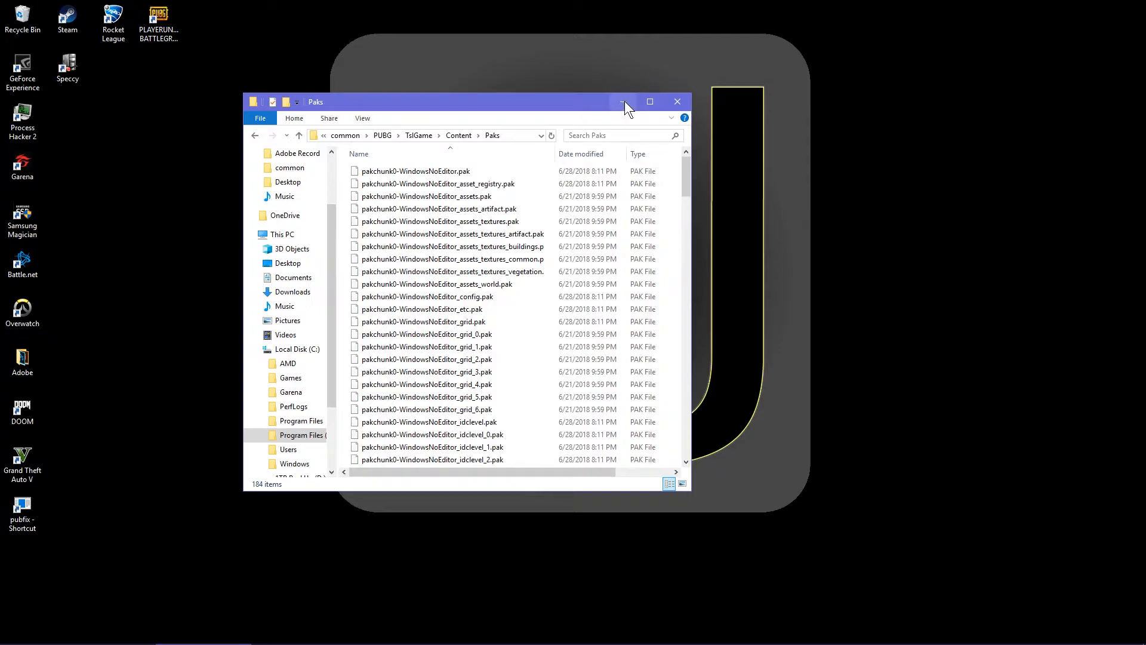
left_click(623, 101)
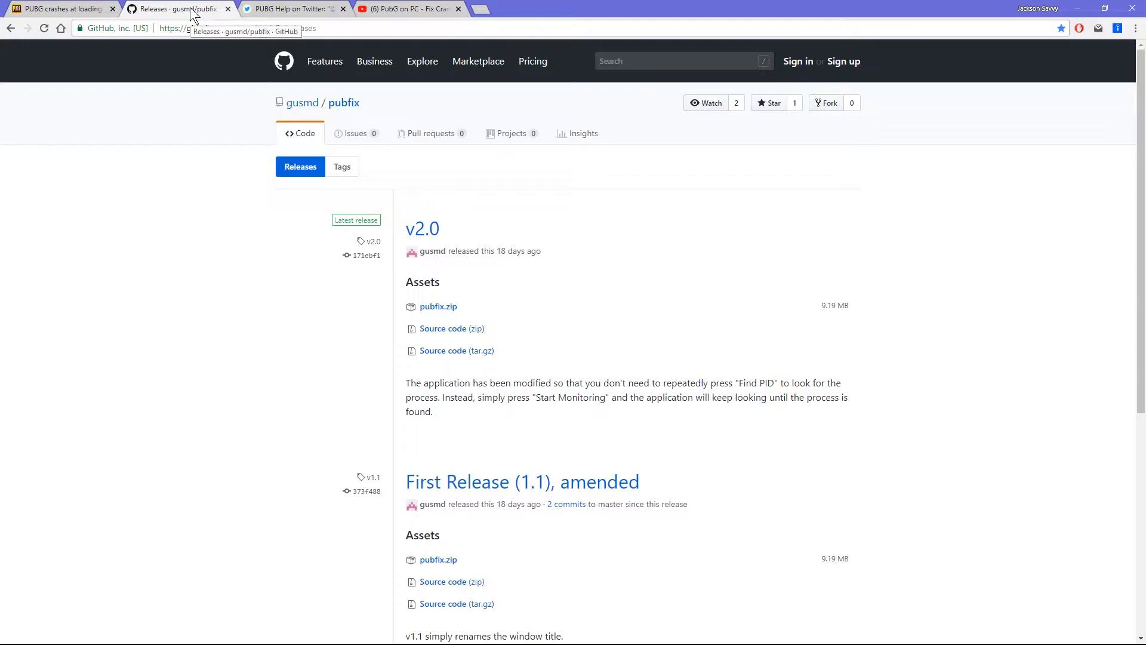
mouse_move(538, 311)
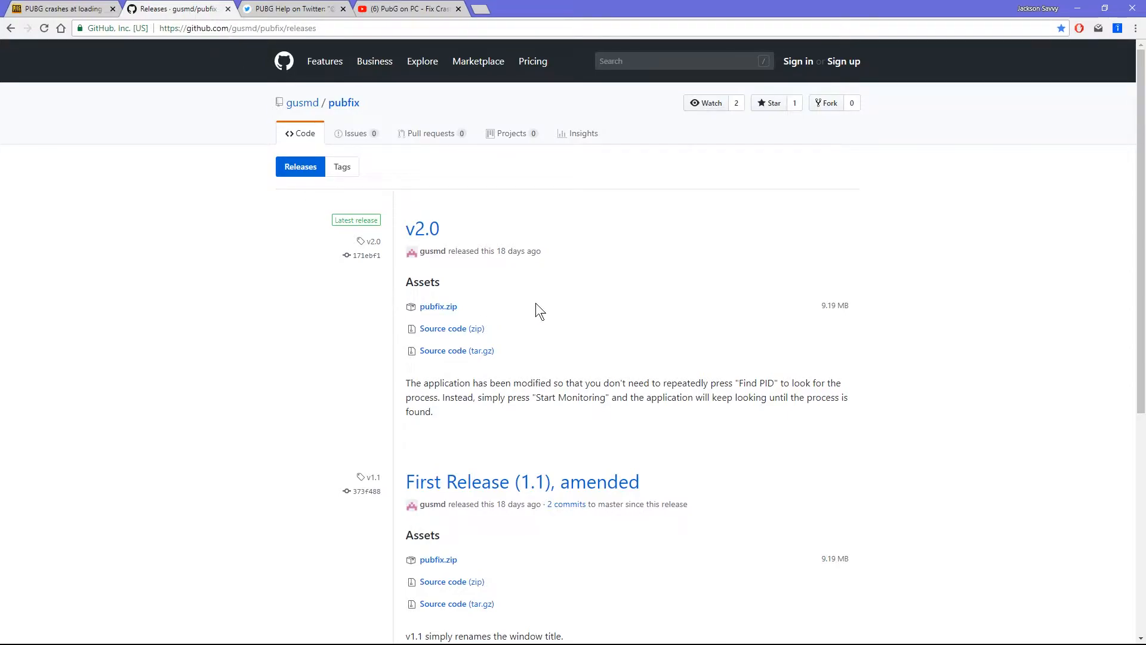
mouse_move(441, 310)
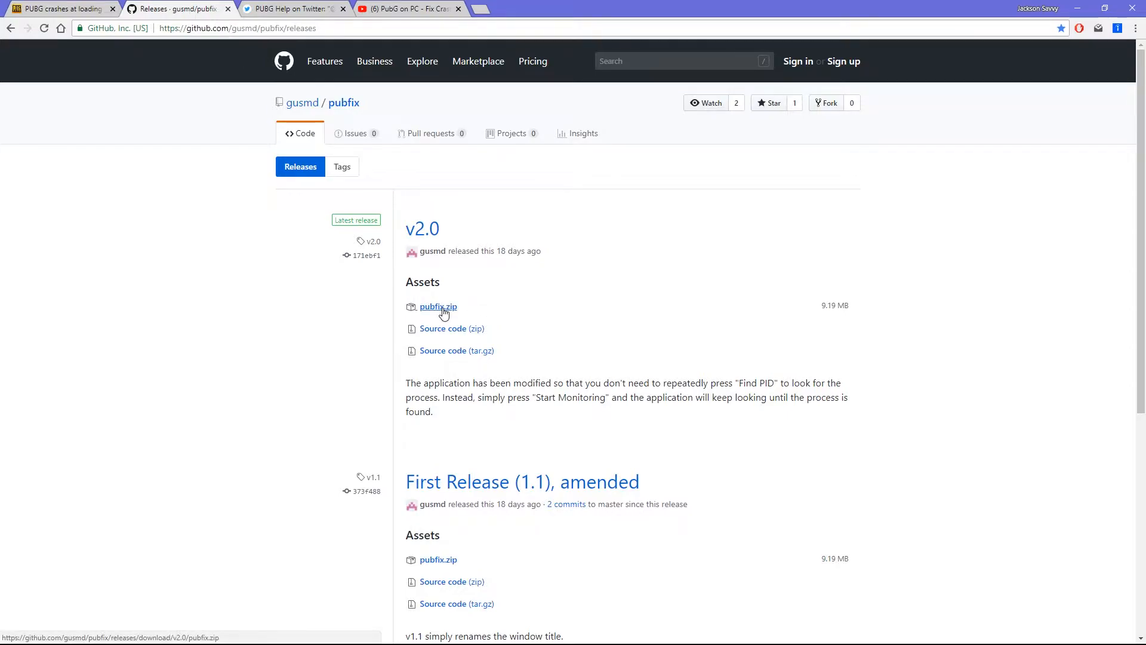
Step: Download pubfix.zip from the v2.0 release assets
left_click(437, 306)
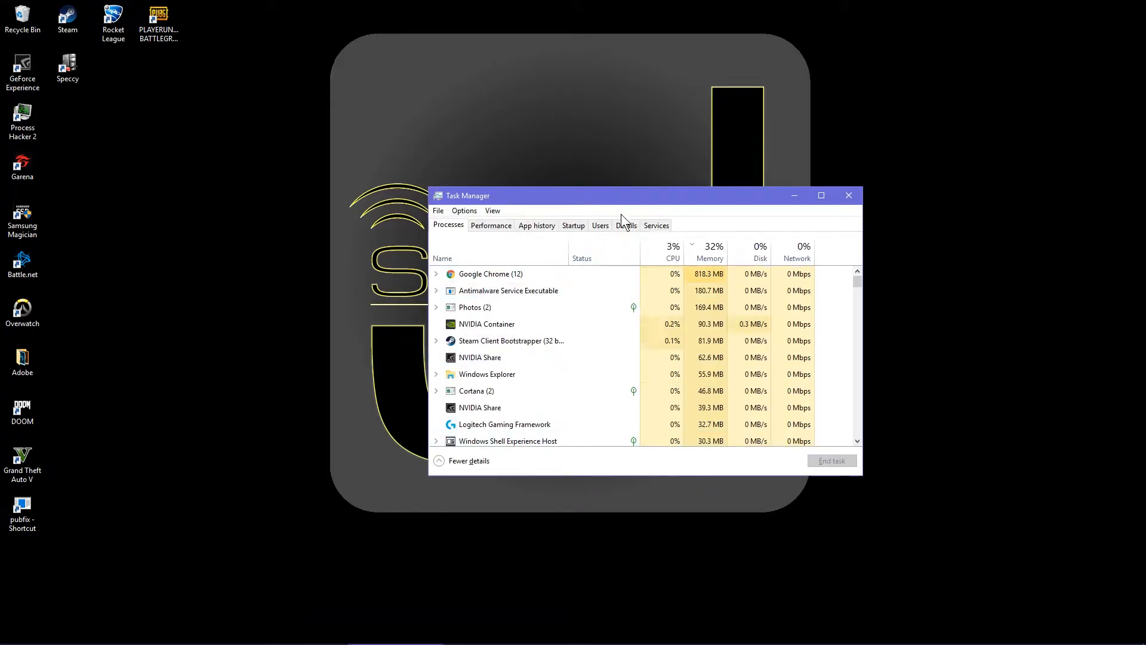
Step: Show Task Manager's Details list of running processes
left_click(626, 225)
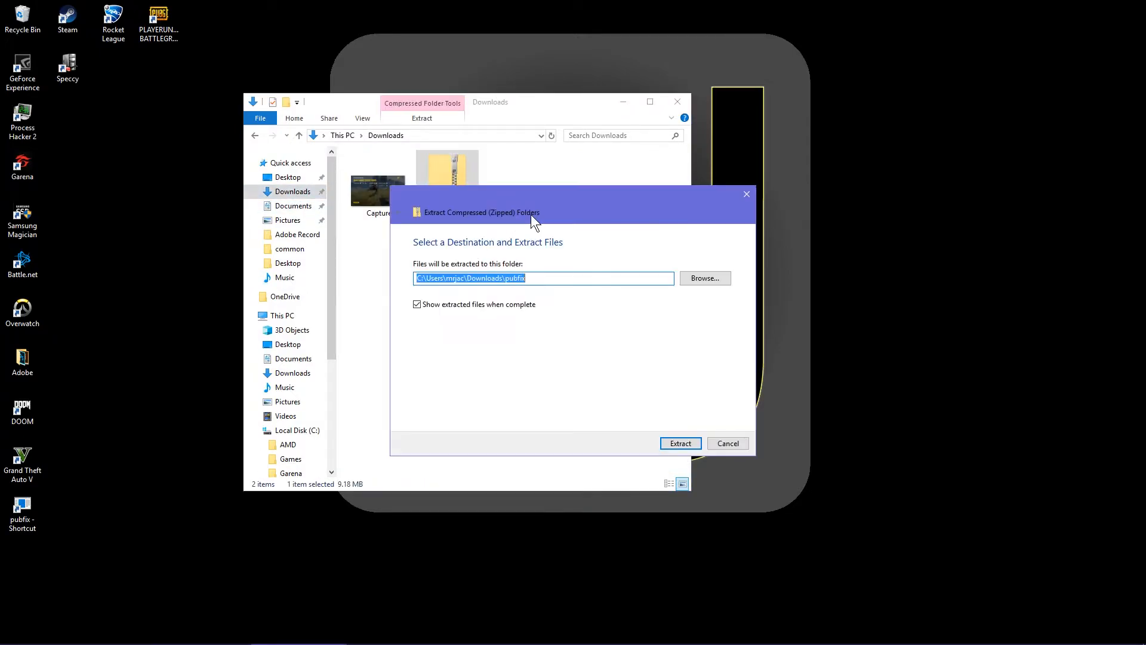
Step: Dismiss the extraction dialog and open the pubfix folder from the downloaded archive in Downloads
left_click(679, 443)
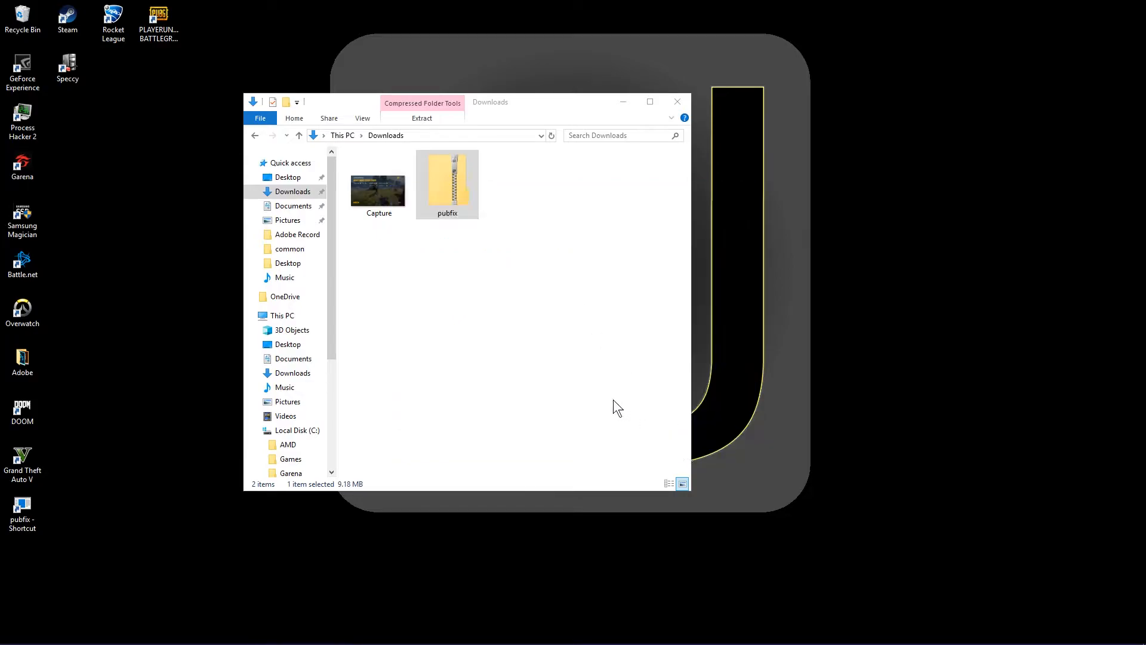
double_click(447, 184)
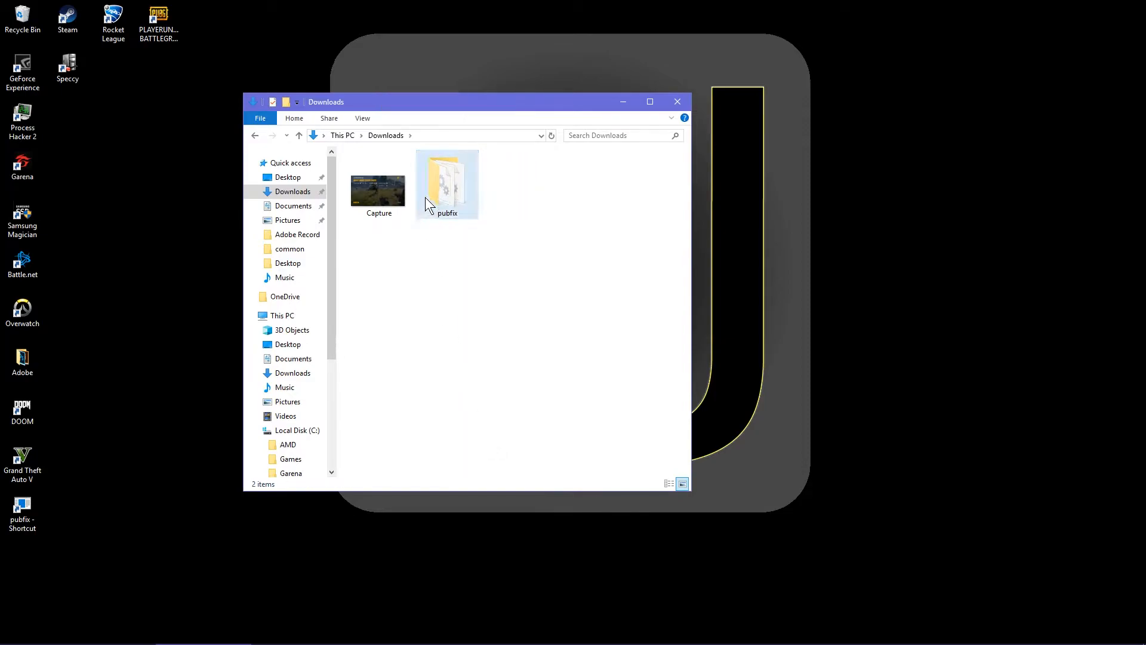
mouse_move(457, 198)
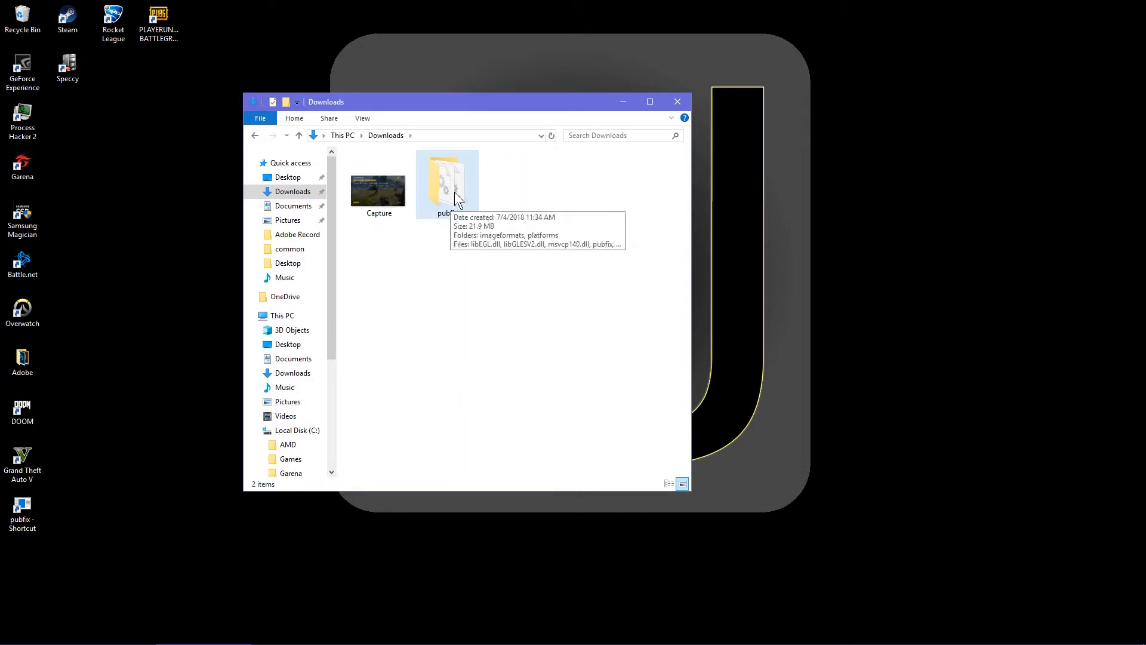
mouse_move(452, 197)
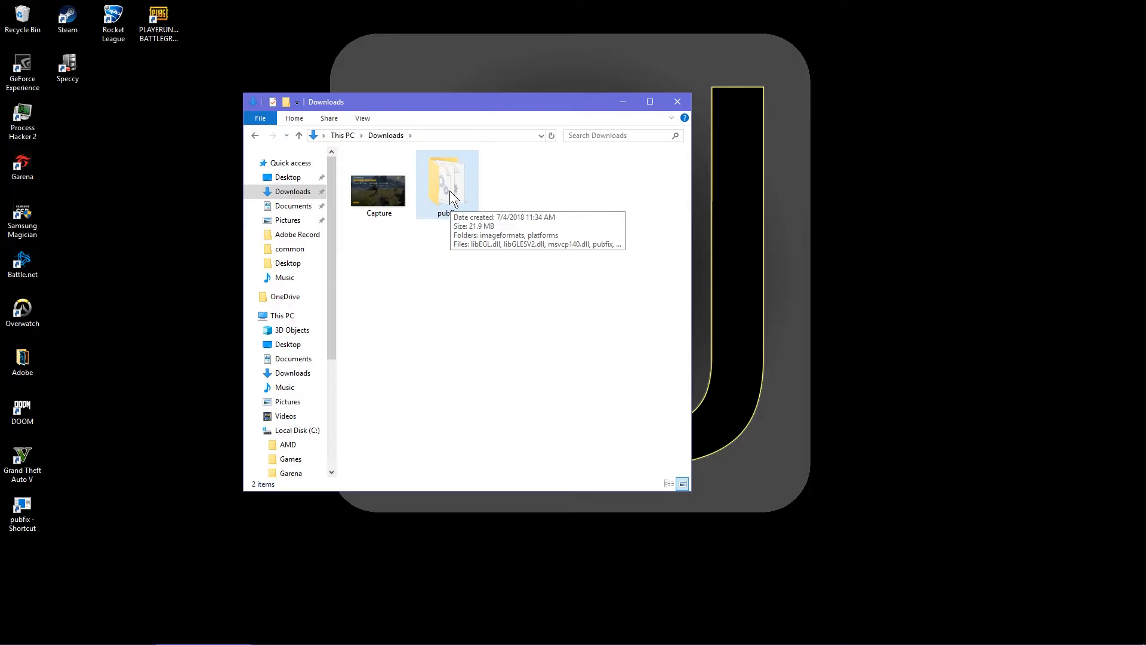
double_click(447, 179)
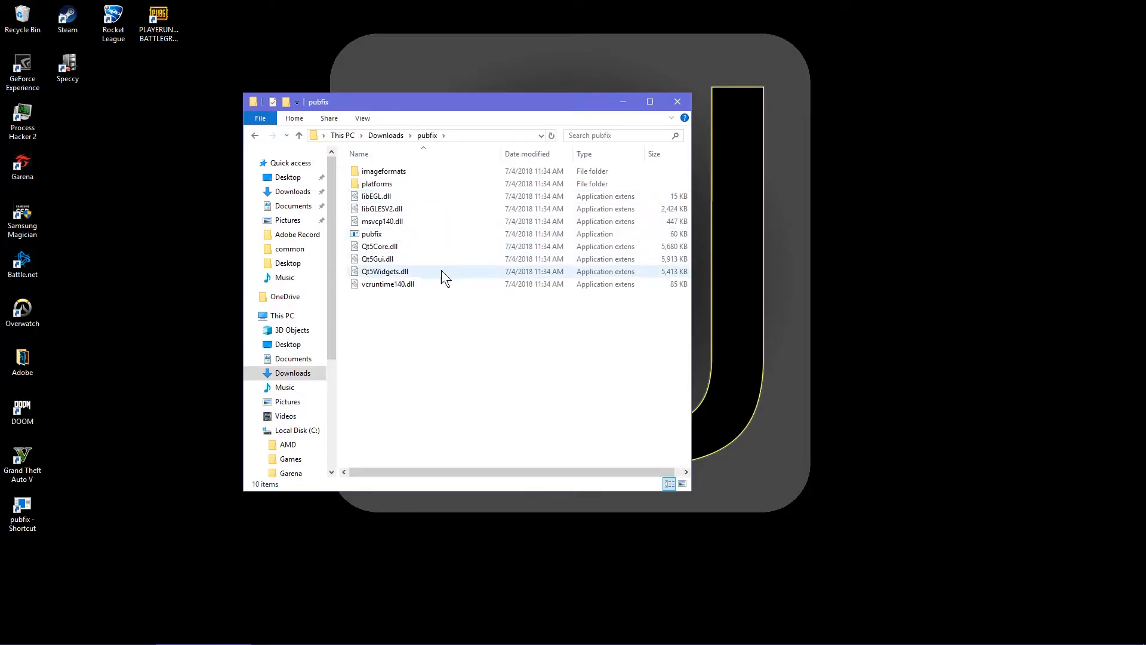
Step: Unblock pubfix.exe in its Properties dialog and confirm with OK
left_click(371, 233)
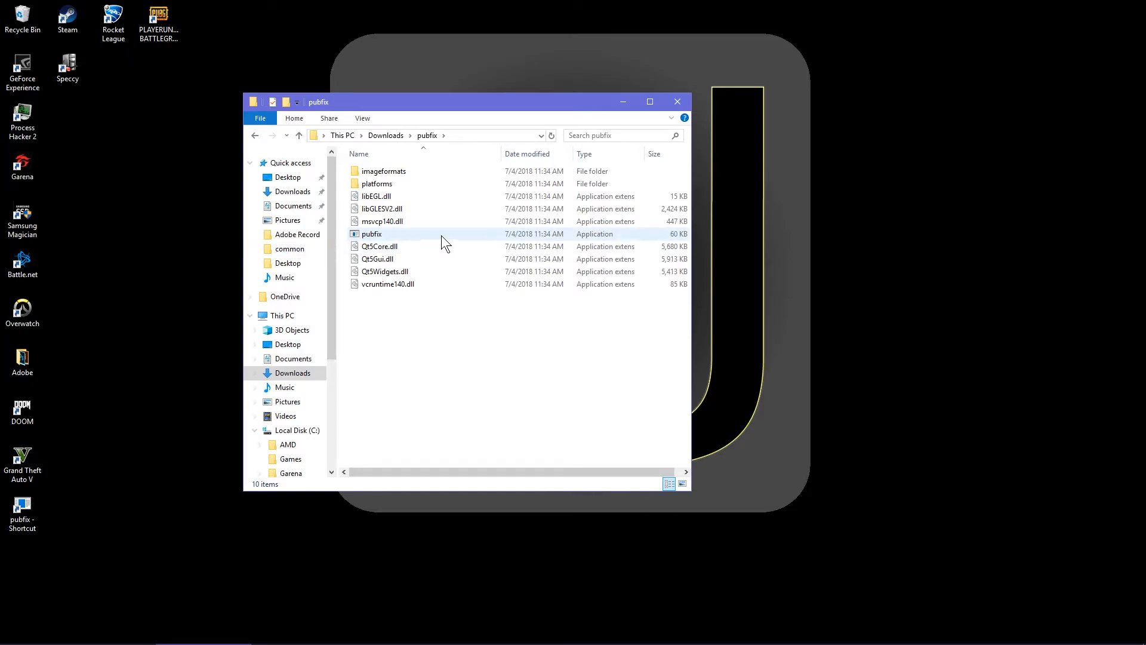
right_click(371, 233)
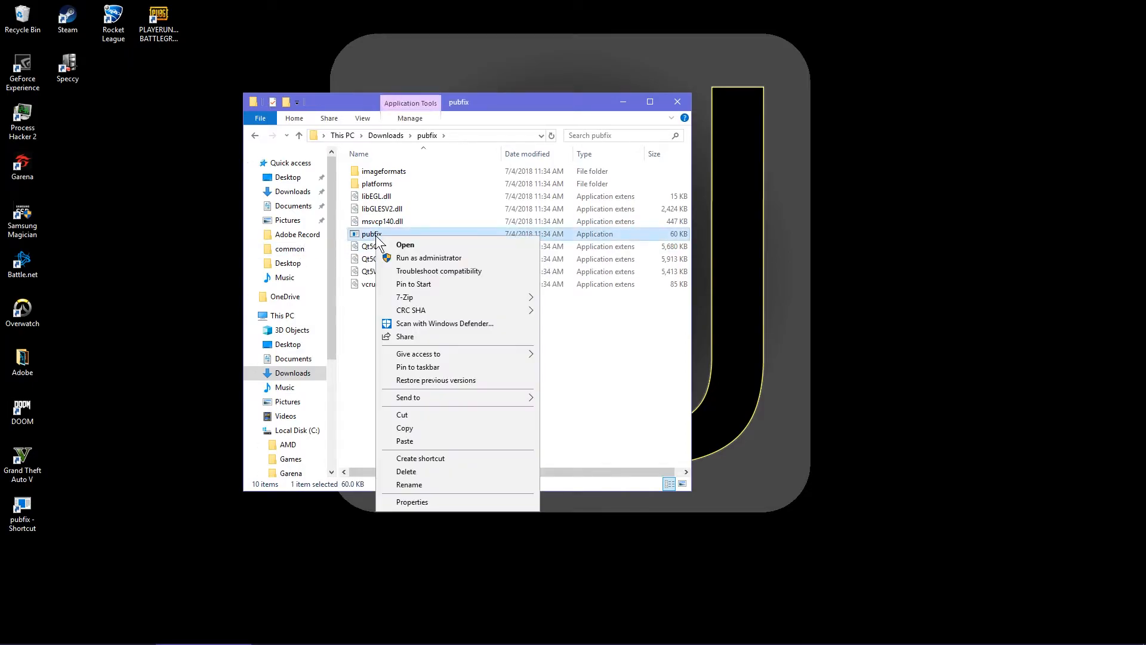
left_click(412, 502)
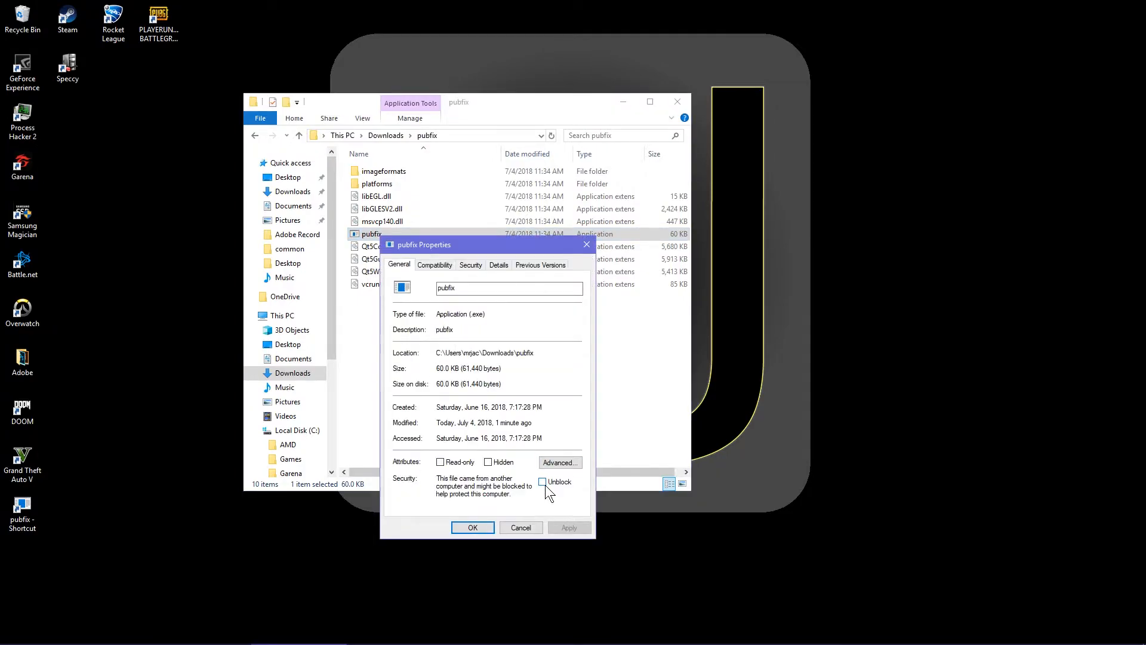
left_click(542, 482)
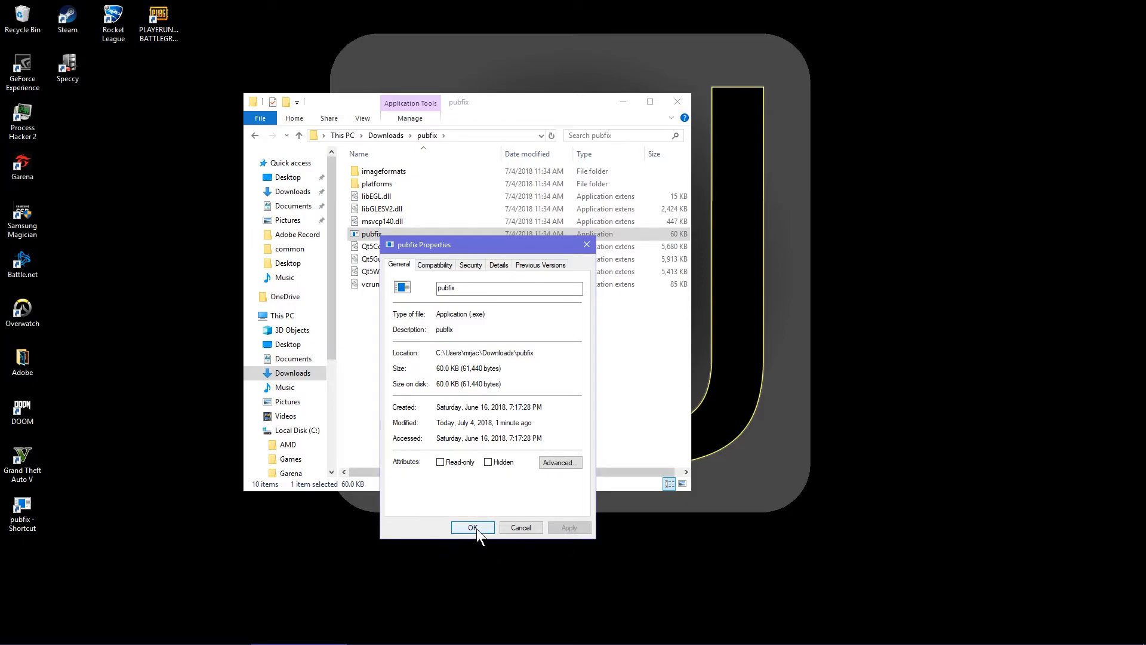
left_click(473, 528)
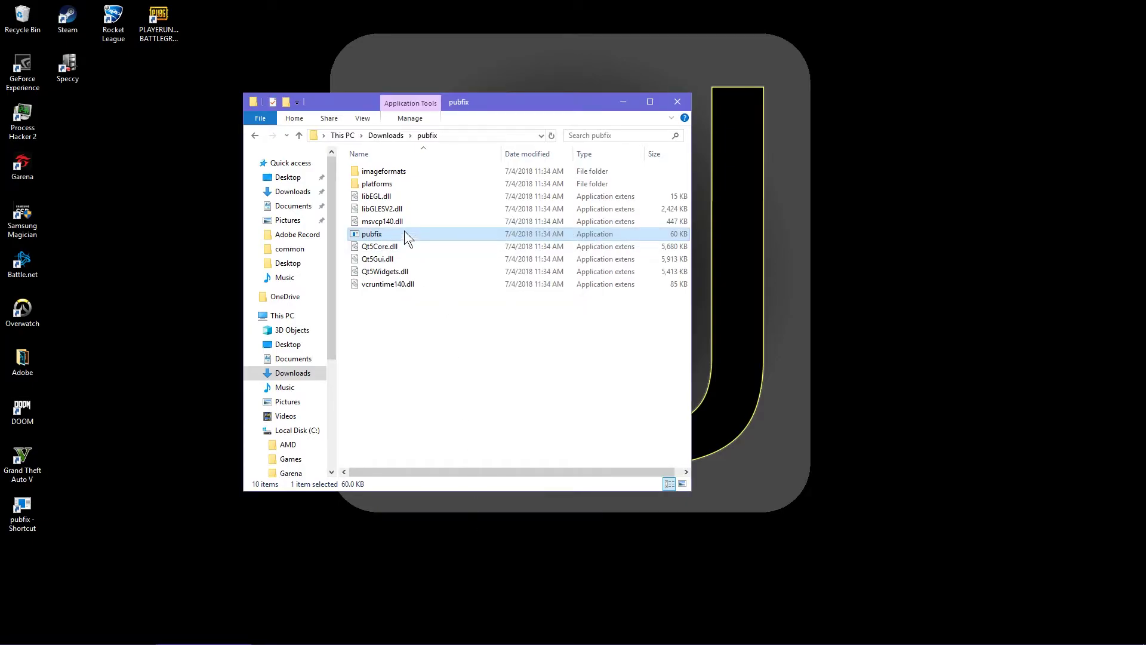
mouse_move(360, 236)
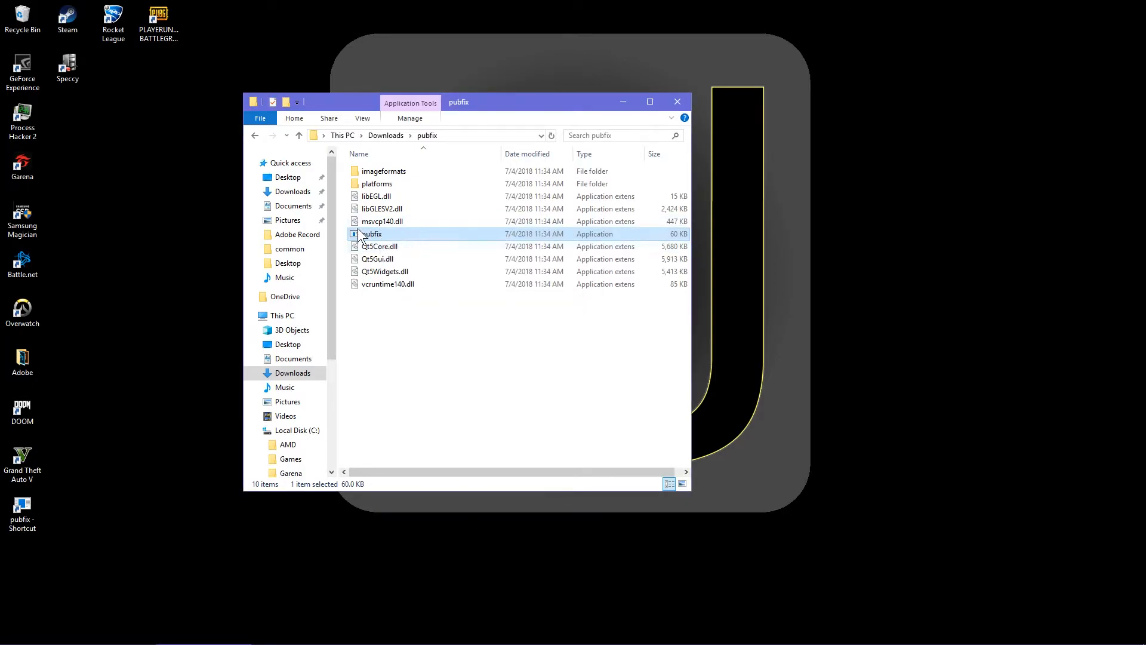
Step: Send pubfix.exe to the desktop as a shortcut and drag it to the top-right corner
right_click(370, 234)
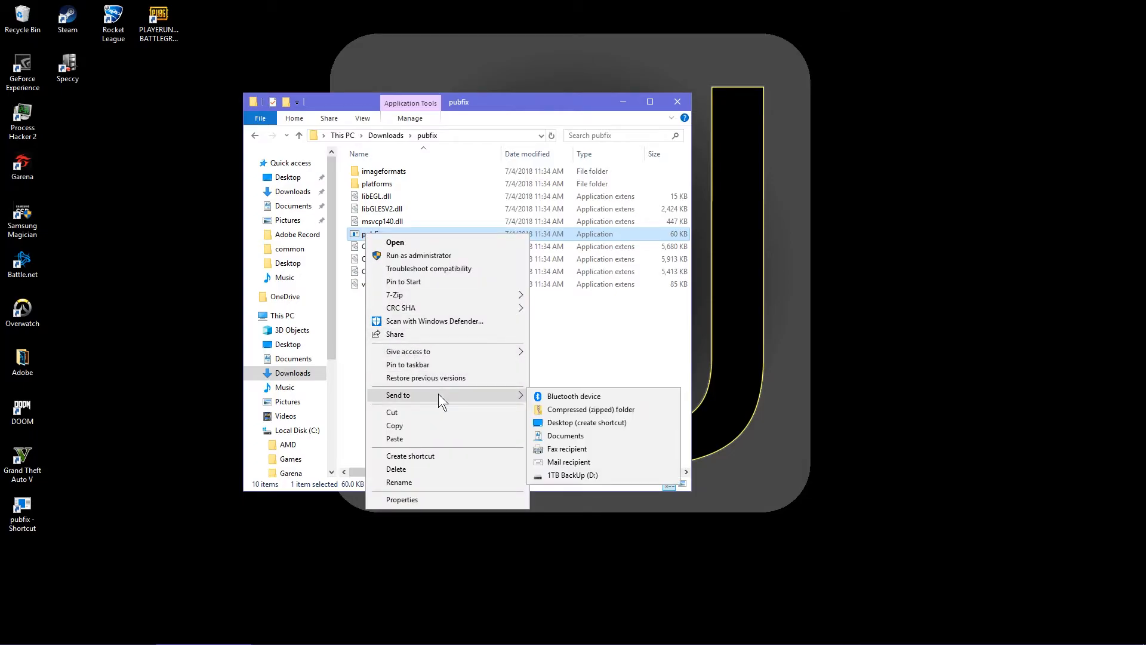
left_click(586, 422)
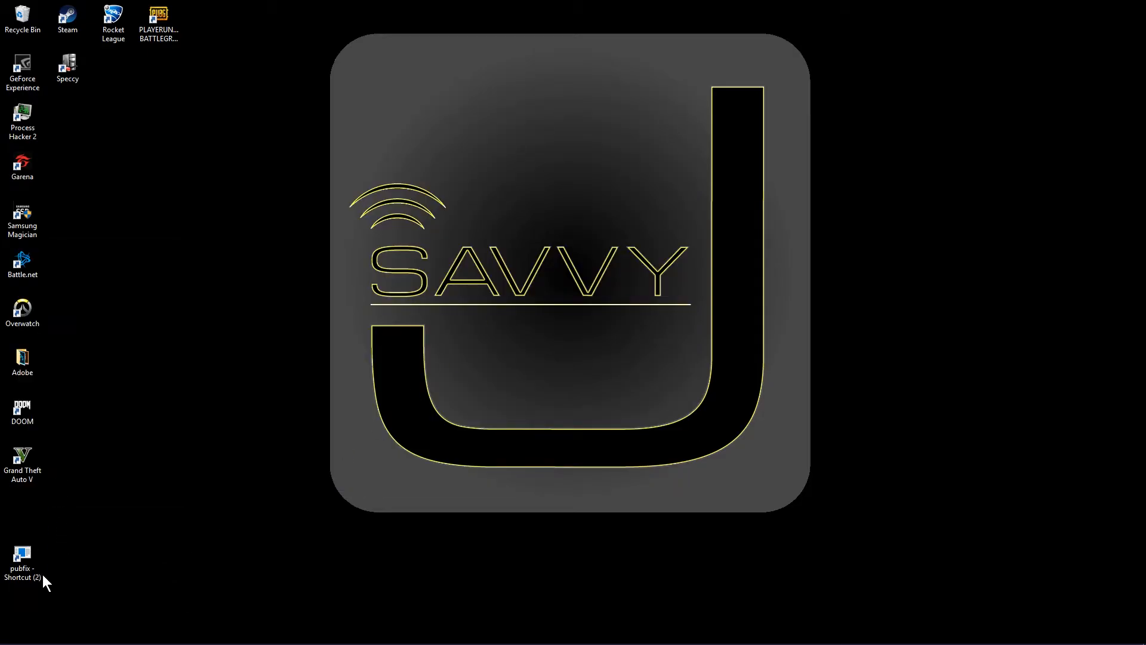
left_click_drag(22, 556, 611, 170)
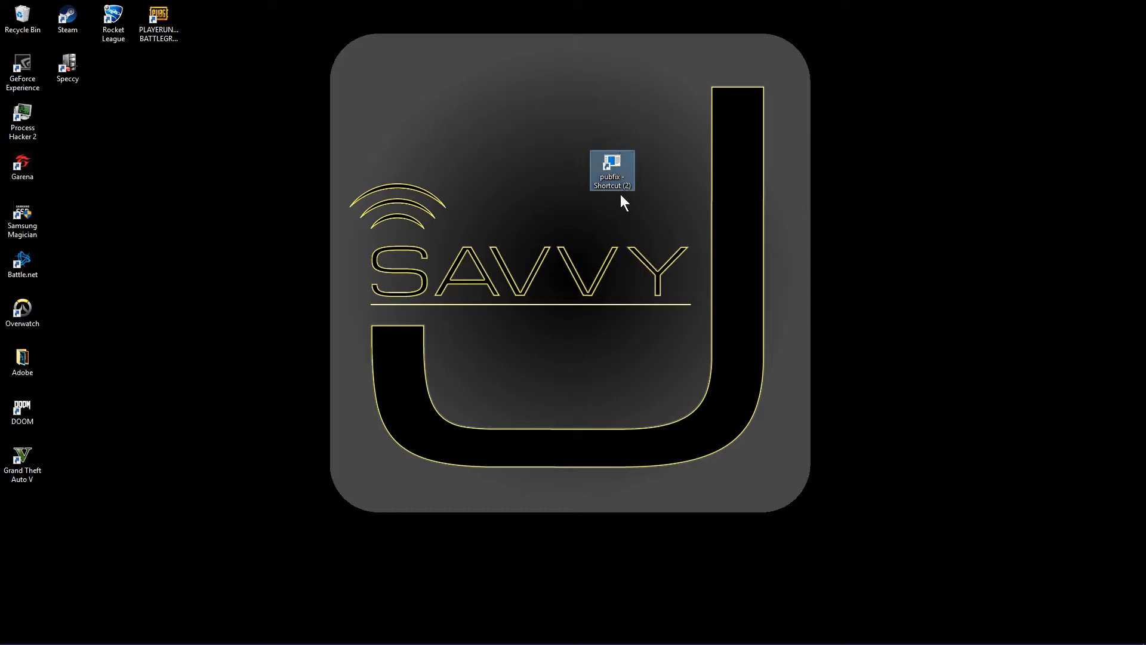
mouse_move(614, 174)
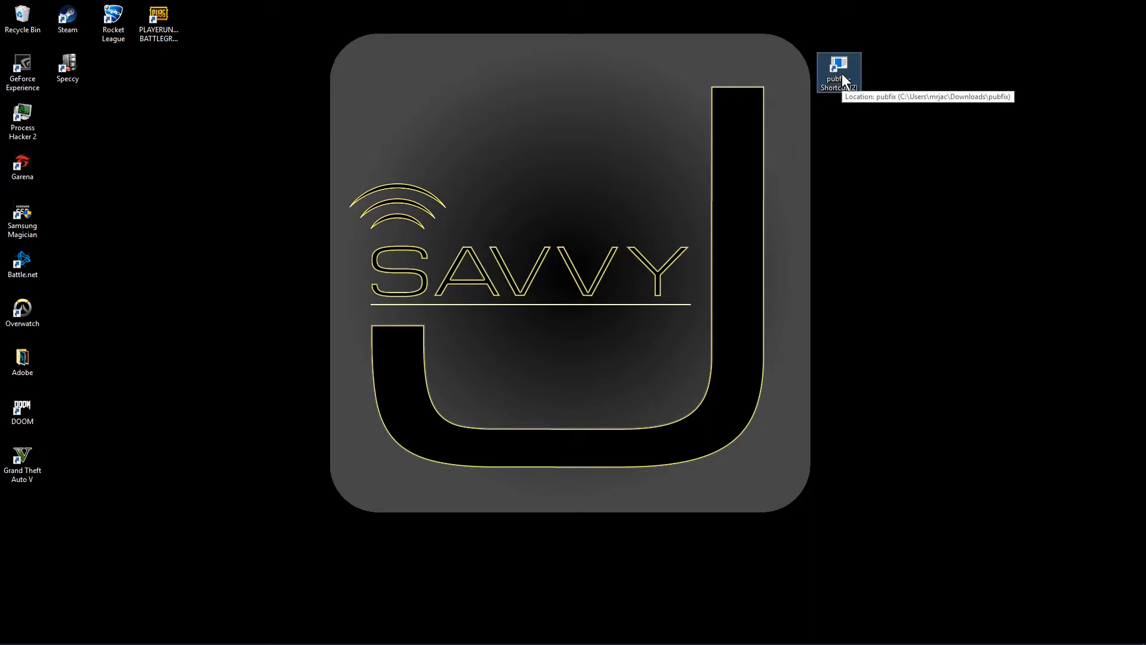
Step: Launch pubfix from the new shortcut and start the game
double_click(840, 65)
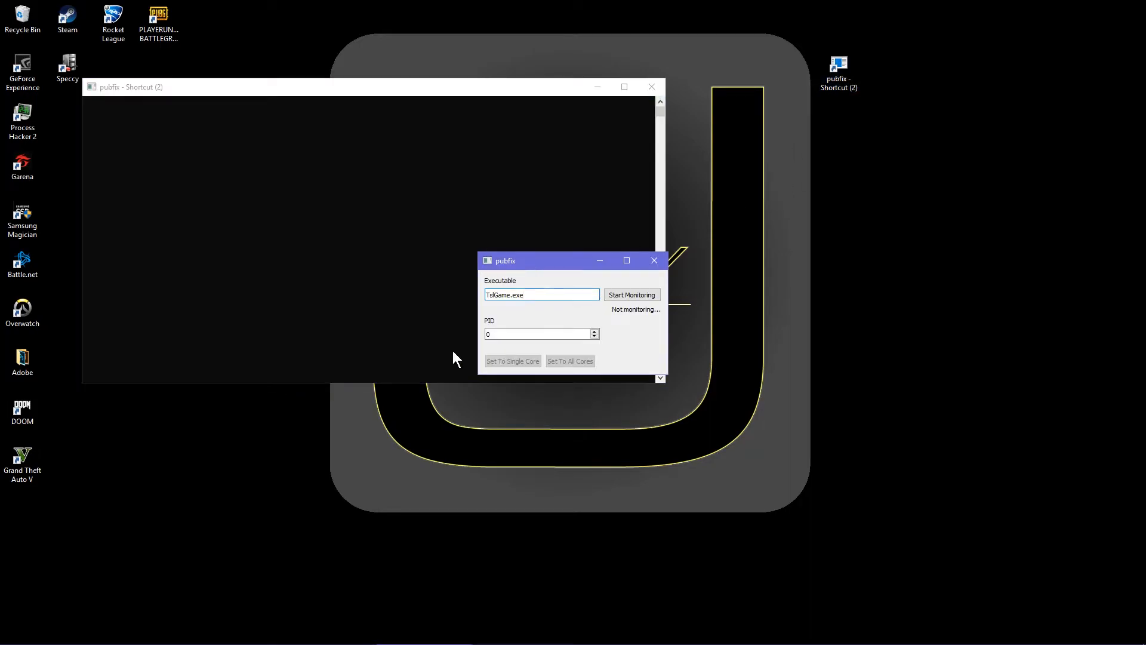
left_click(530, 294)
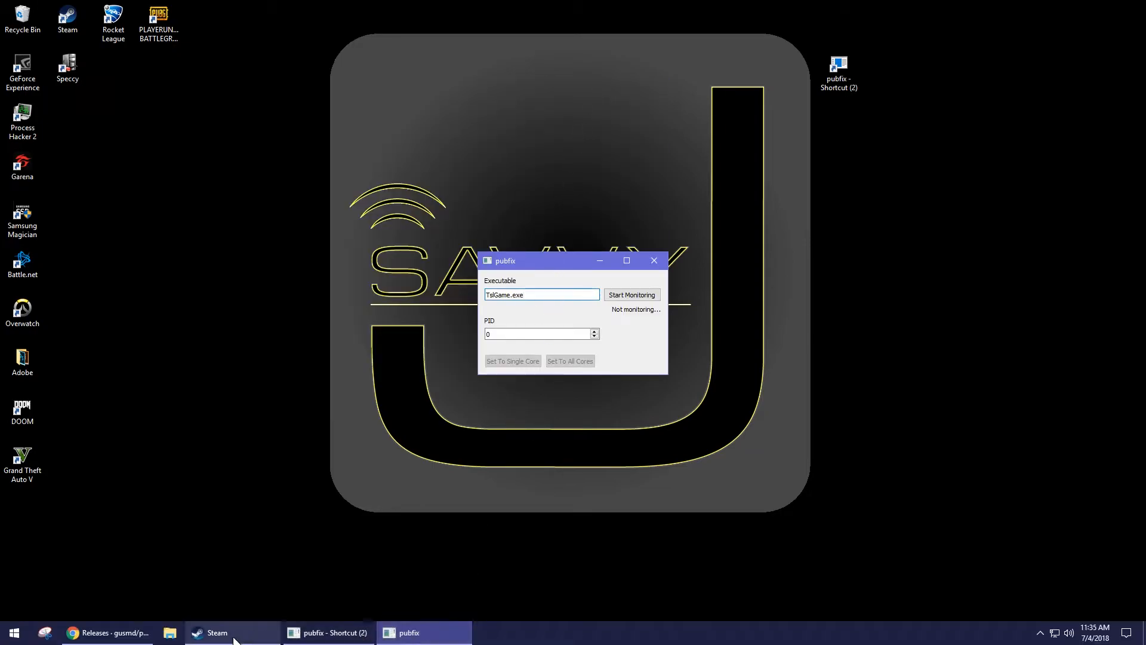
left_click(328, 632)
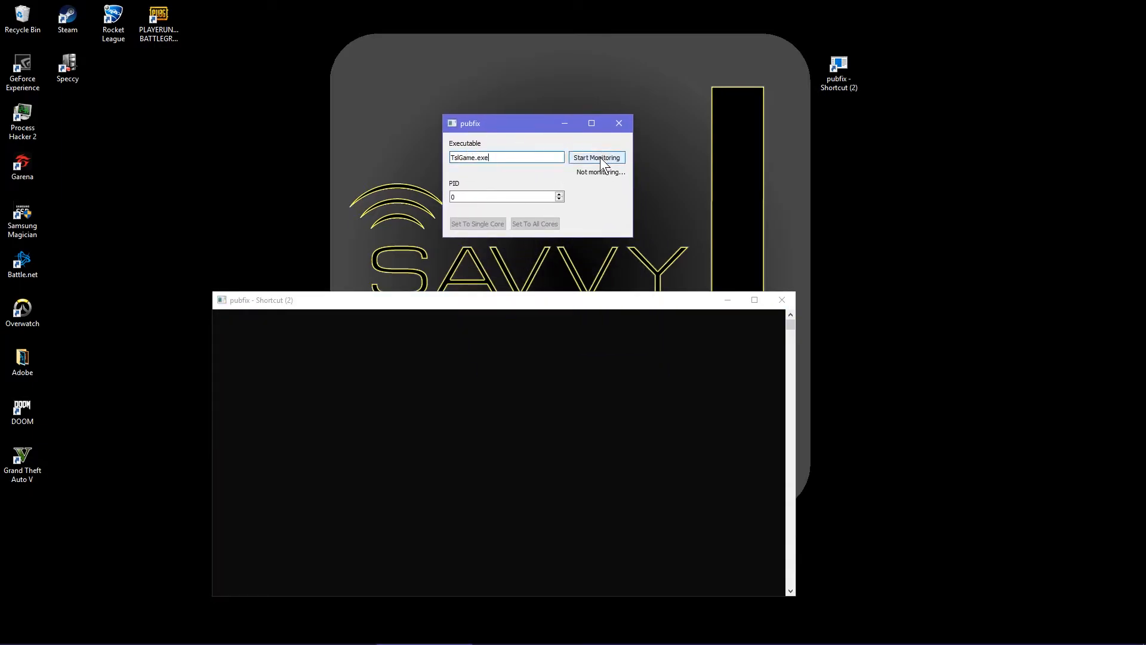
Step: Monitor for TslGame.exe and set the found process (PID 6748) to a single core
left_click(596, 157)
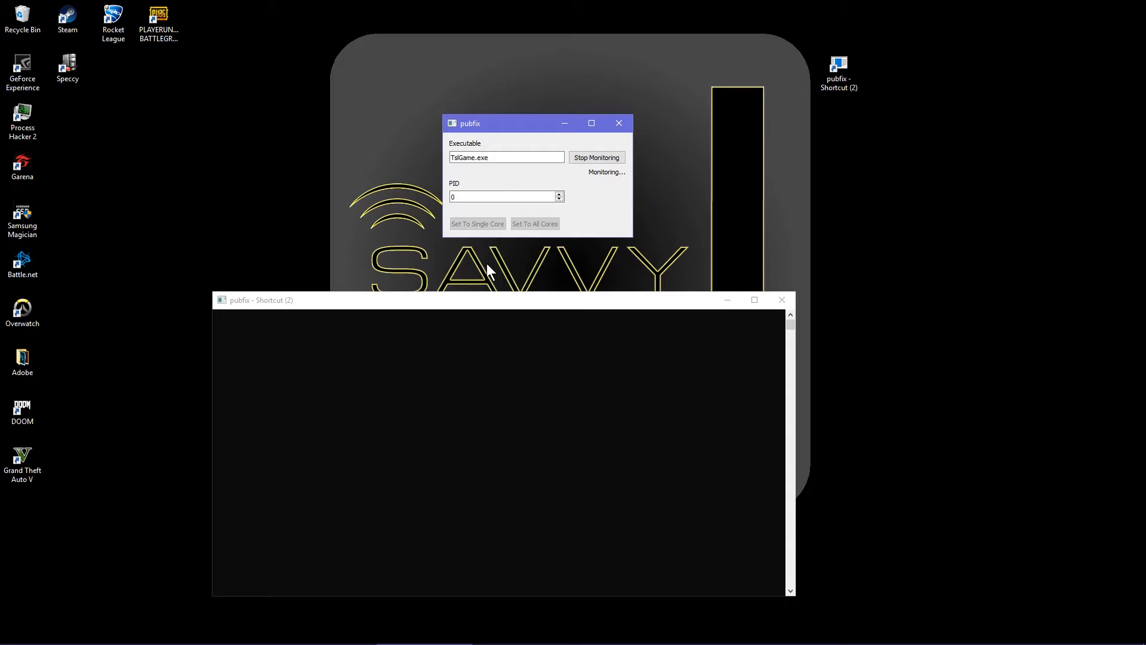
left_click(158, 14)
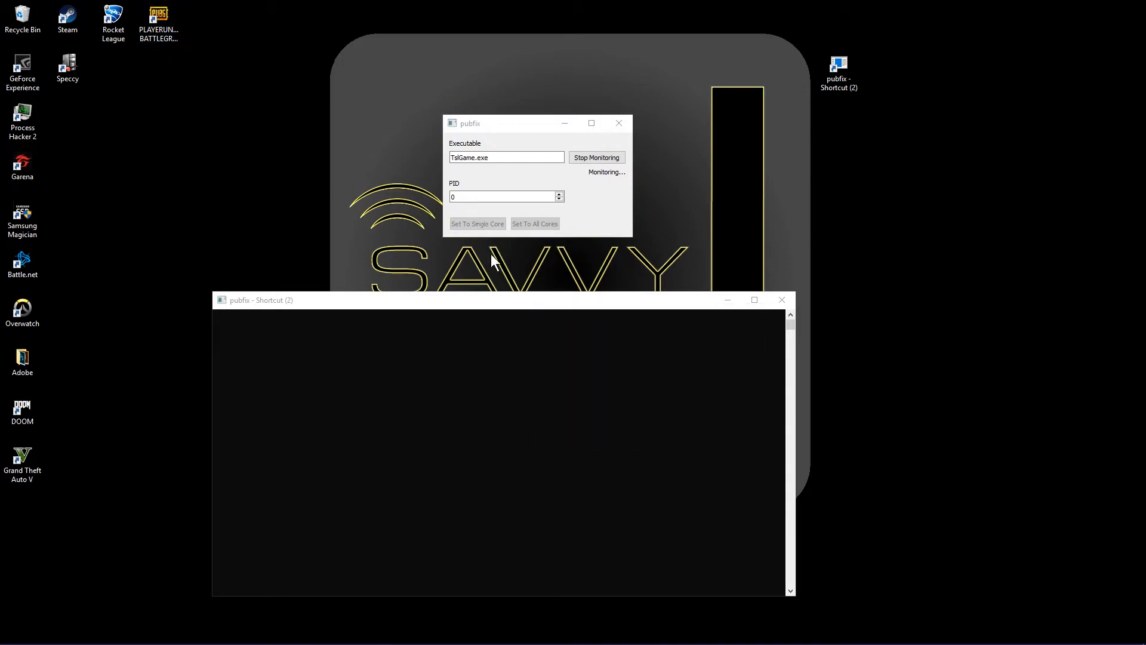
mouse_move(518, 141)
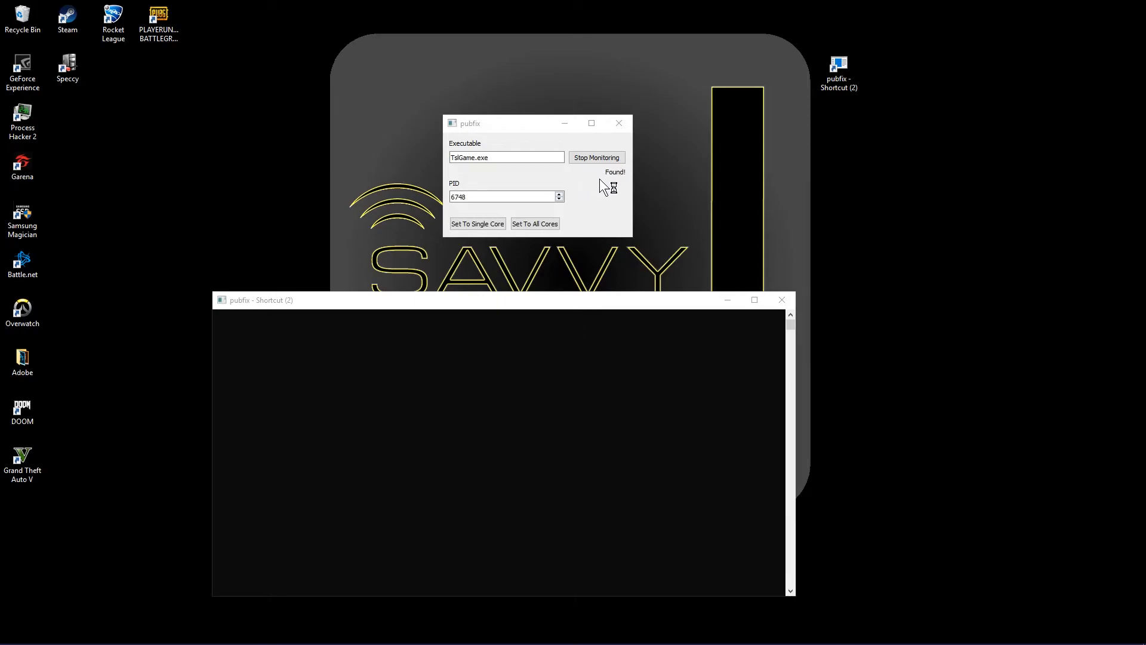
left_click(477, 223)
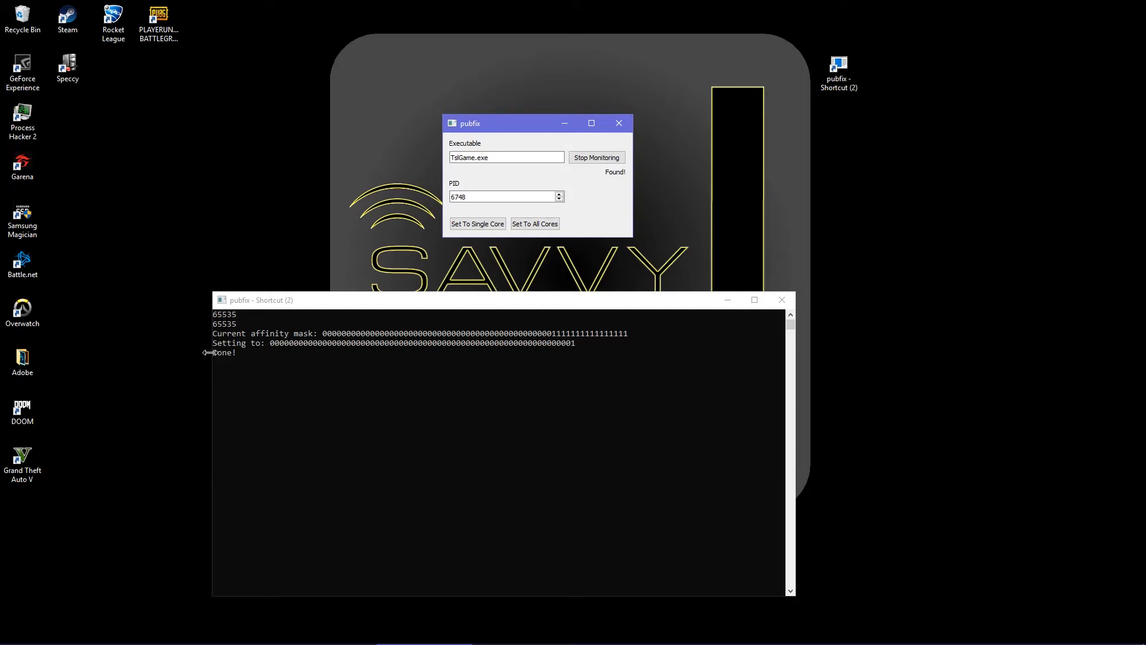
mouse_move(538, 360)
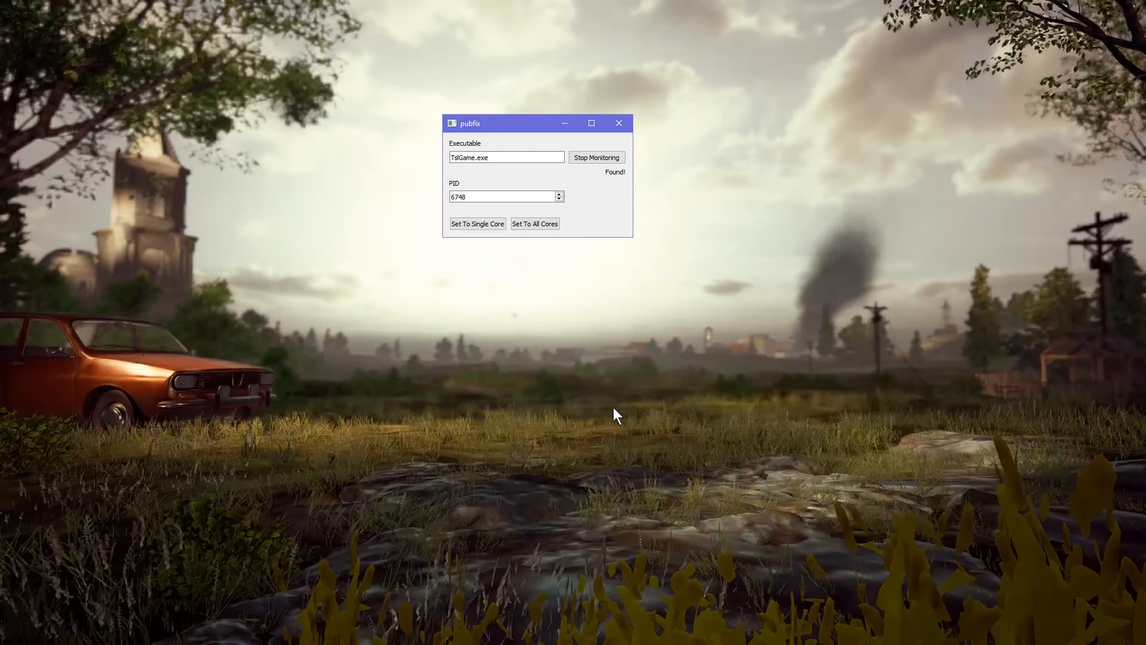
mouse_move(507, 173)
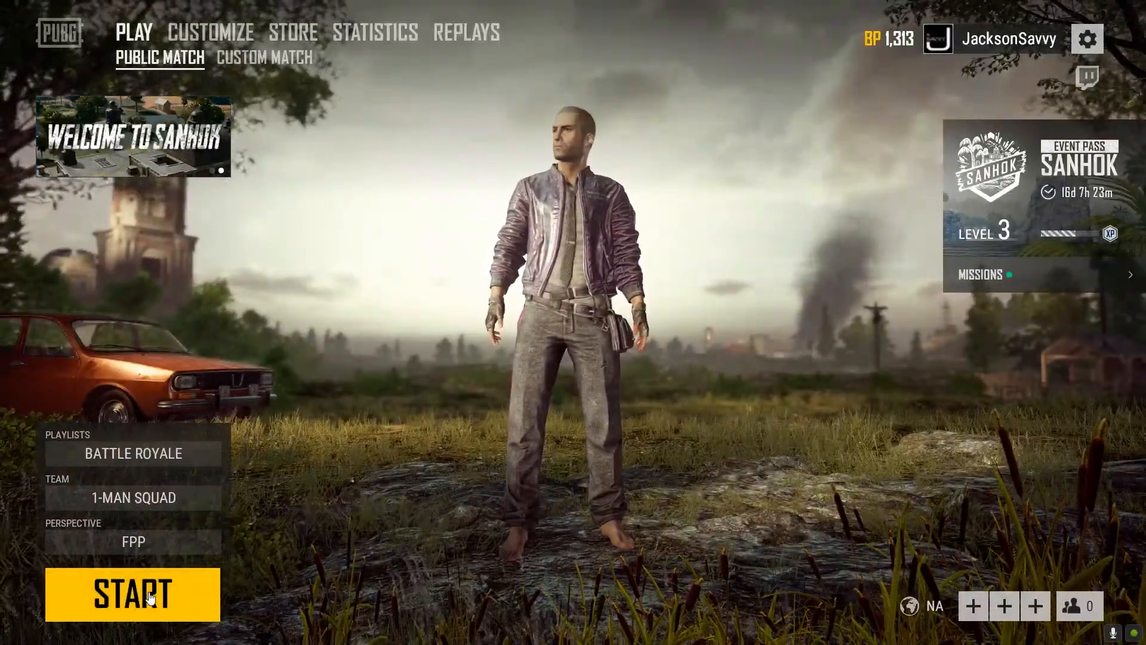
Step: Start a solo FPP Battle Royale match from the lobby and let it load
left_click(133, 593)
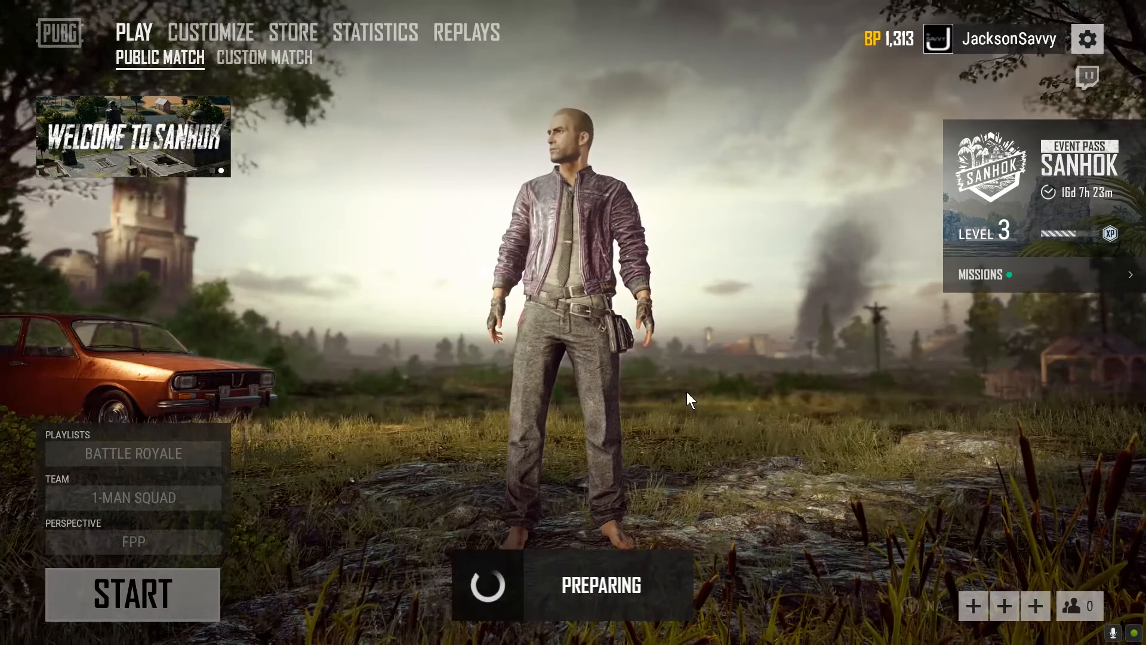
left_click(132, 594)
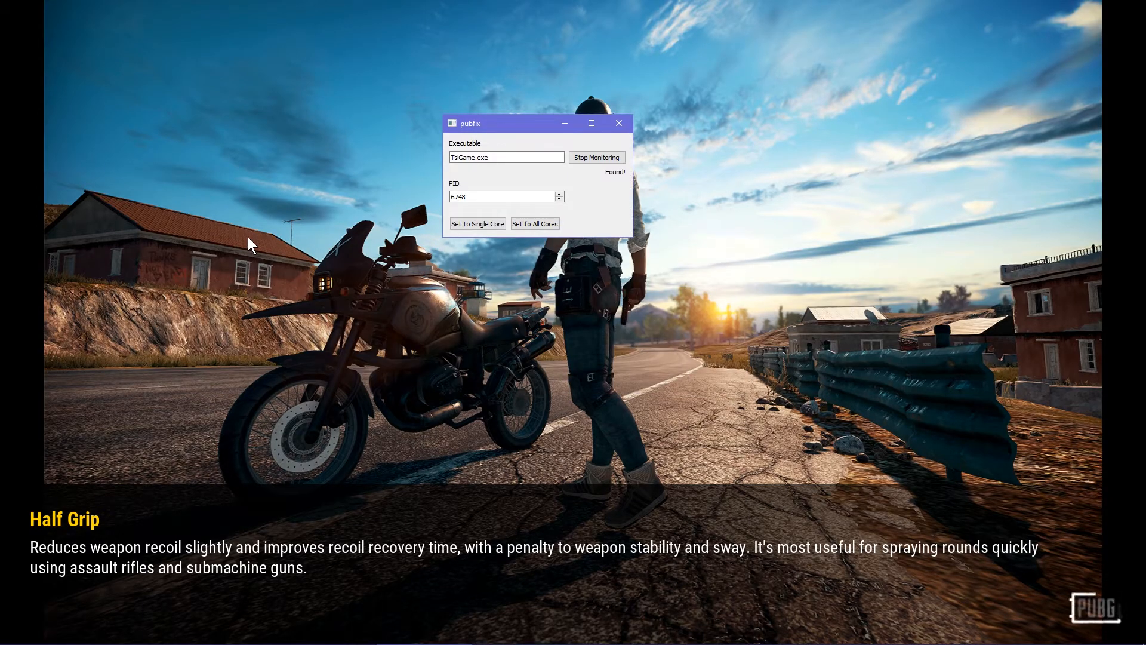
mouse_move(527, 139)
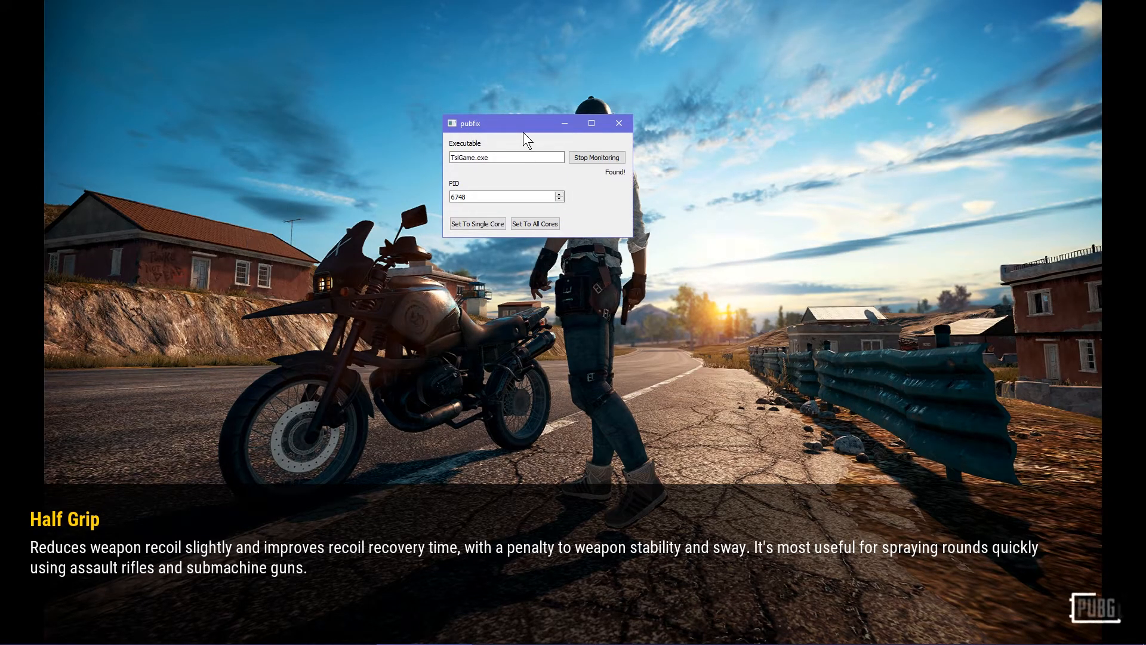
mouse_move(478, 184)
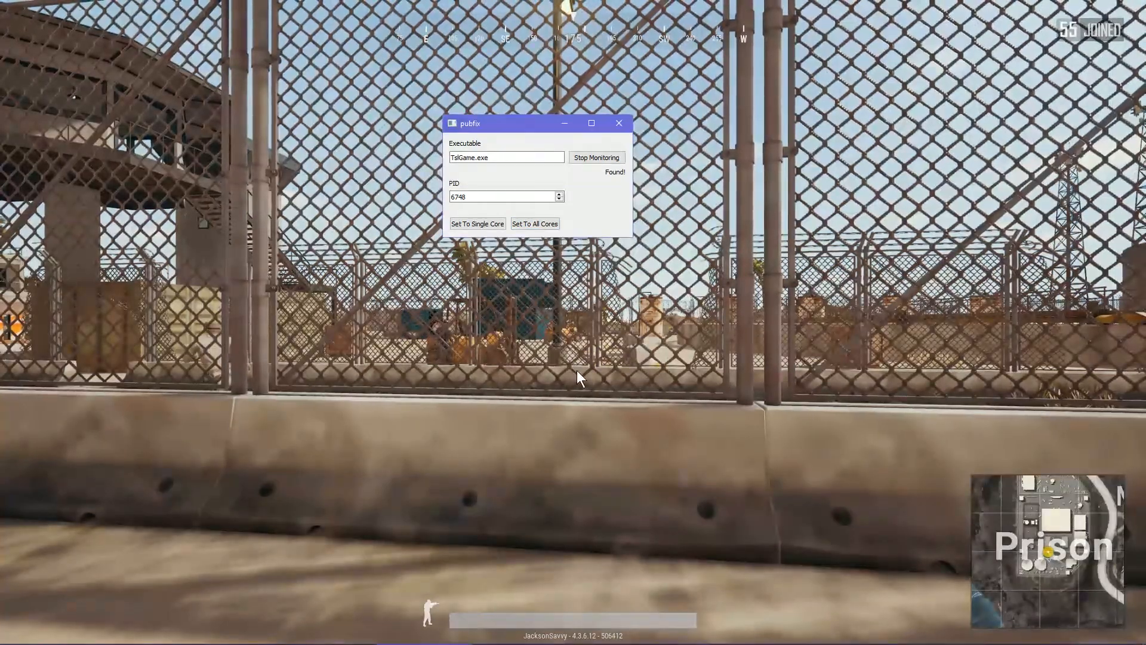
Step: Exit the match to the lobby via System Menu, then quit PUBG to the desktop
left_click(619, 123)
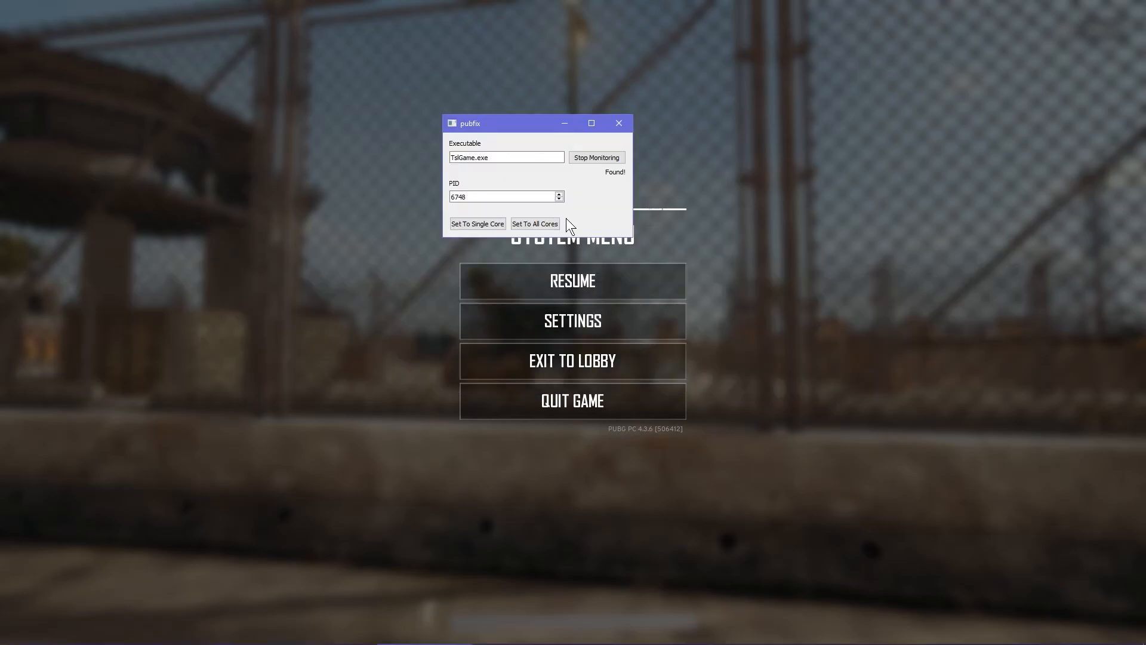
mouse_move(618, 346)
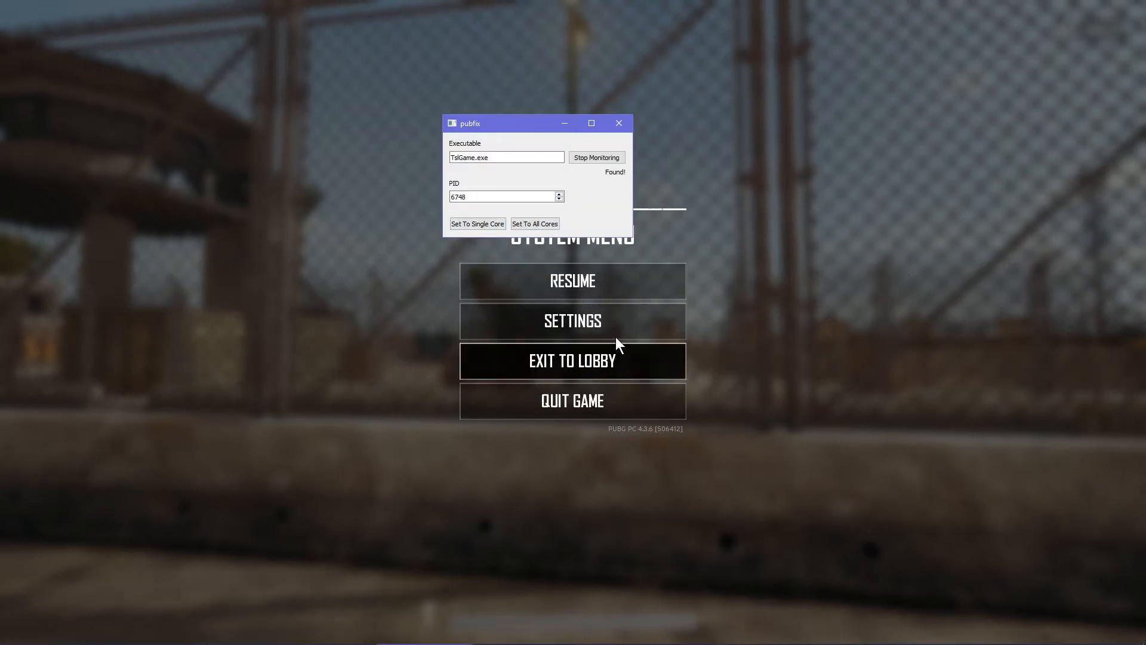
left_click(572, 361)
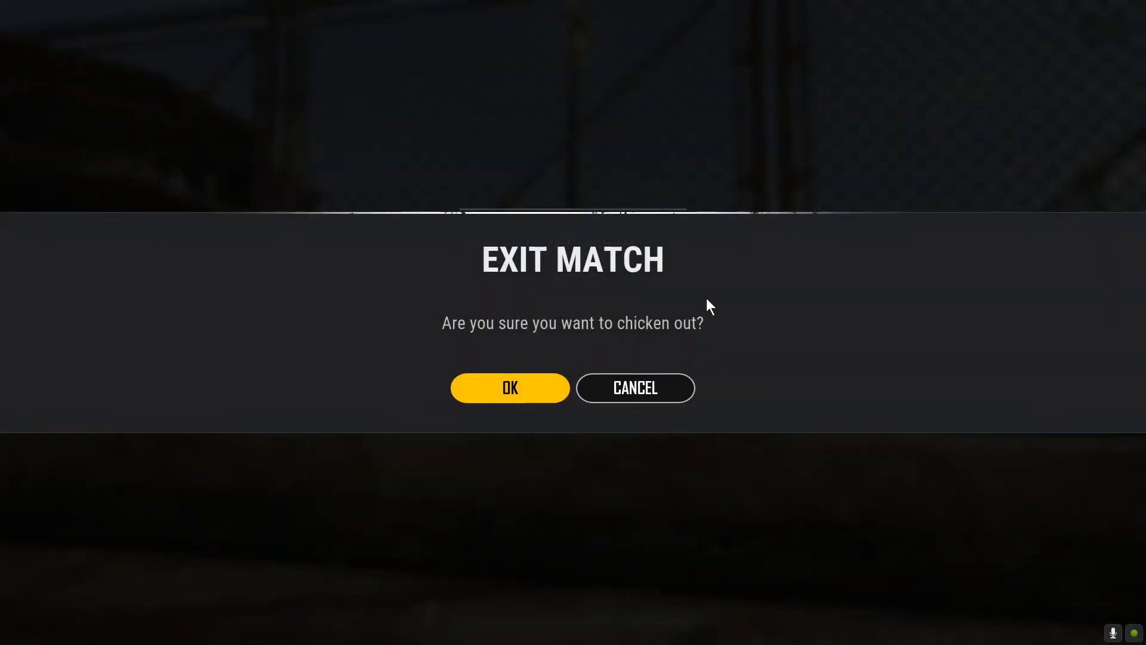
mouse_move(503, 423)
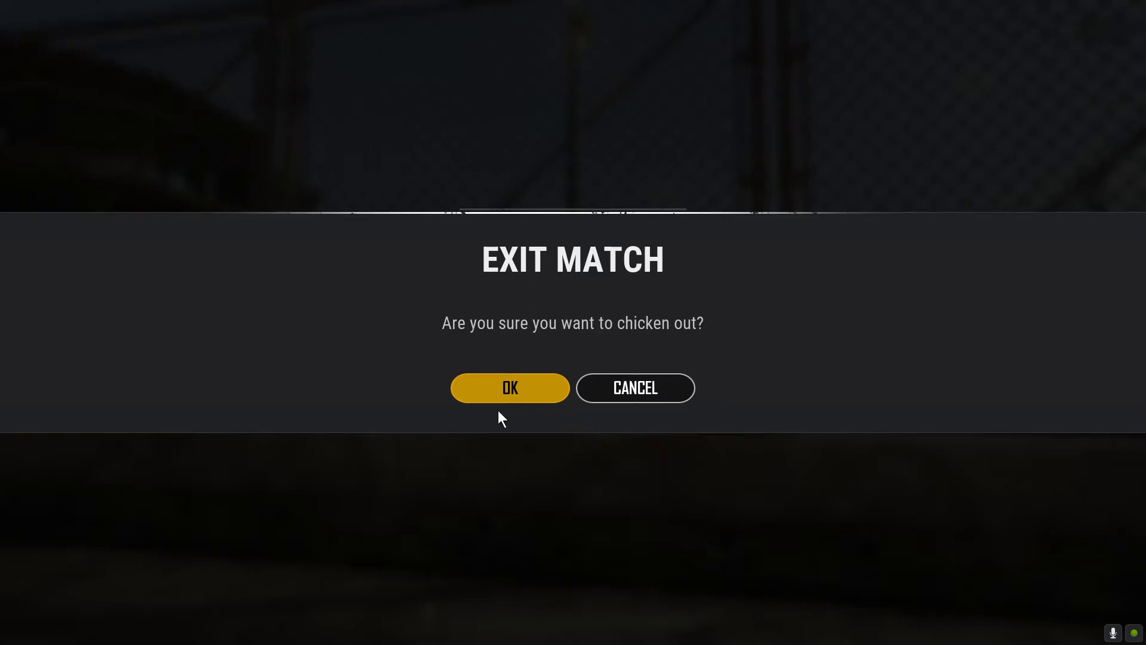
left_click(510, 387)
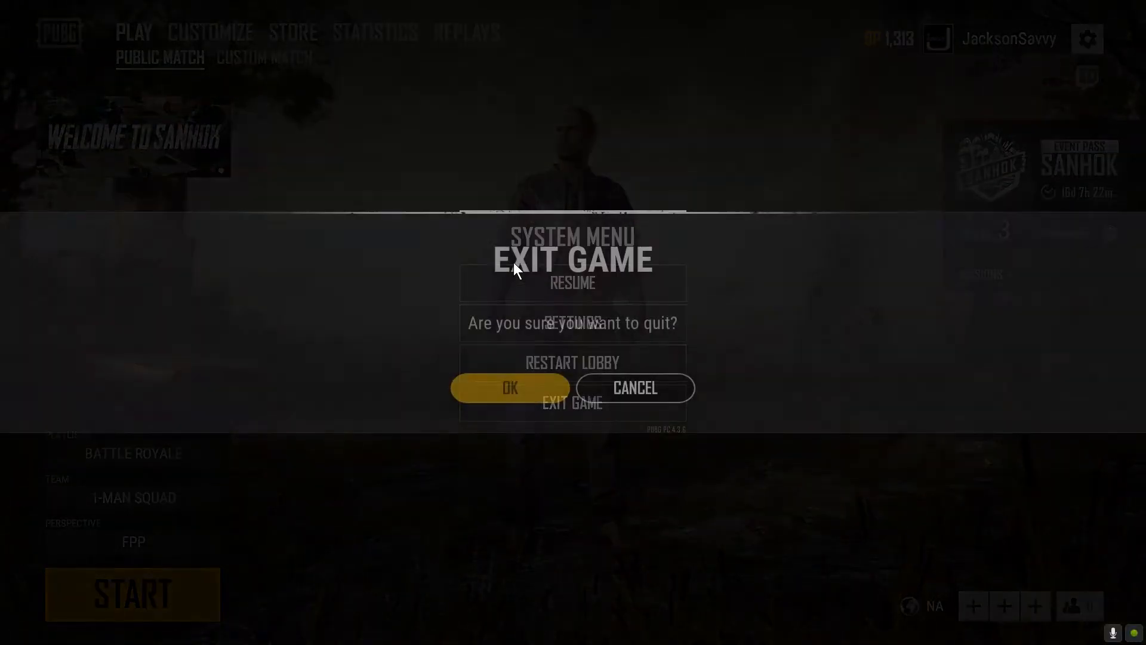
left_click(510, 388)
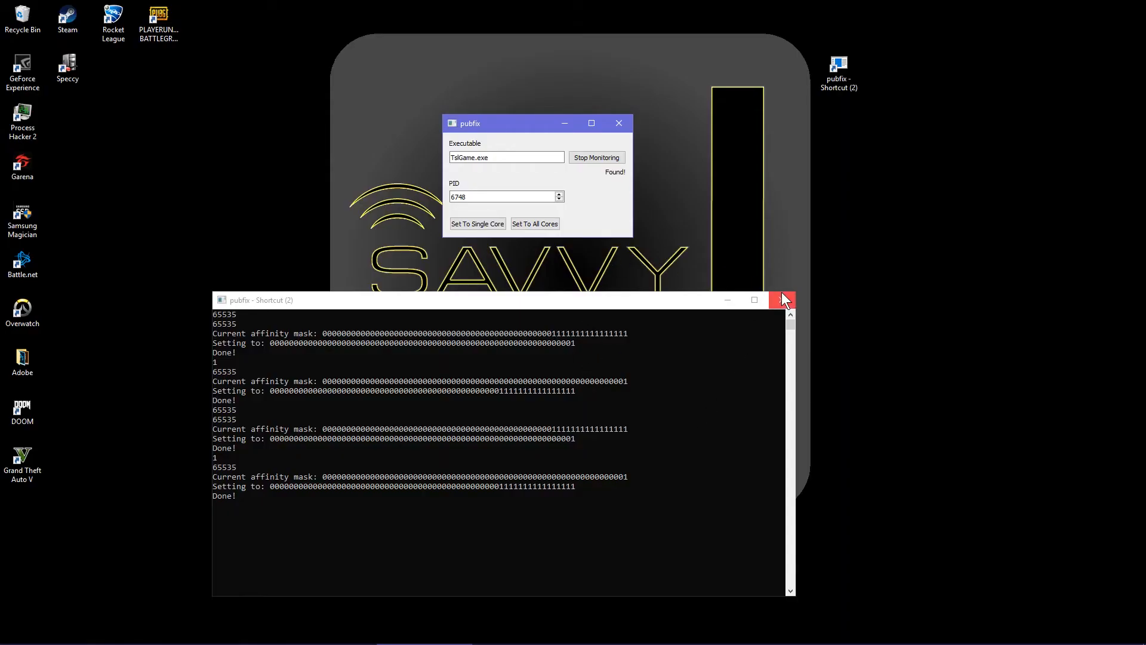
Step: Close the pubfix console and browse PUBG's local files from its Steam Library properties
left_click(782, 300)
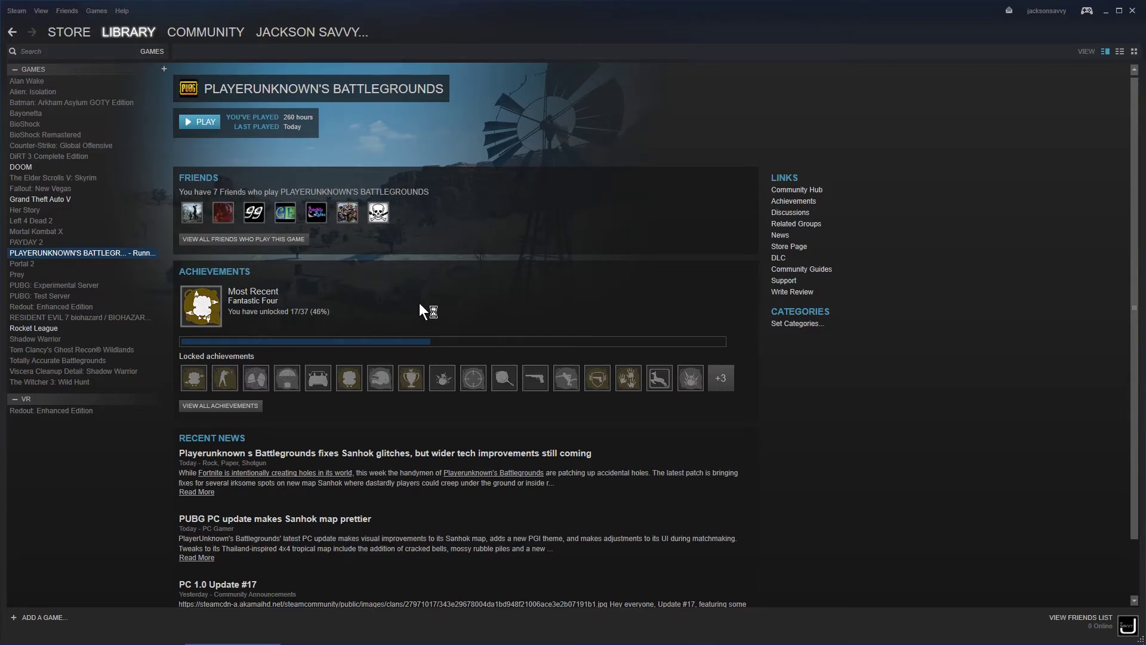
mouse_move(89, 256)
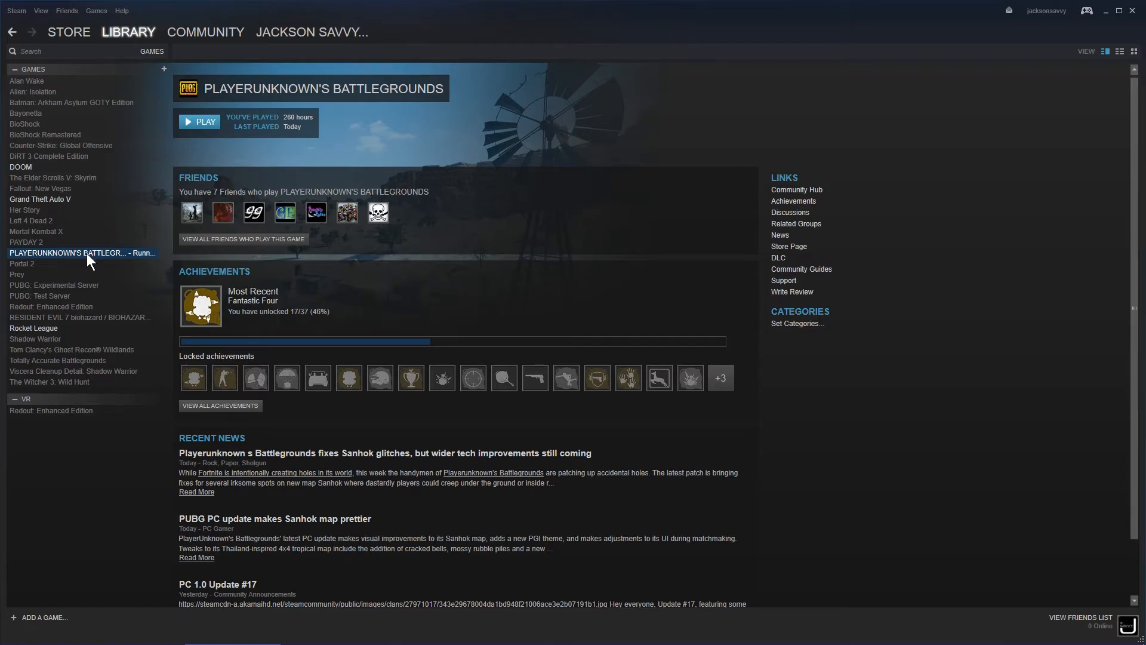
right_click(83, 252)
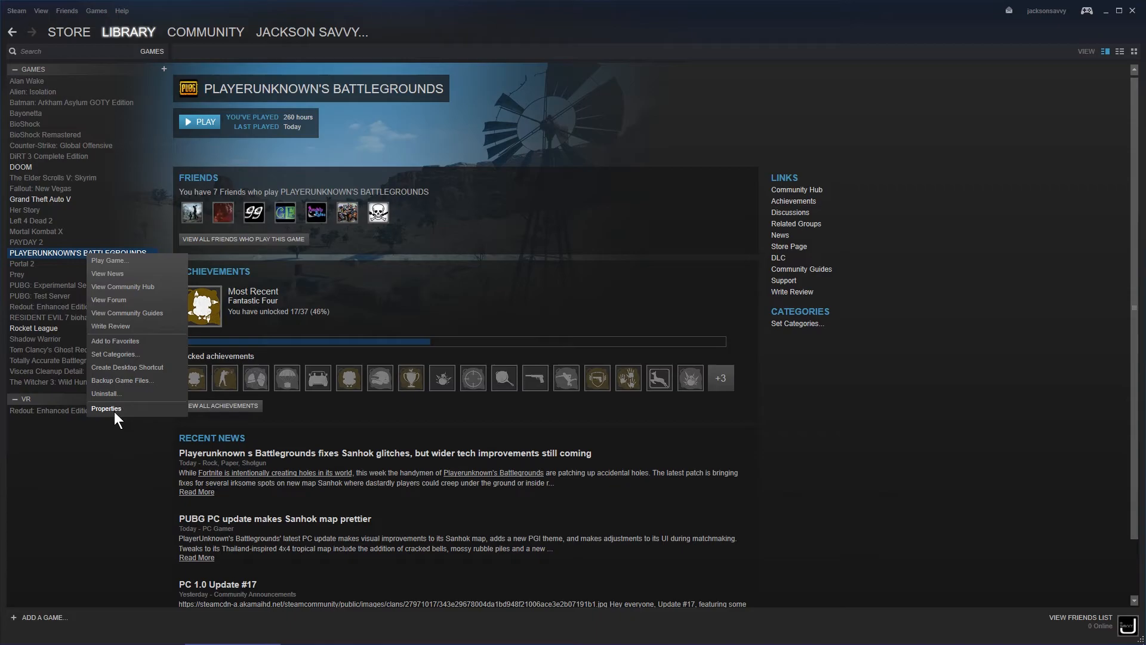
left_click(106, 408)
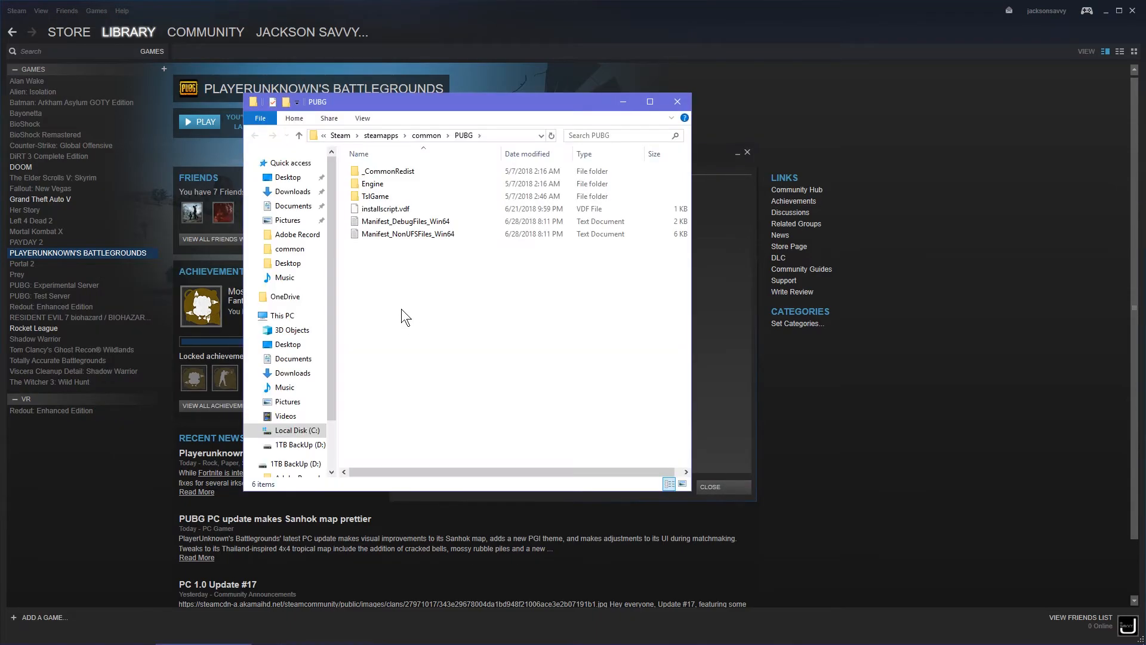
mouse_move(331, 147)
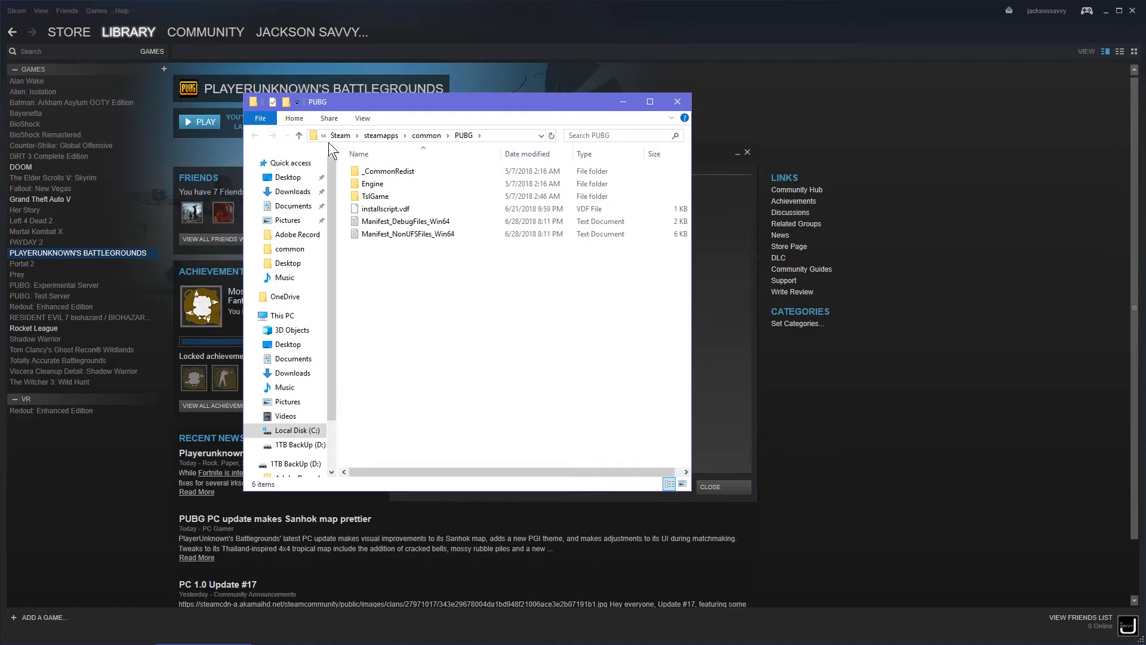
mouse_move(403, 140)
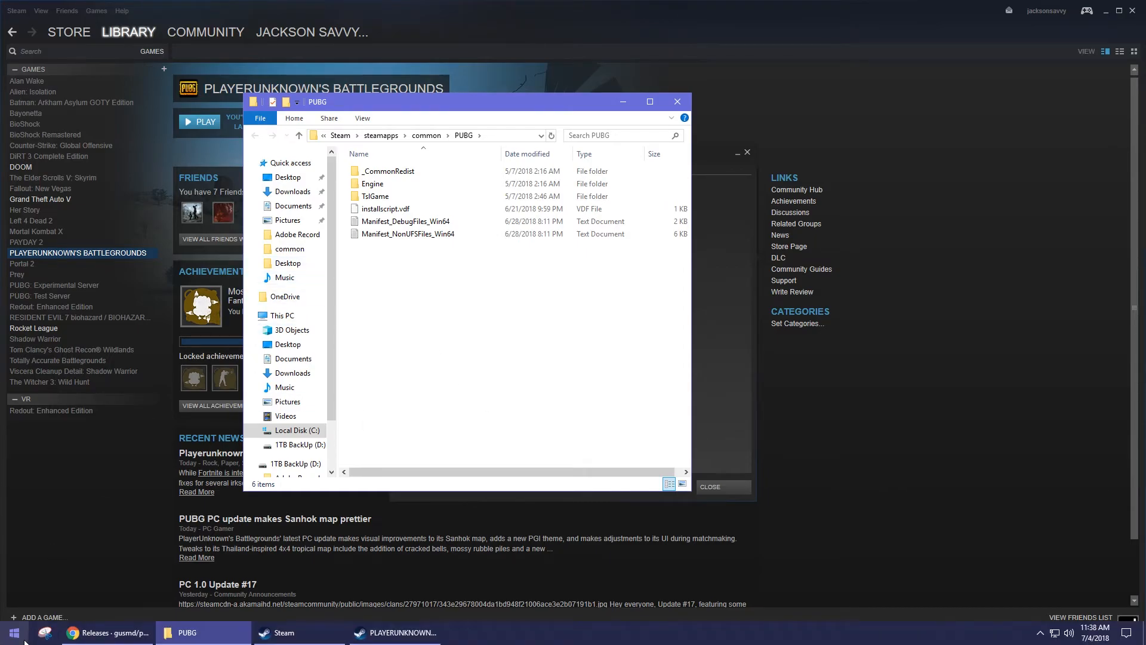
Step: Search '%appdata' from Start and open the TslGame folder in AppData\Local
left_click(9, 633)
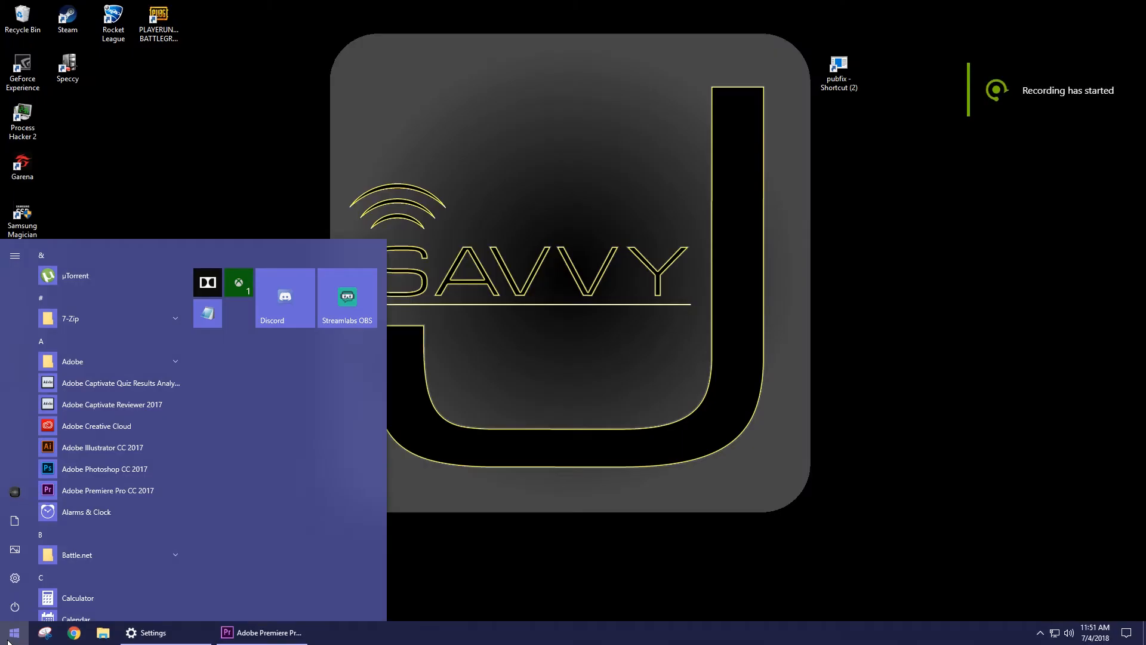
type("%")
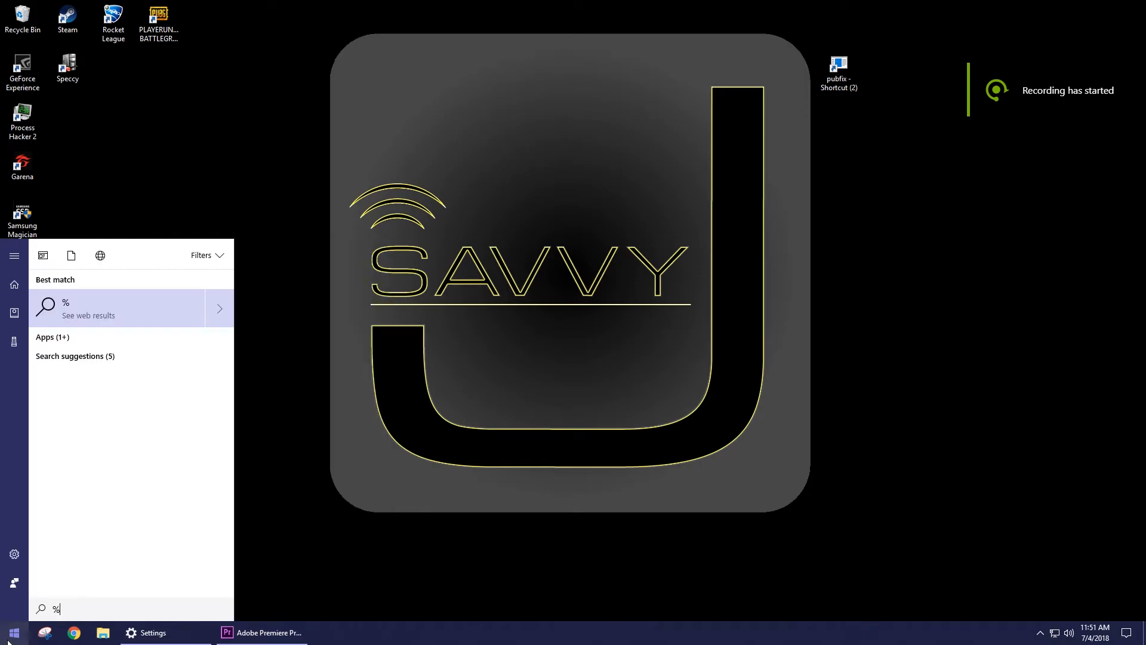
type("appdat")
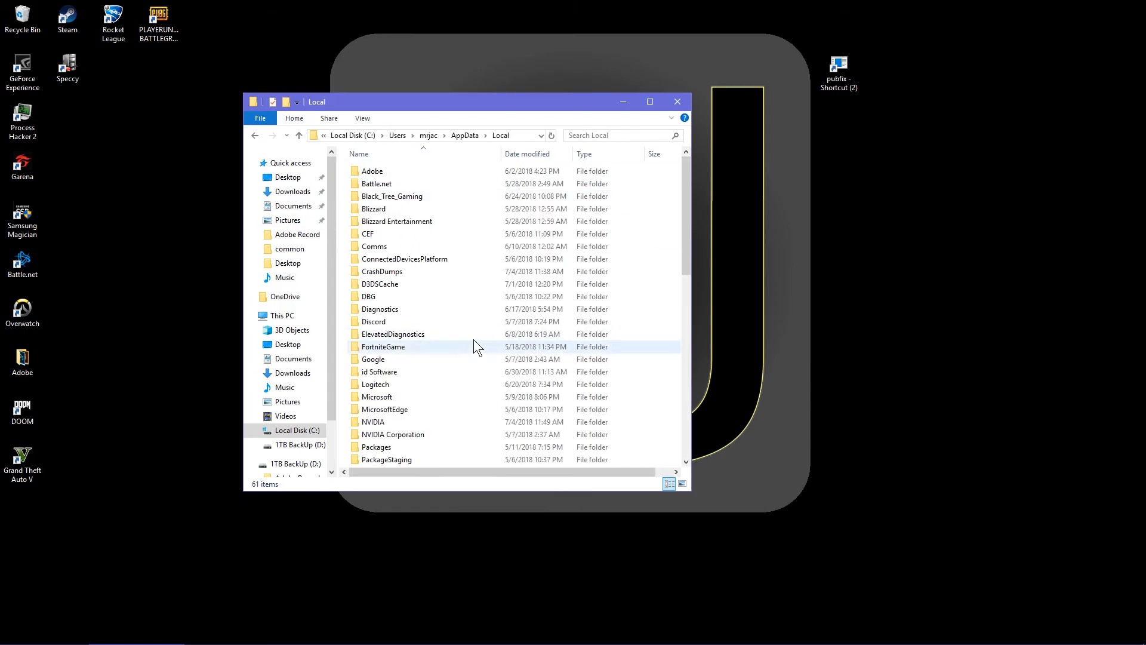
mouse_move(458, 325)
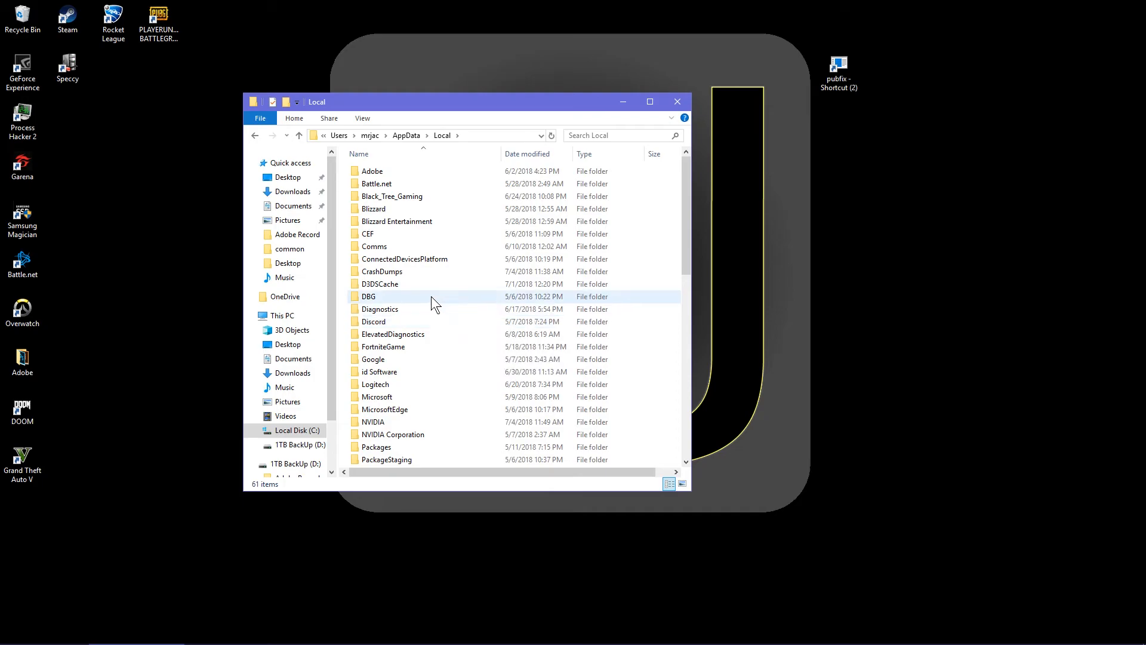
scroll("down", 3)
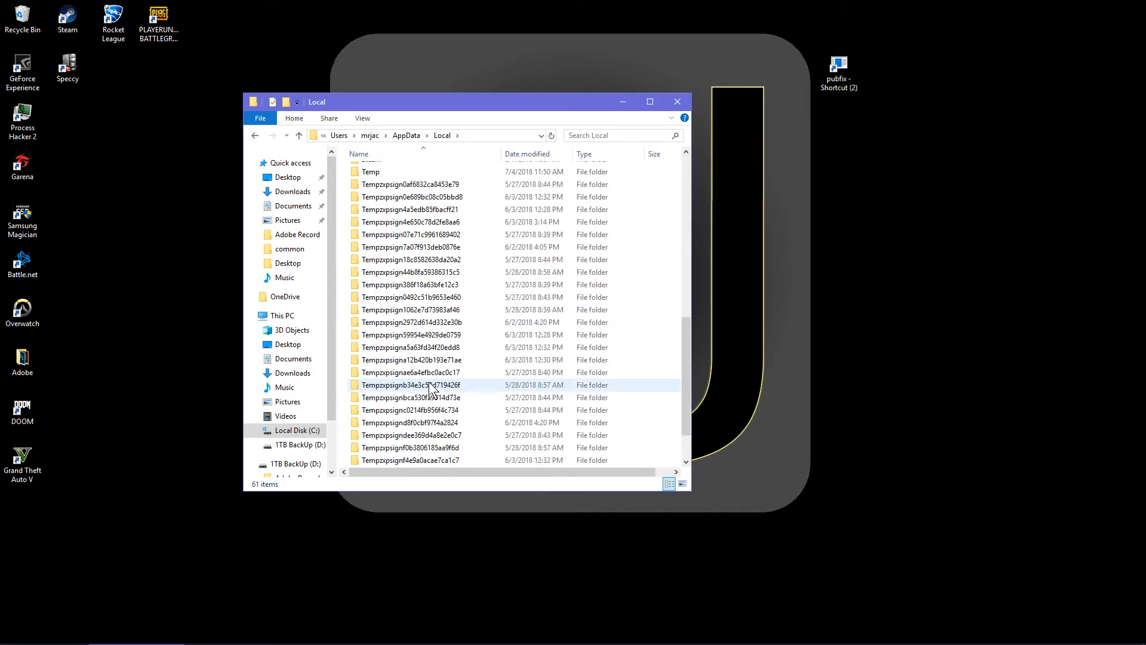
scroll("down", 3)
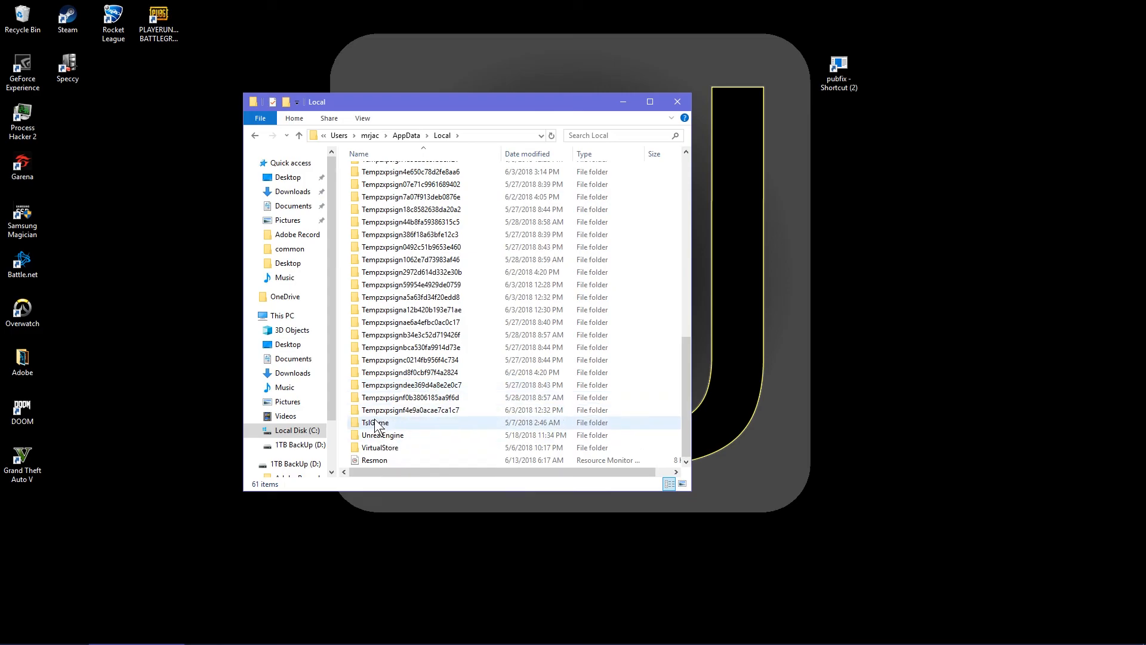
double_click(374, 422)
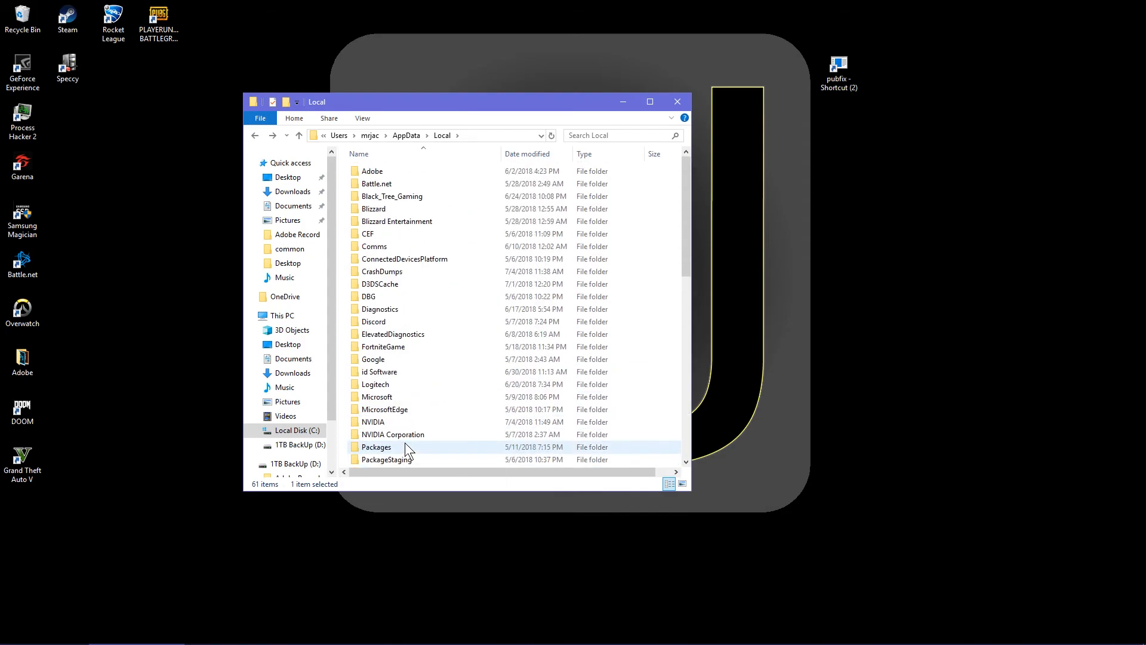
mouse_move(378, 188)
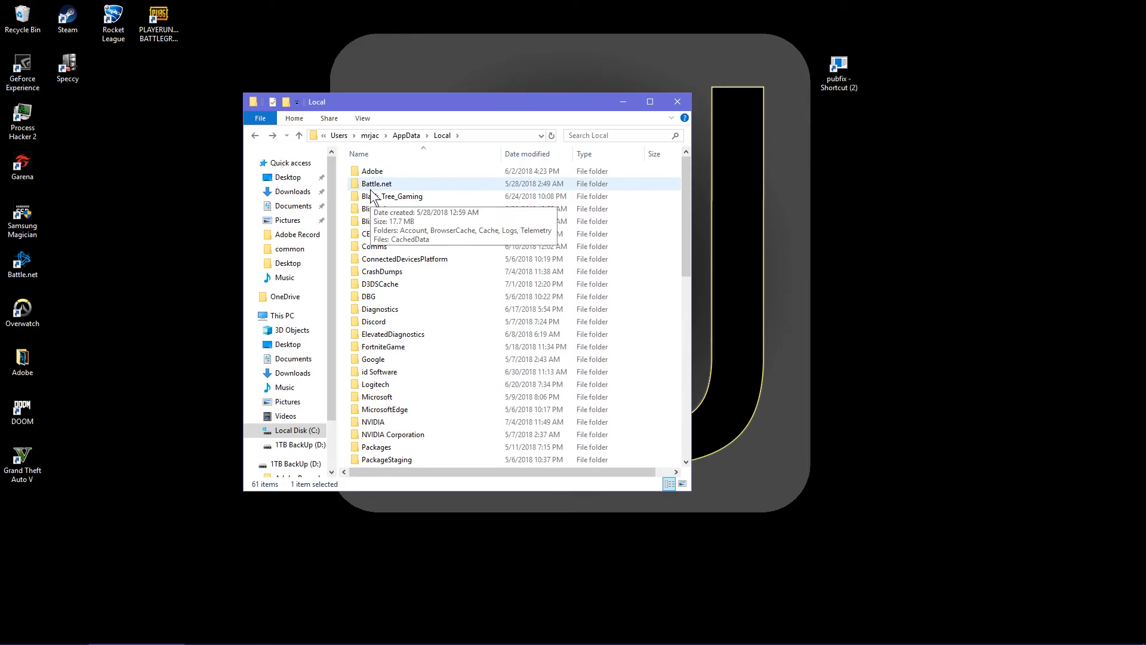
mouse_move(477, 119)
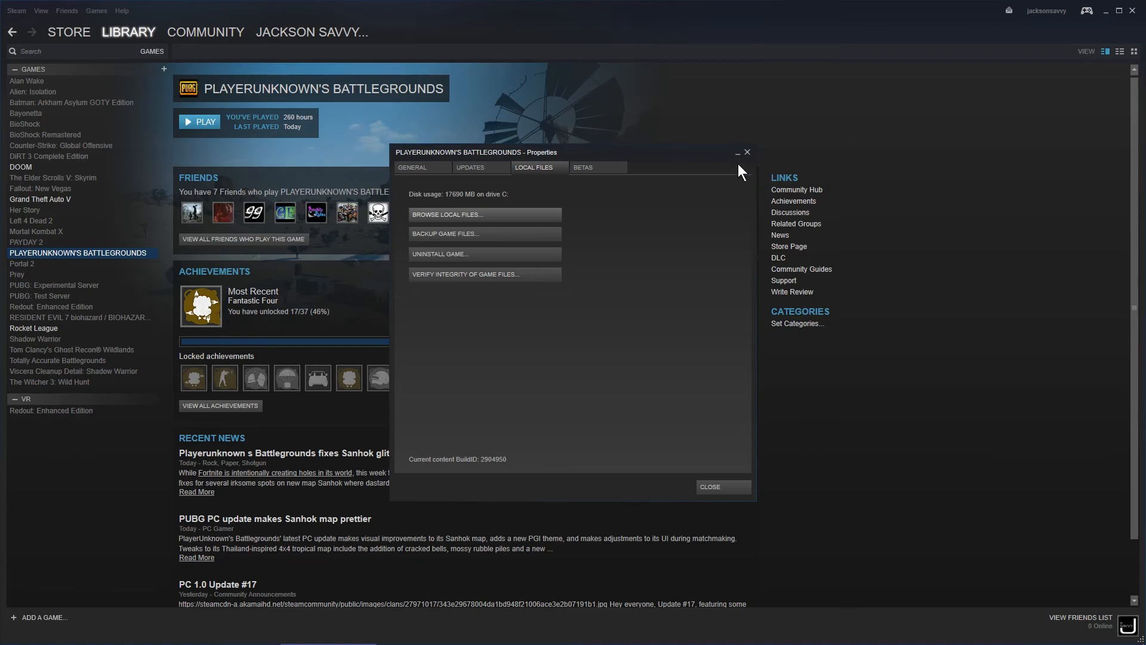
Step: Return to the YouTube crash-fix video and scroll to the pinned pakchunk-deletion comment
left_click(747, 152)
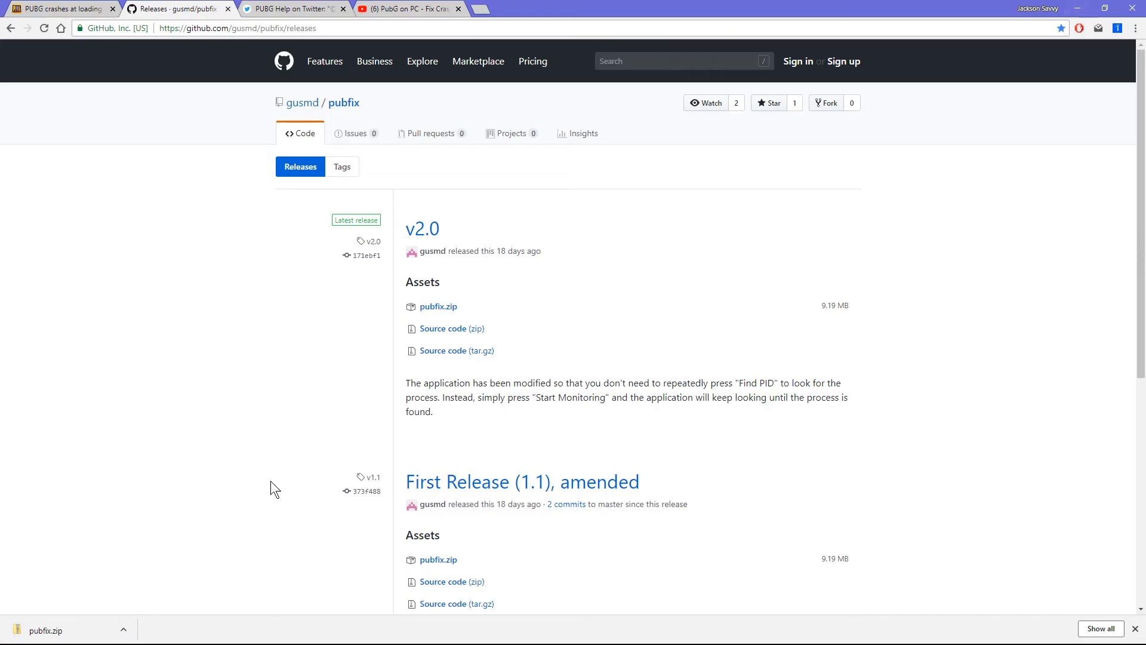
left_click(419, 10)
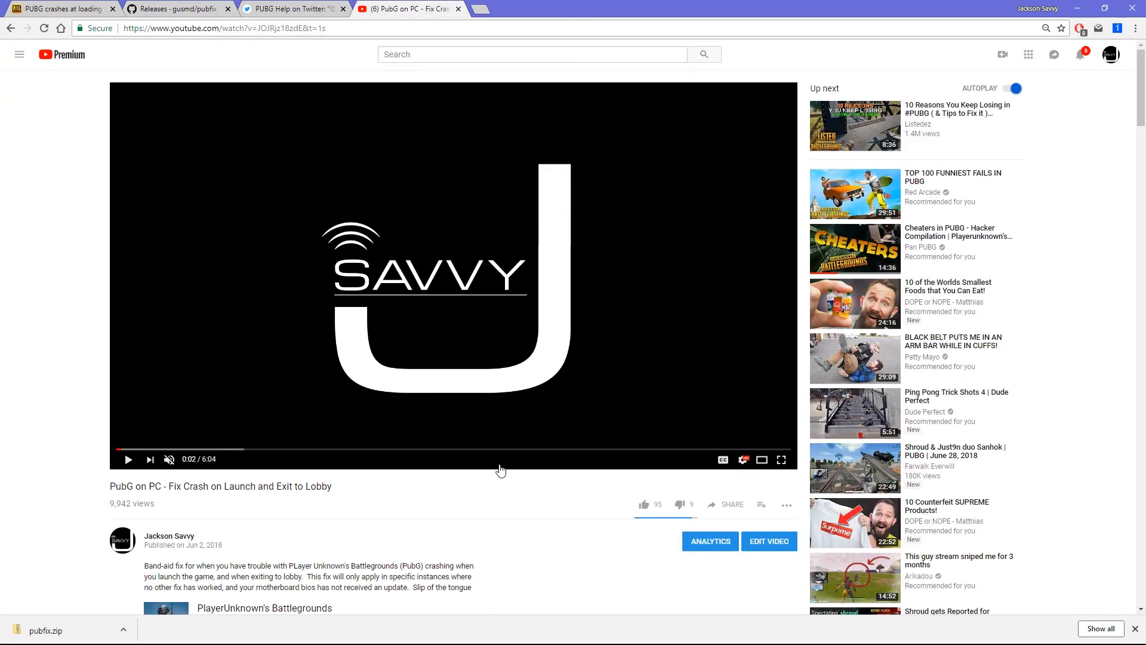
scroll("down", 3)
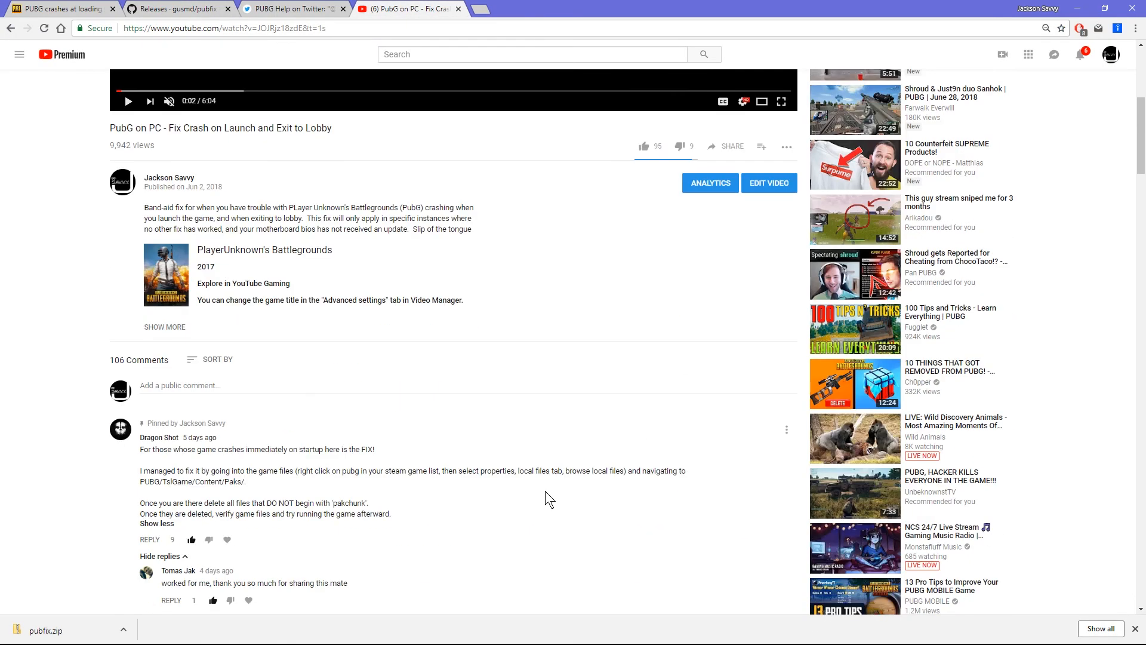
scroll("down", 3)
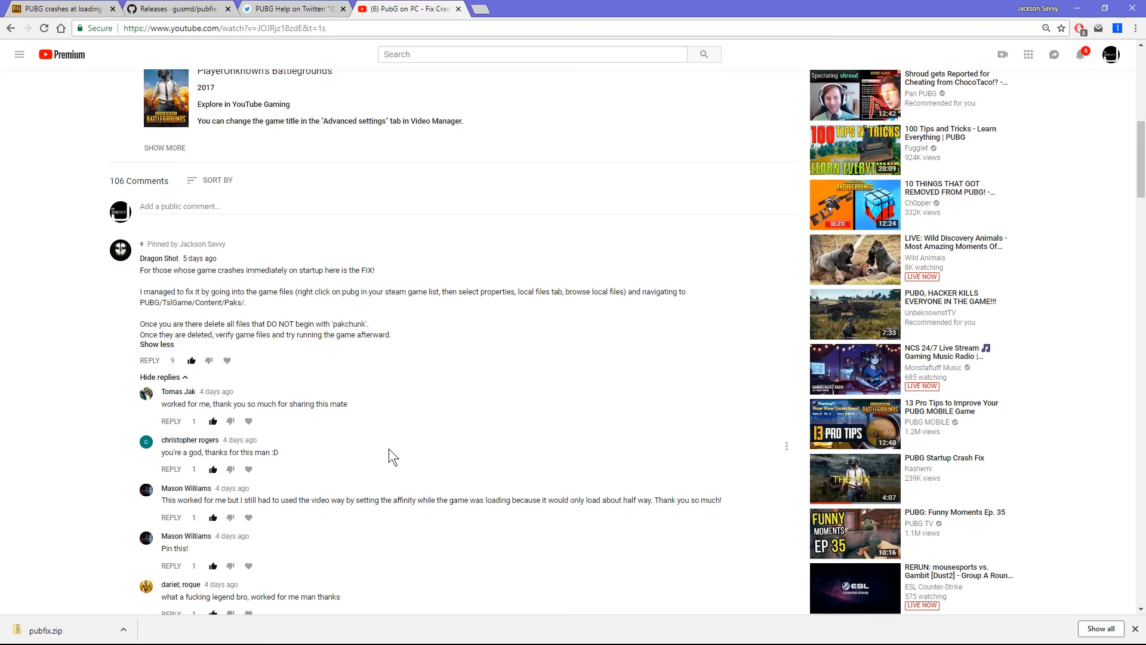
mouse_move(413, 460)
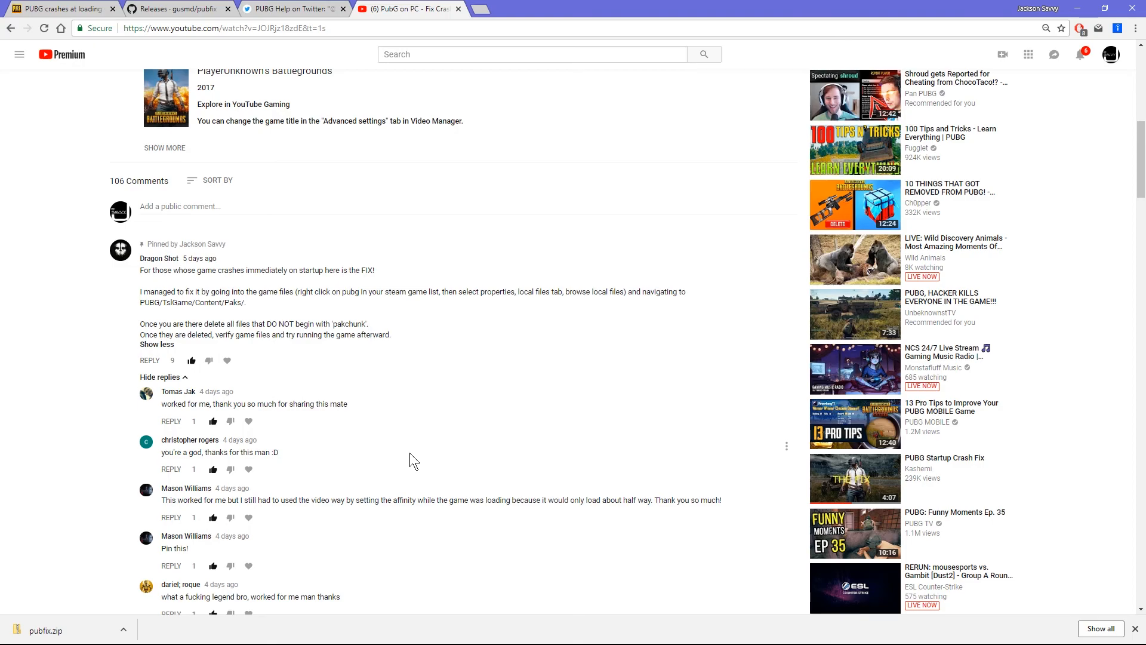